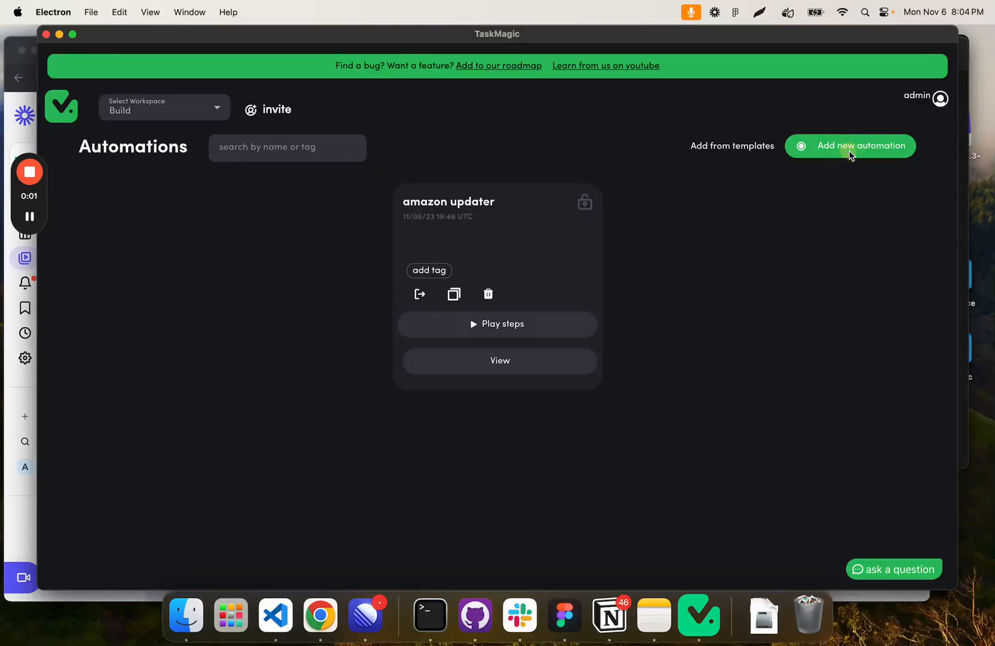
{"action": "left_click", "coordinate": [849, 145]}
{"action": "type", "text": "https://gtmetrix.com"}
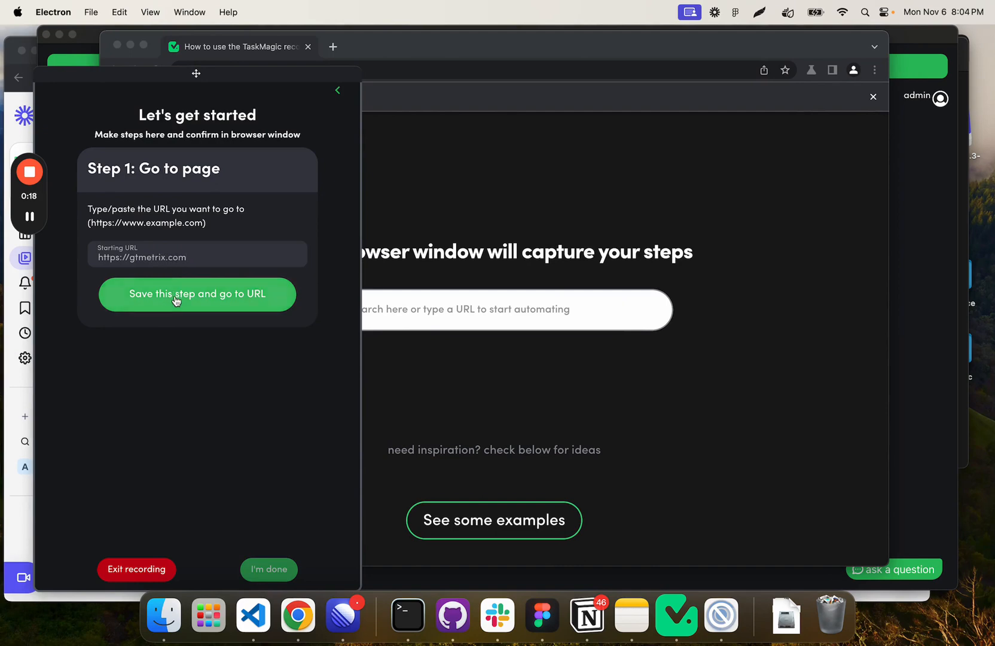
{"action": "left_click", "coordinate": [196, 295]}
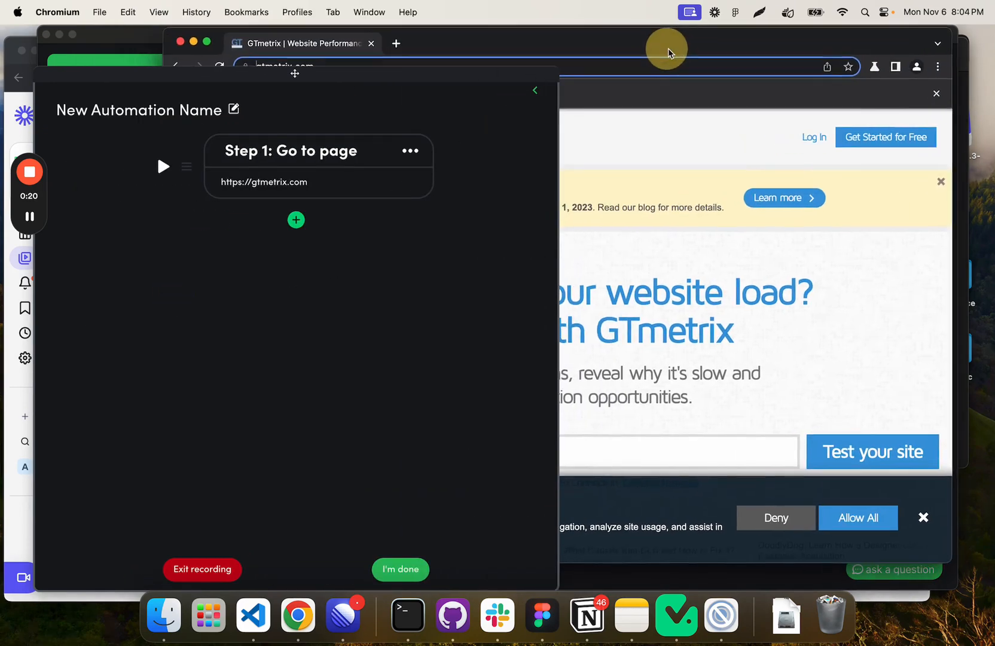
{"action": "mouse_move", "coordinate": [772, 227]}
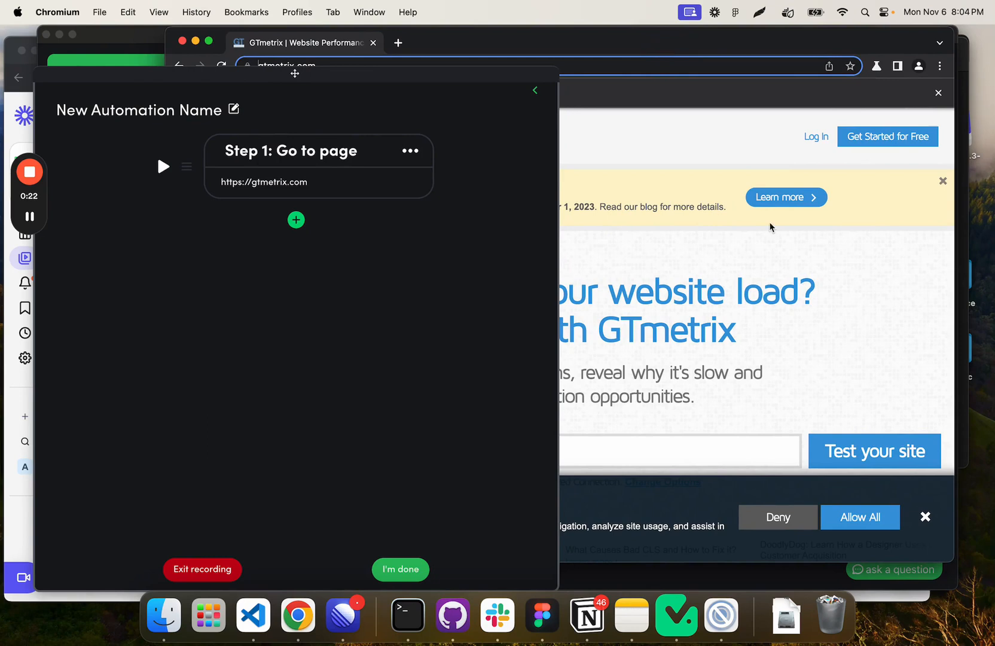
{"action": "left_click", "coordinate": [535, 89]}
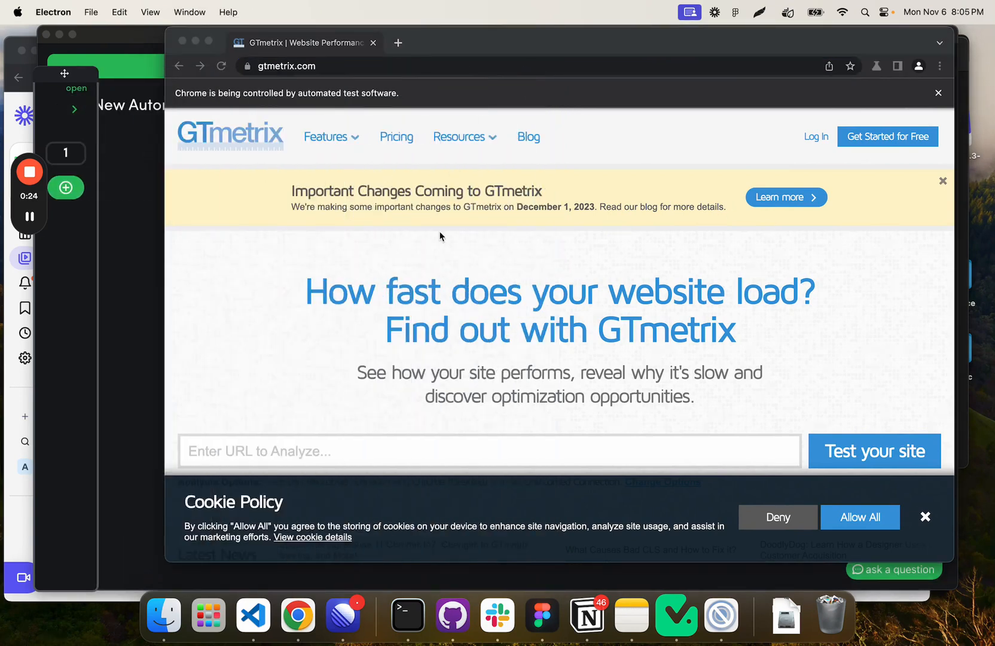
{"action": "scroll", "scroll_direction": "down", "scroll_amount": 3}
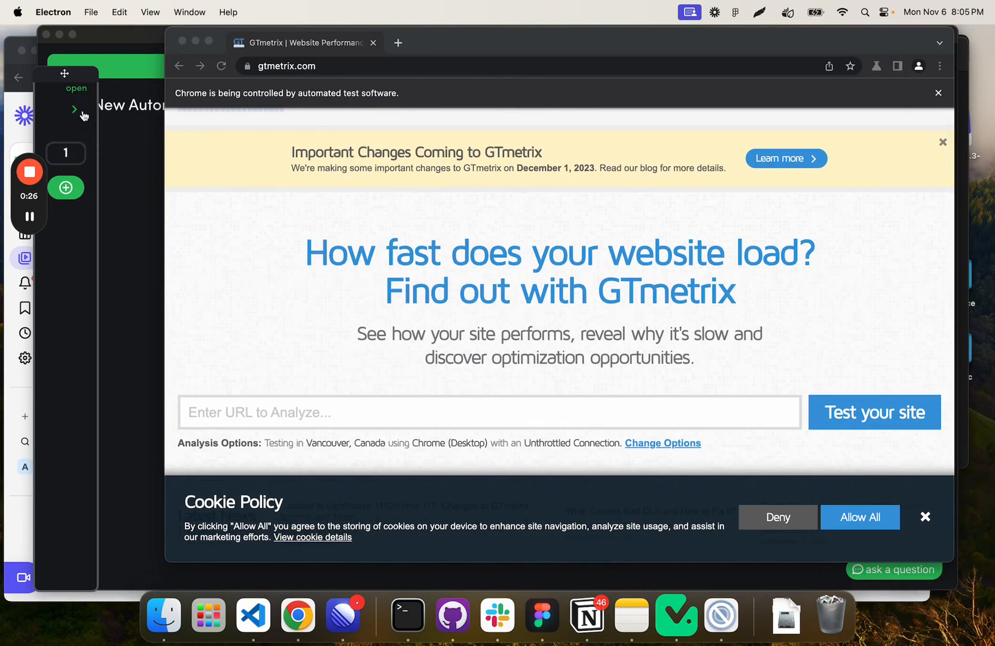
{"action": "left_click", "coordinate": [74, 109]}
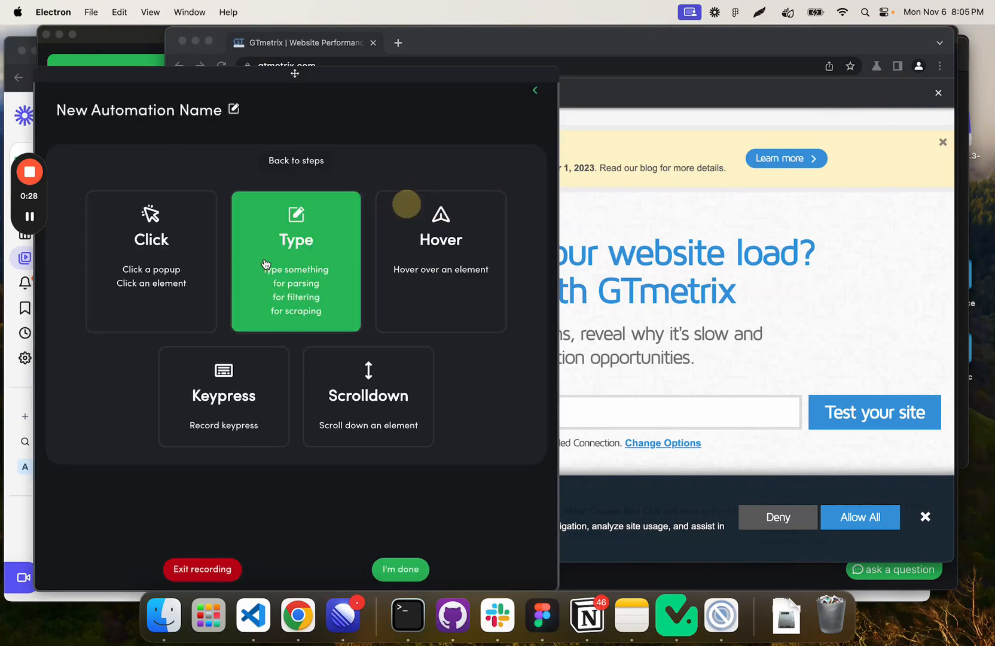
{"action": "left_click", "coordinate": [296, 259]}
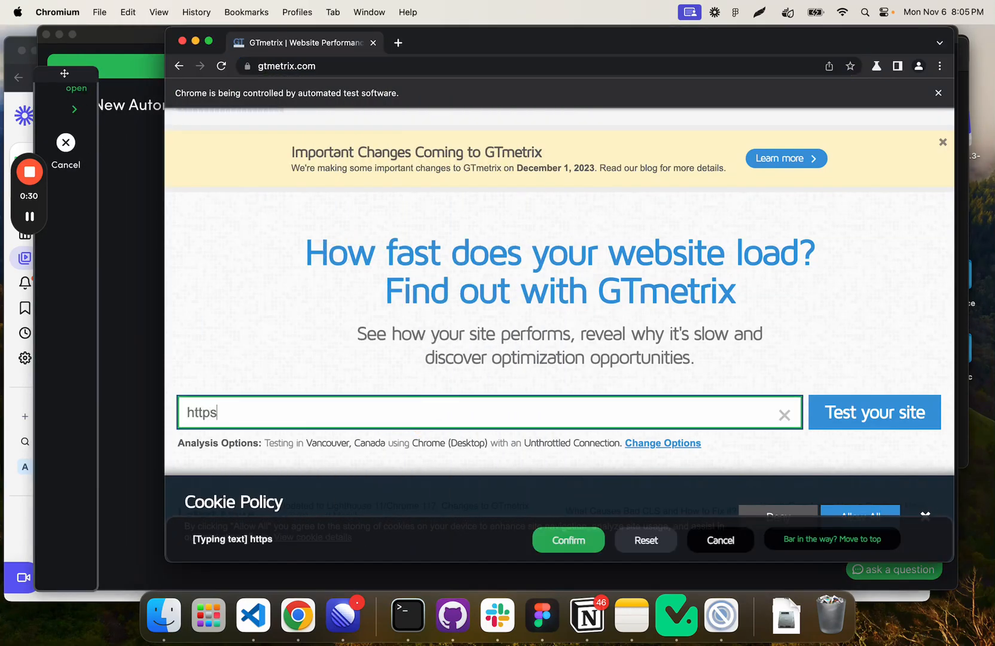
{"action": "type", "text": "://taskmagic.com/"}
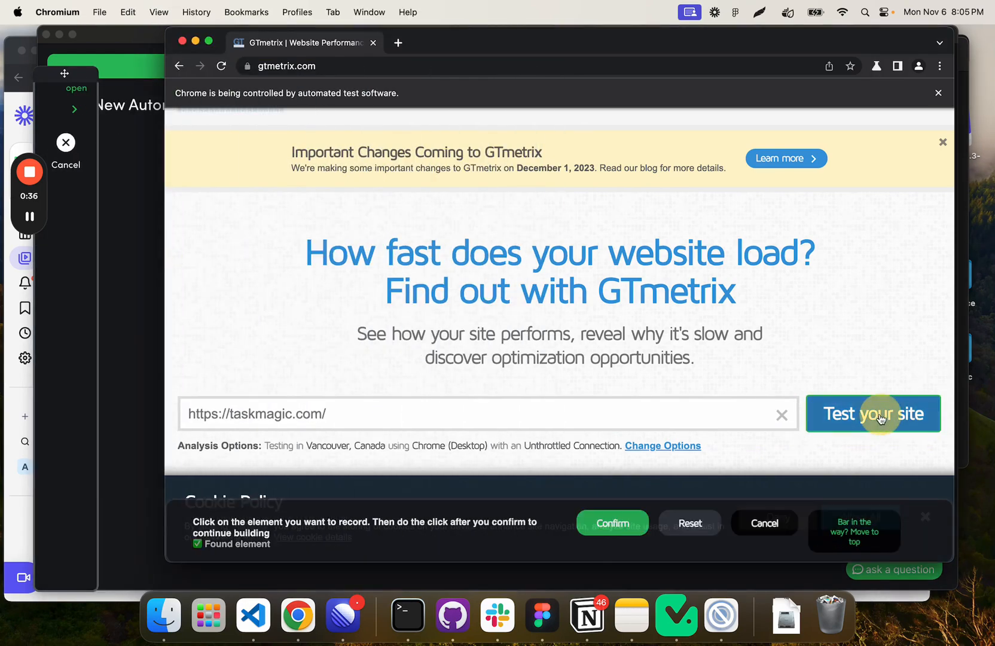
{"action": "left_click", "coordinate": [611, 523]}
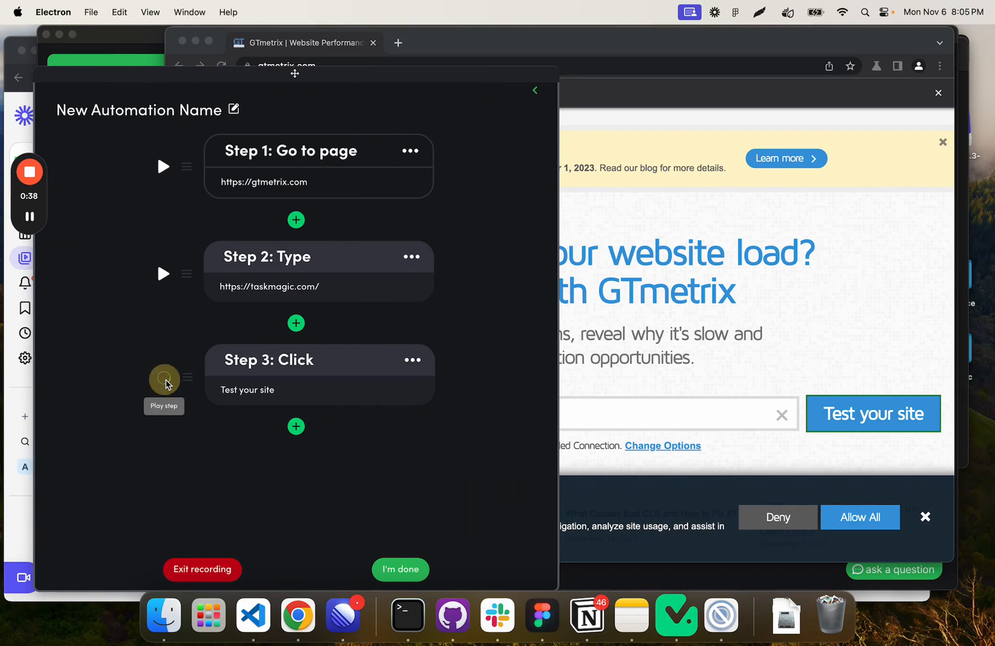
{"action": "left_click", "coordinate": [163, 379]}
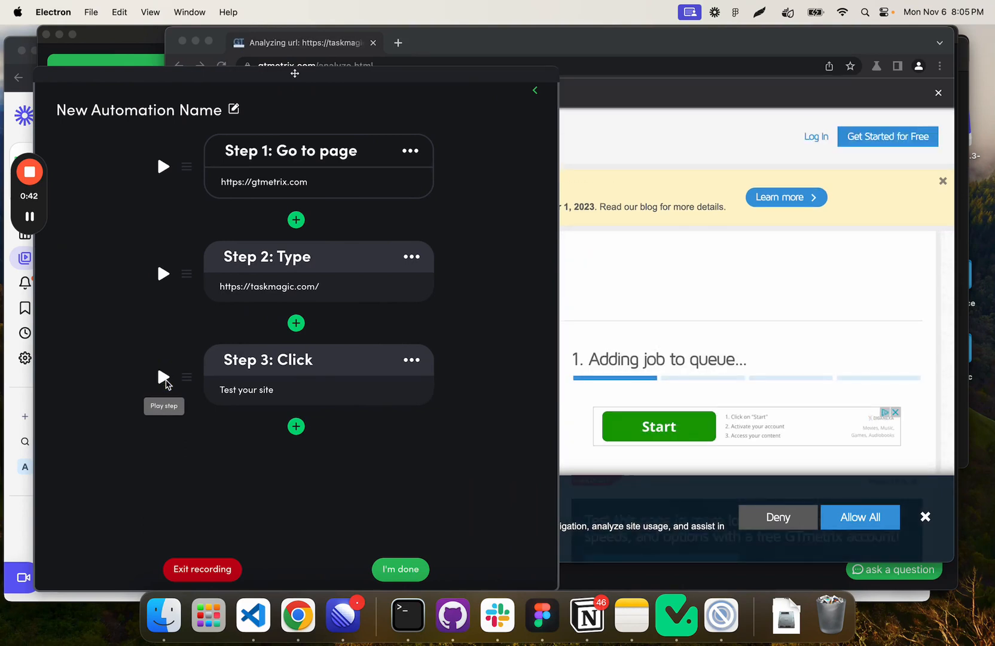
{"action": "mouse_move", "coordinate": [535, 91]}
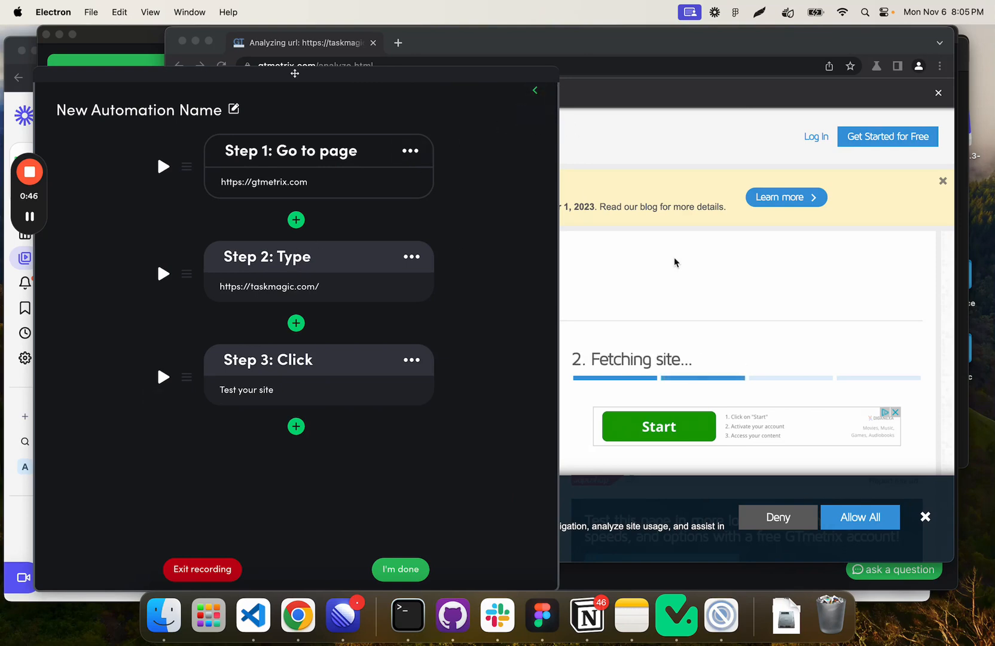
{"action": "mouse_move", "coordinate": [186, 274]}
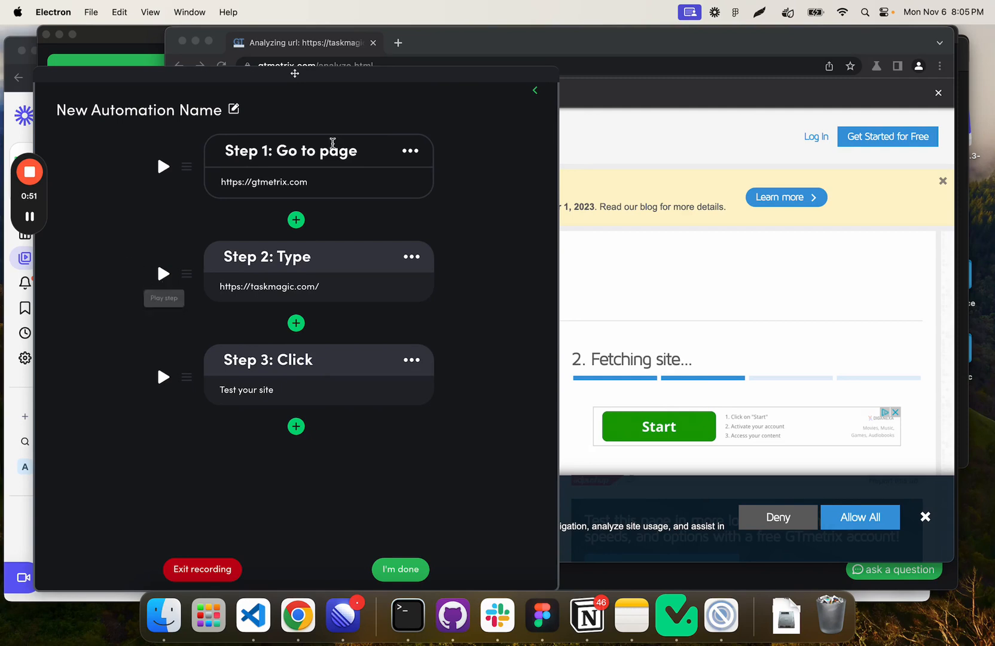
{"action": "mouse_move", "coordinate": [277, 278]}
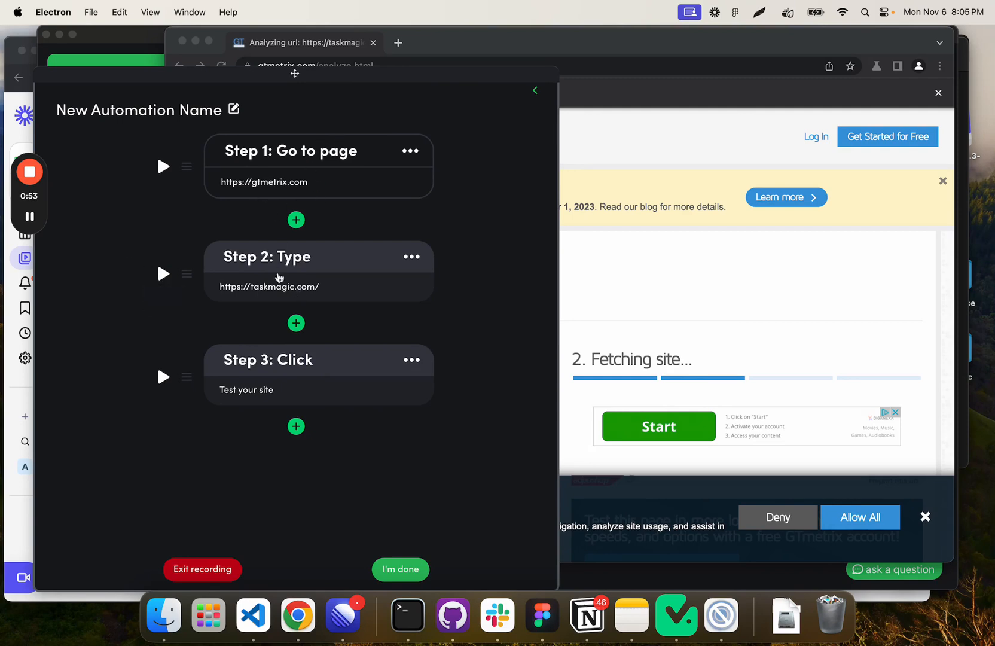
{"action": "mouse_move", "coordinate": [350, 310]}
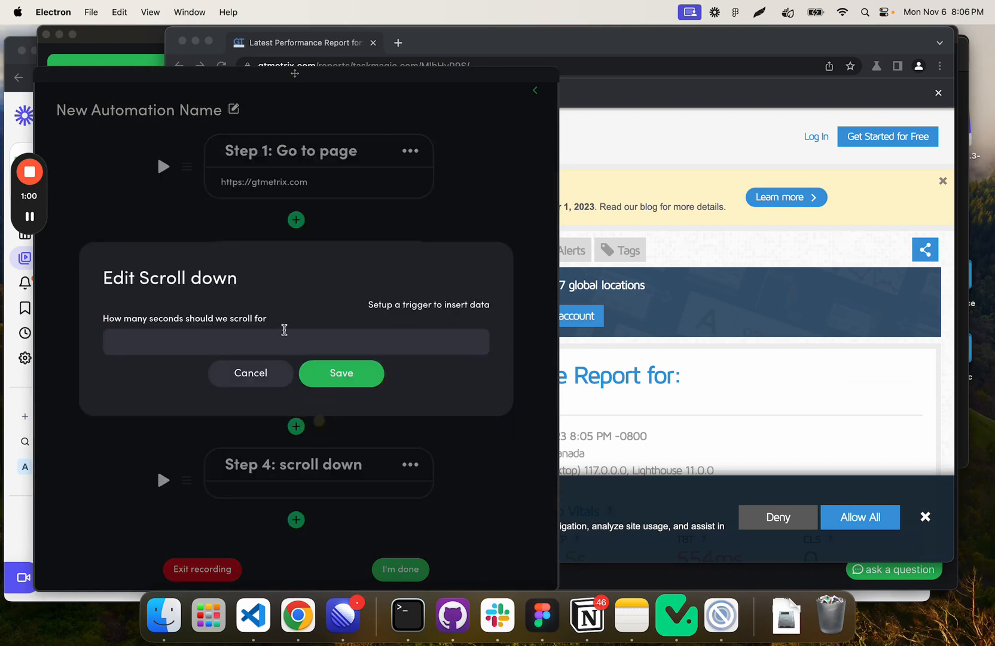
Save Step 4 as a 5-second scroll down and reach the add-step menu below it.
{"action": "type", "text": "5"}
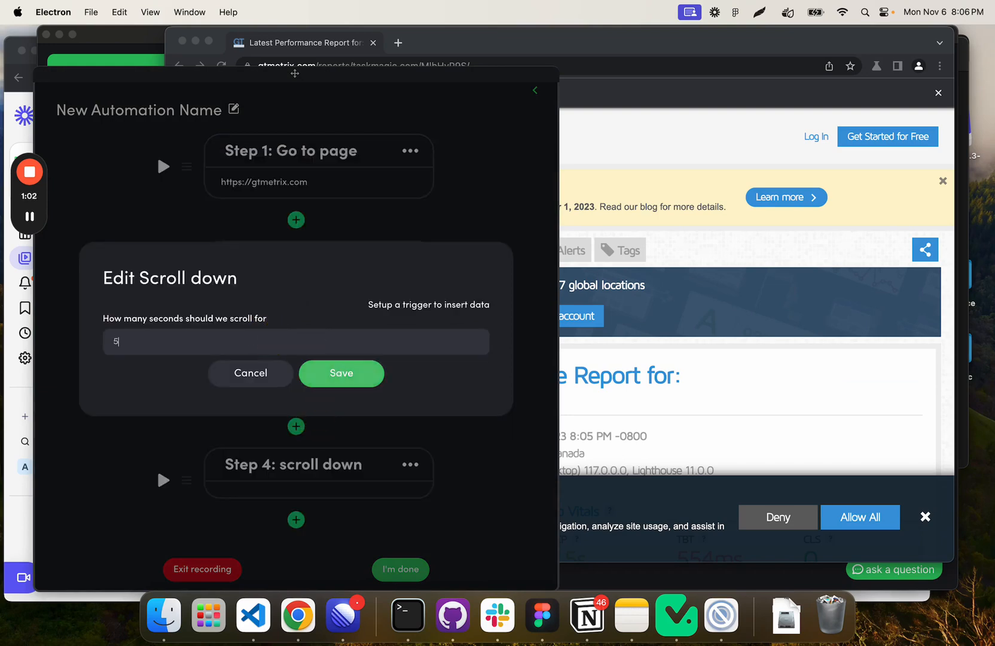
{"action": "left_click", "coordinate": [341, 373]}
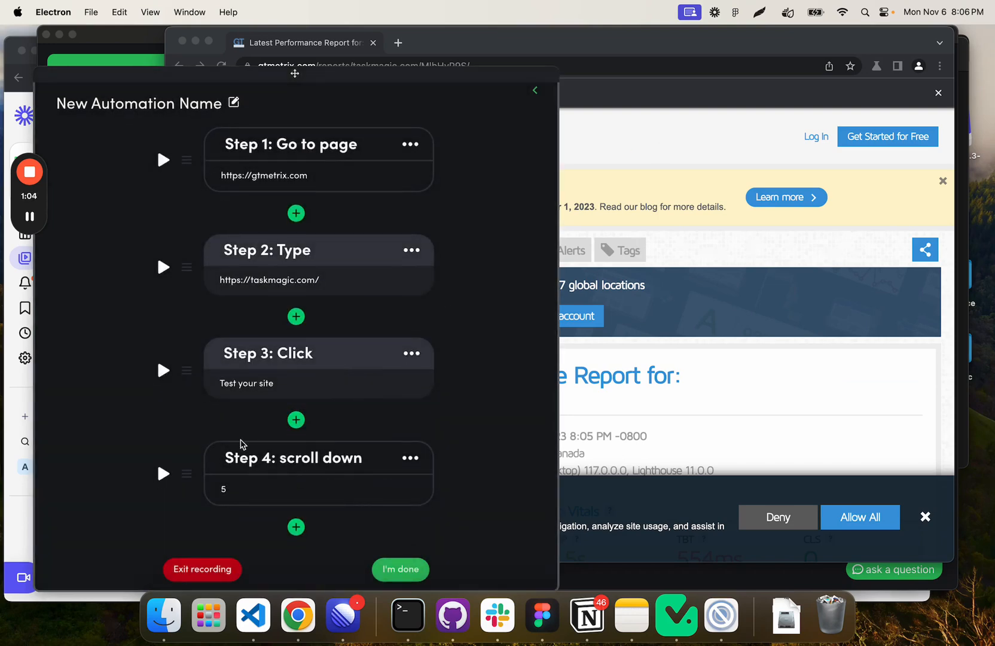
{"action": "scroll", "scroll_direction": "down", "scroll_amount": 3}
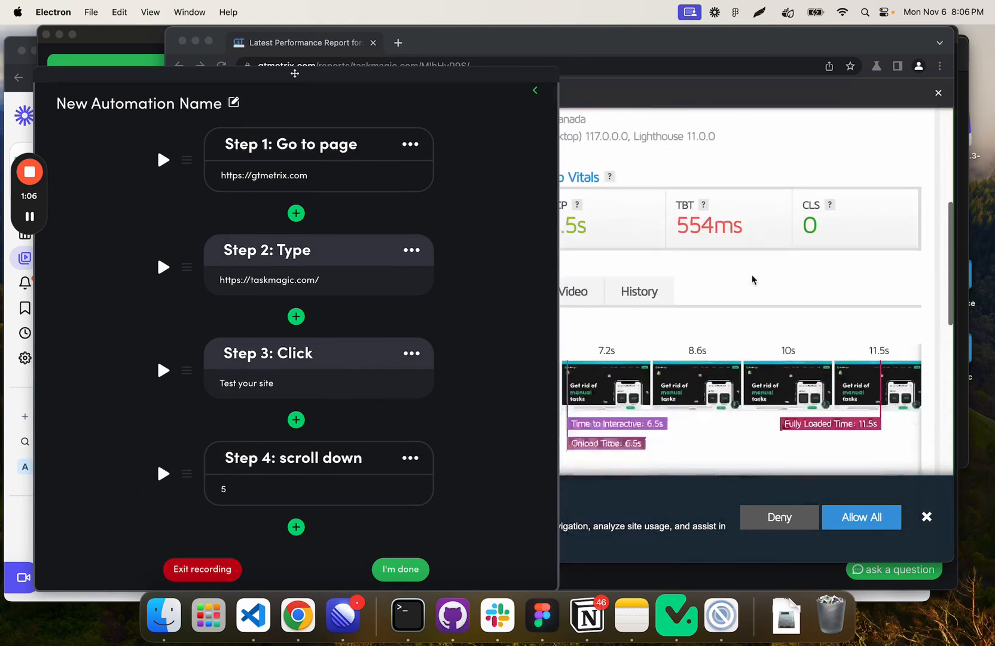
{"action": "scroll", "scroll_direction": "down", "scroll_amount": 3}
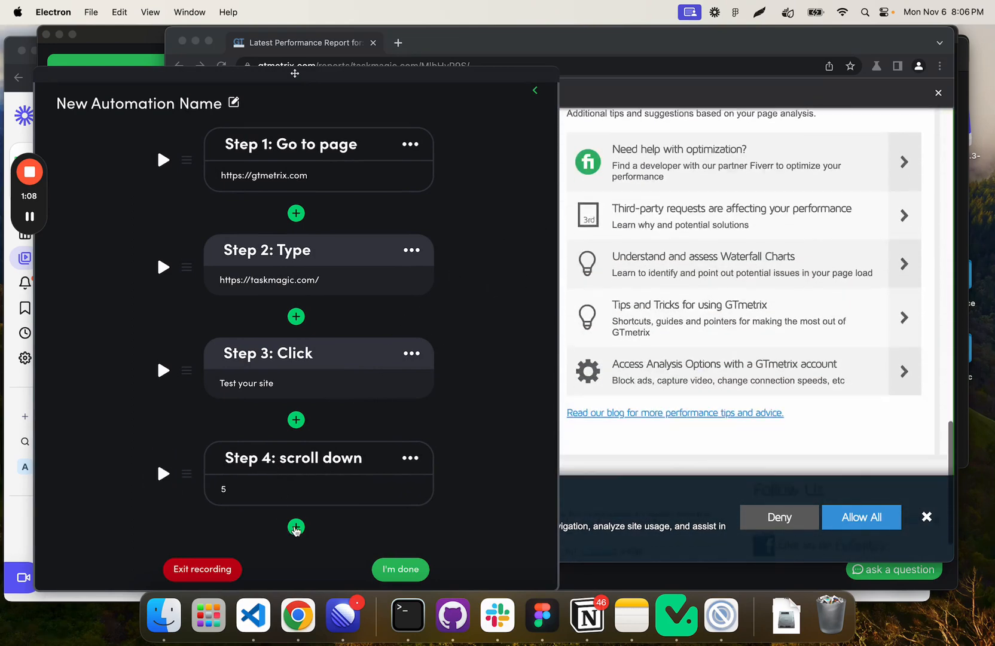
{"action": "scroll", "scroll_direction": "down", "scroll_amount": 3}
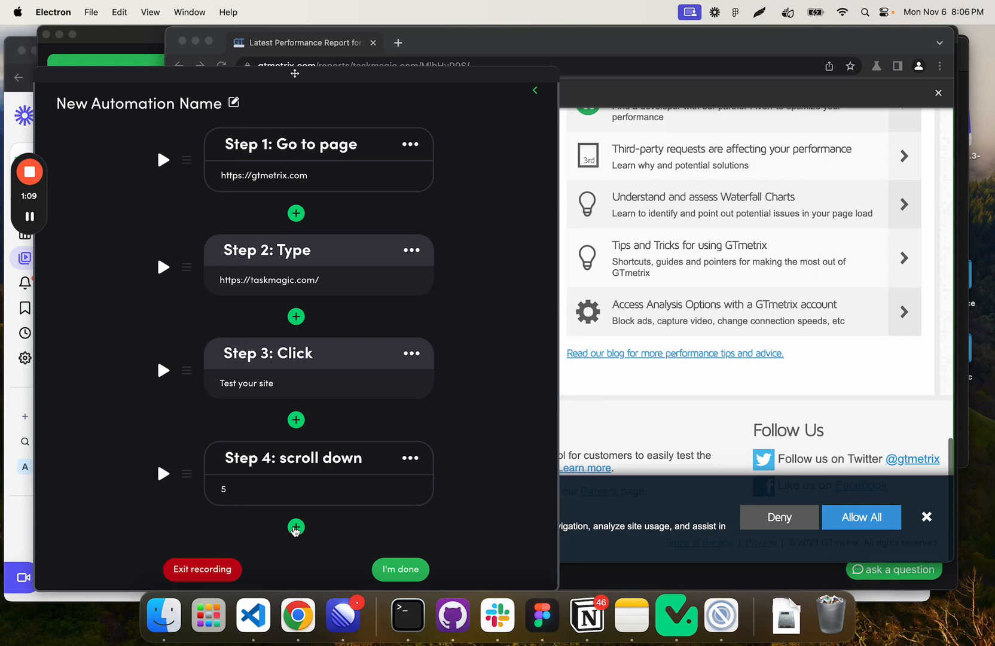
{"action": "left_click", "coordinate": [296, 528]}
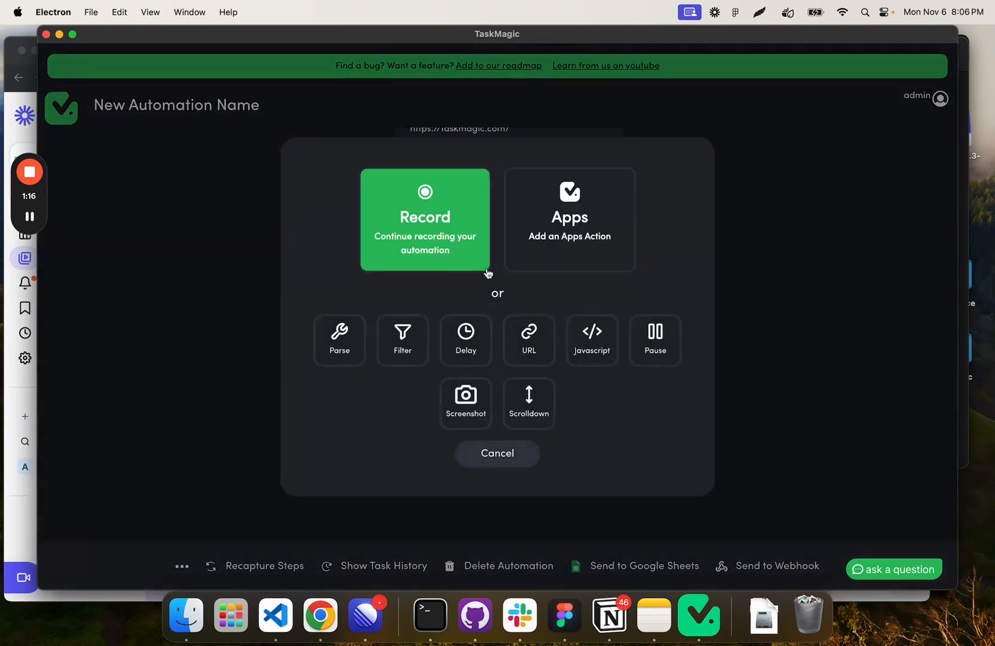
Add Step 5: screenshot from the add-step chooser.
{"action": "left_click", "coordinate": [425, 220]}
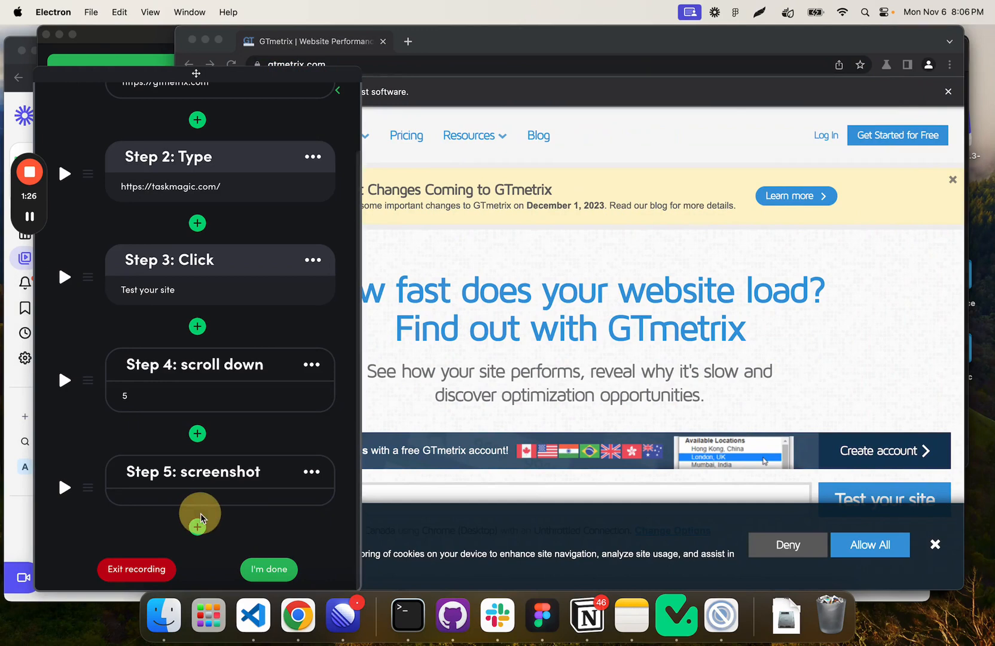
{"action": "left_click", "coordinate": [197, 525]}
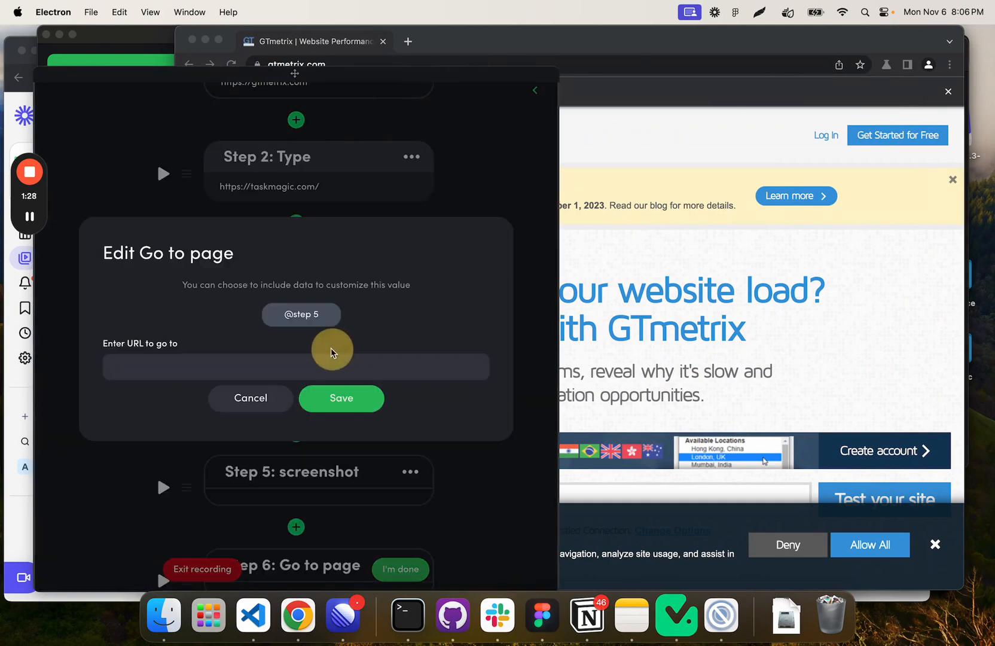
{"action": "type", "text": "https://imgbb.com"}
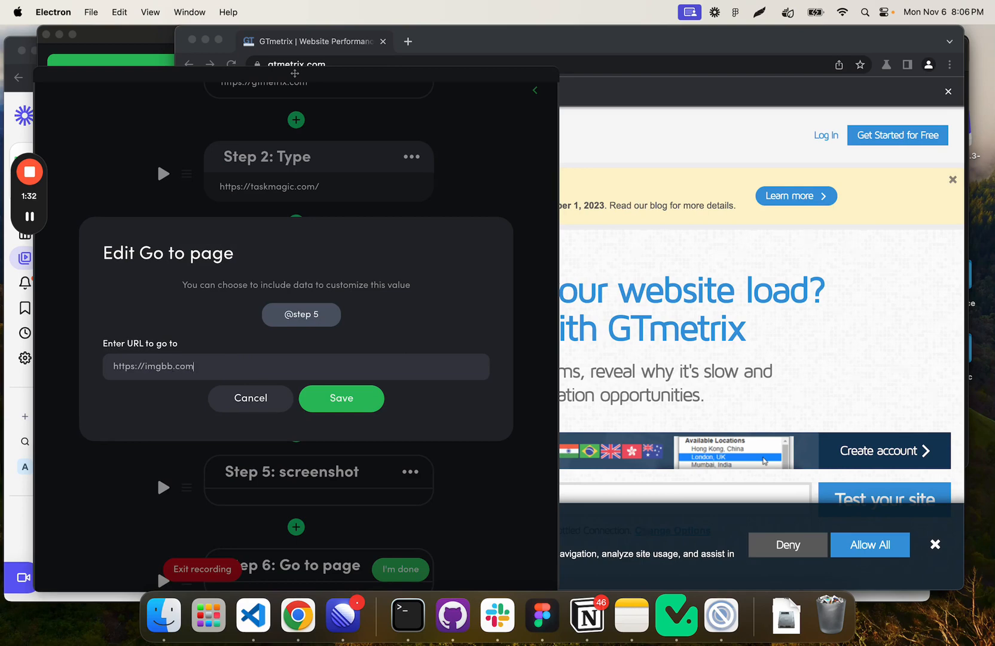
{"action": "left_click", "coordinate": [341, 398]}
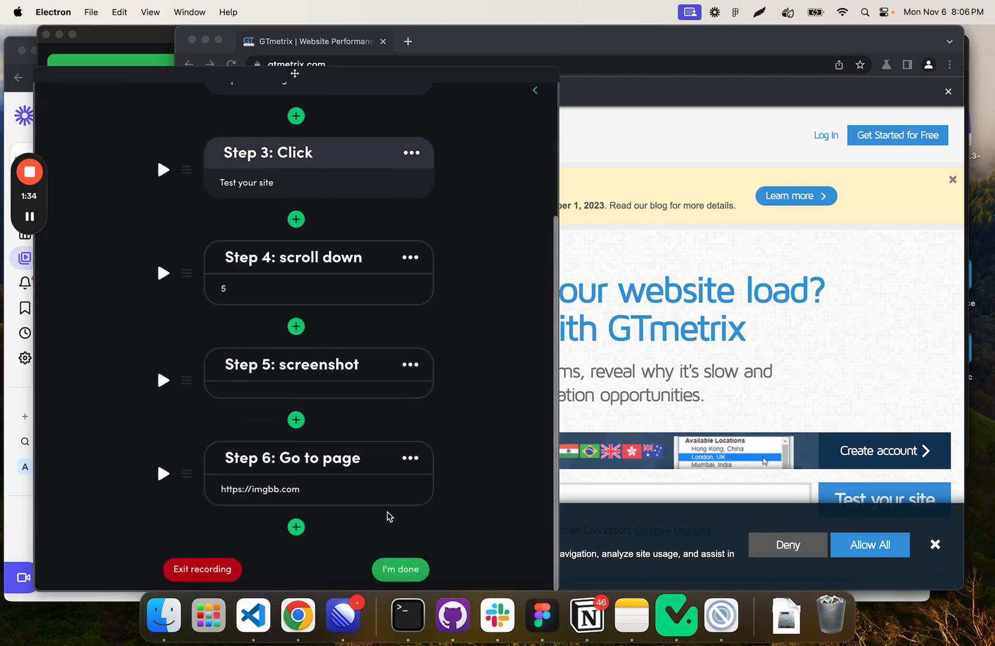
{"action": "left_click", "coordinate": [163, 473]}
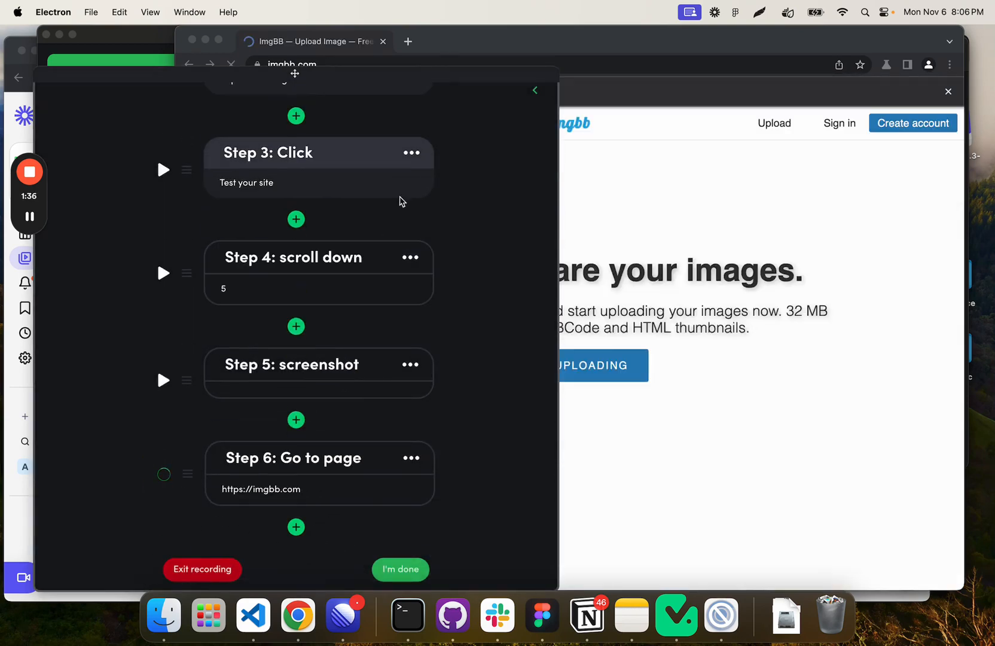
Record Step 7 as a Click on ImgBB's Start uploading element and confirm it.
{"action": "left_click", "coordinate": [296, 526]}
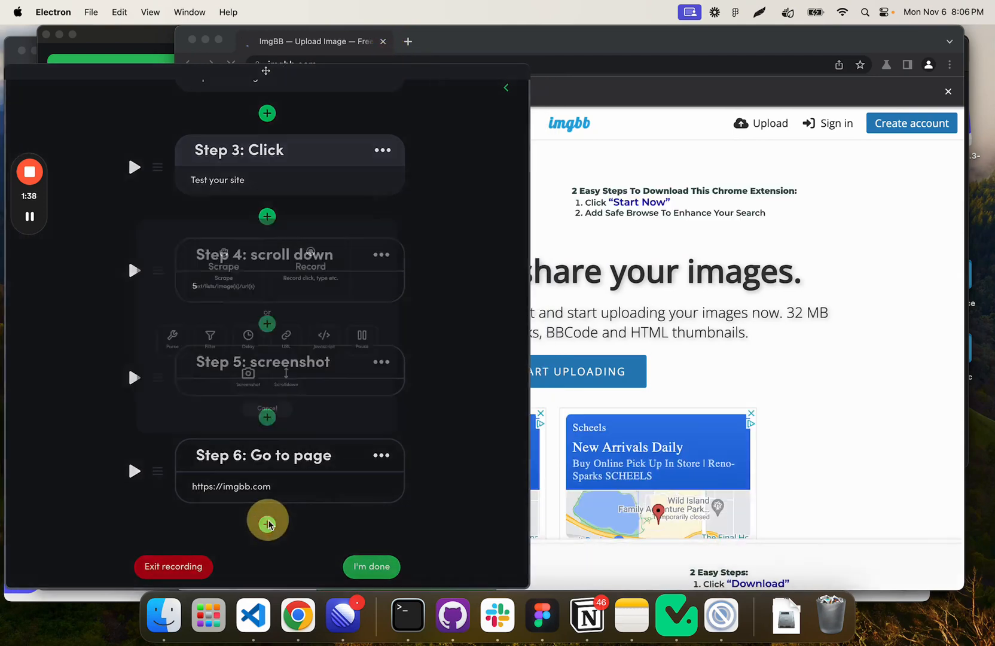
{"action": "left_click", "coordinate": [267, 519]}
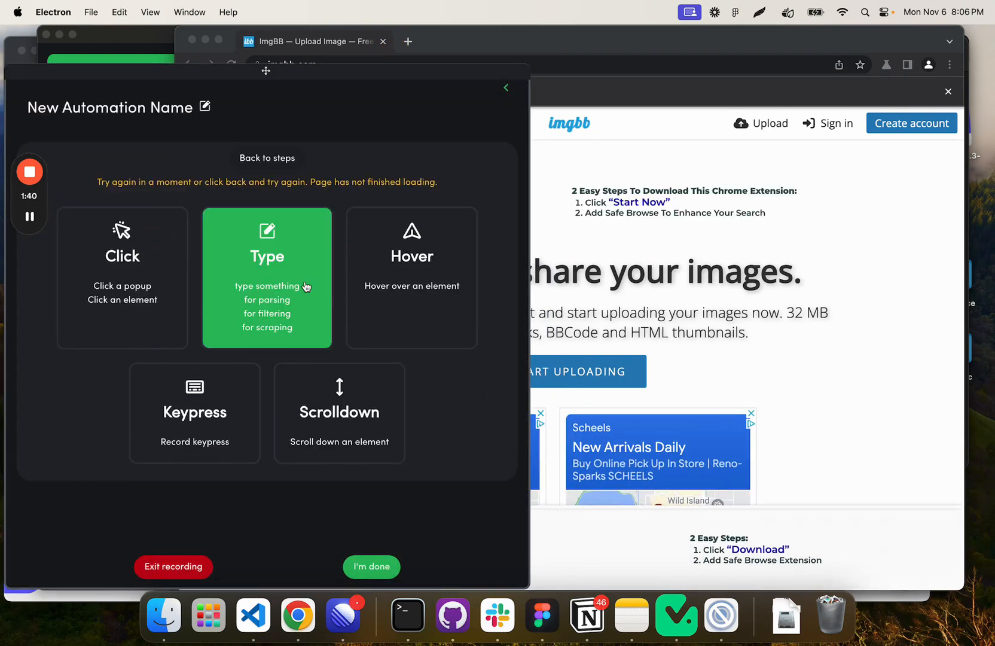
{"action": "left_click", "coordinate": [267, 158]}
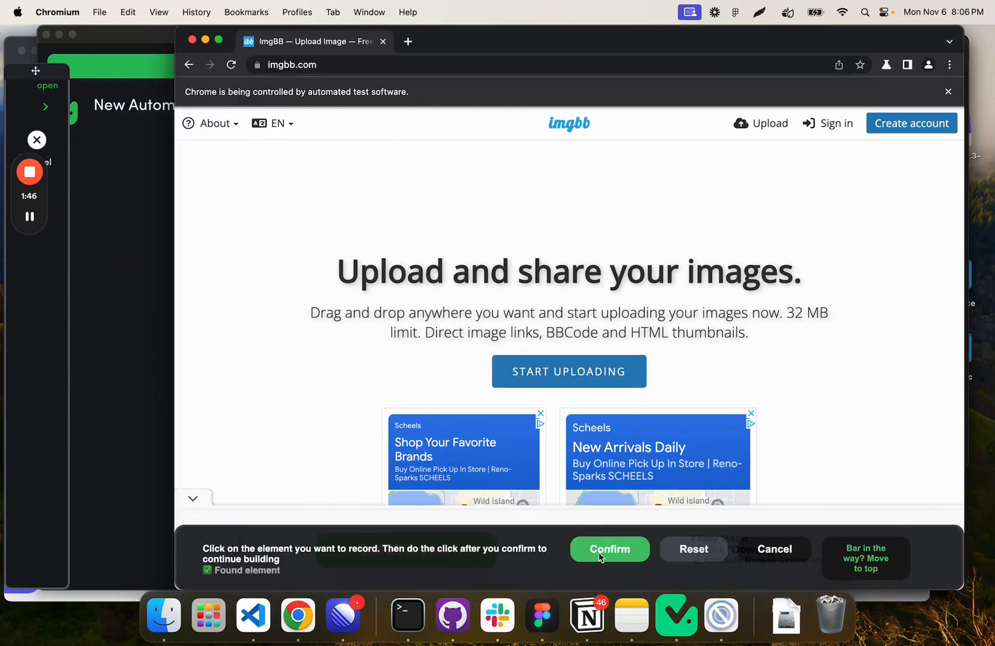
{"action": "left_click", "coordinate": [607, 549]}
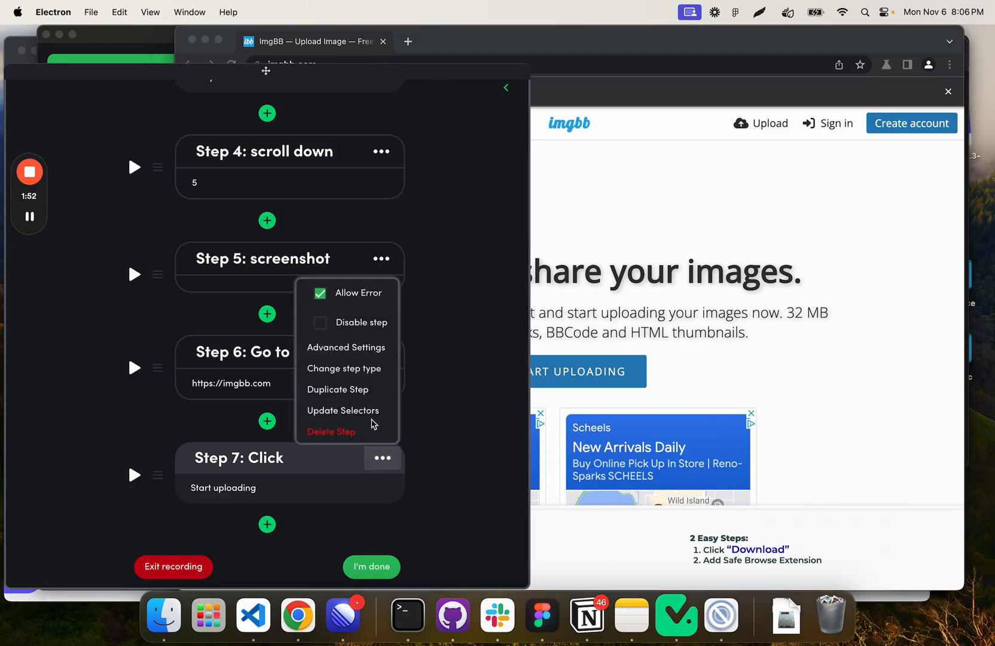
{"action": "mouse_move", "coordinate": [380, 483]}
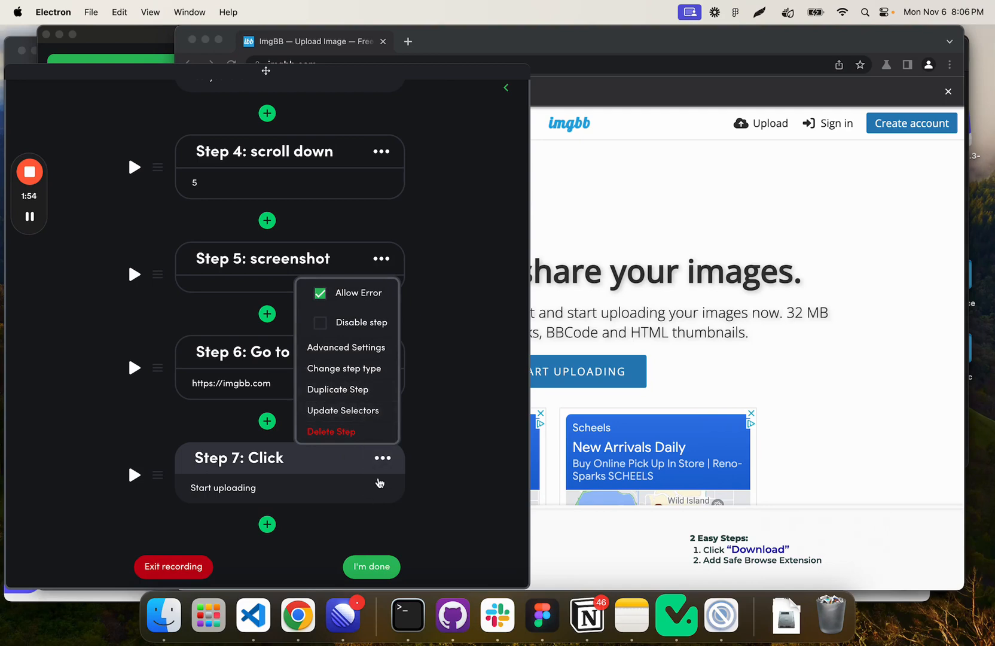
Change step 7's type, first to a download step, then switch it to Upload file.
{"action": "left_click", "coordinate": [345, 368]}
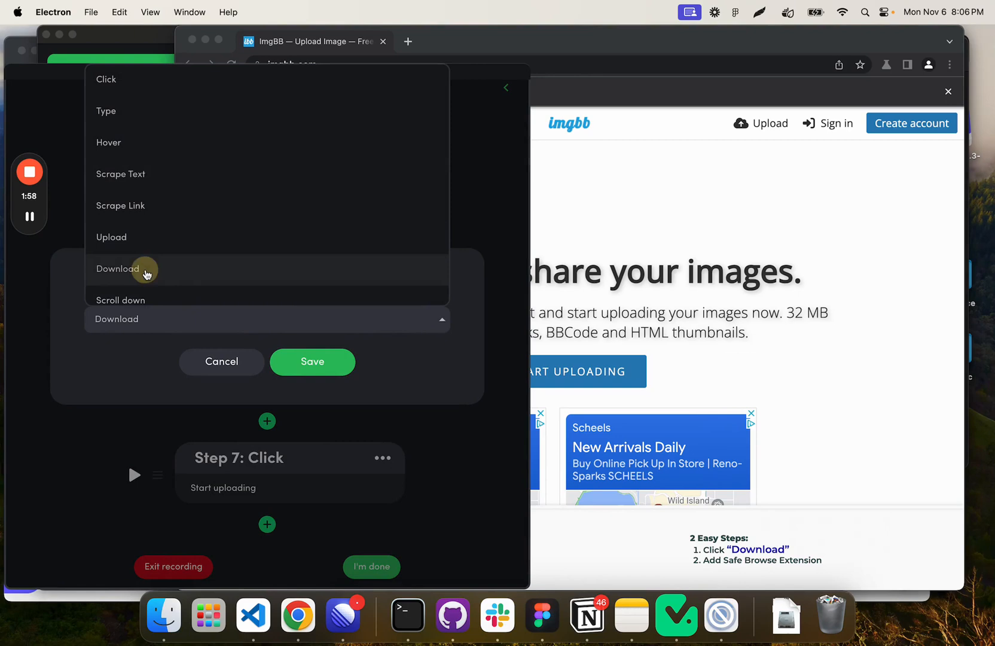
{"action": "left_click", "coordinate": [117, 268]}
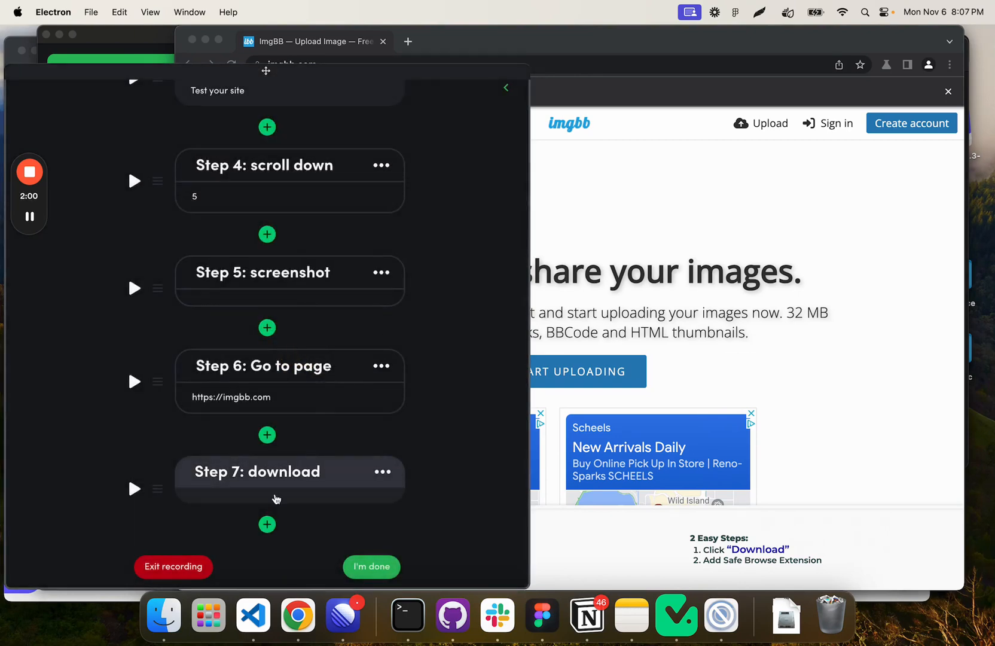
{"action": "left_click", "coordinate": [258, 471]}
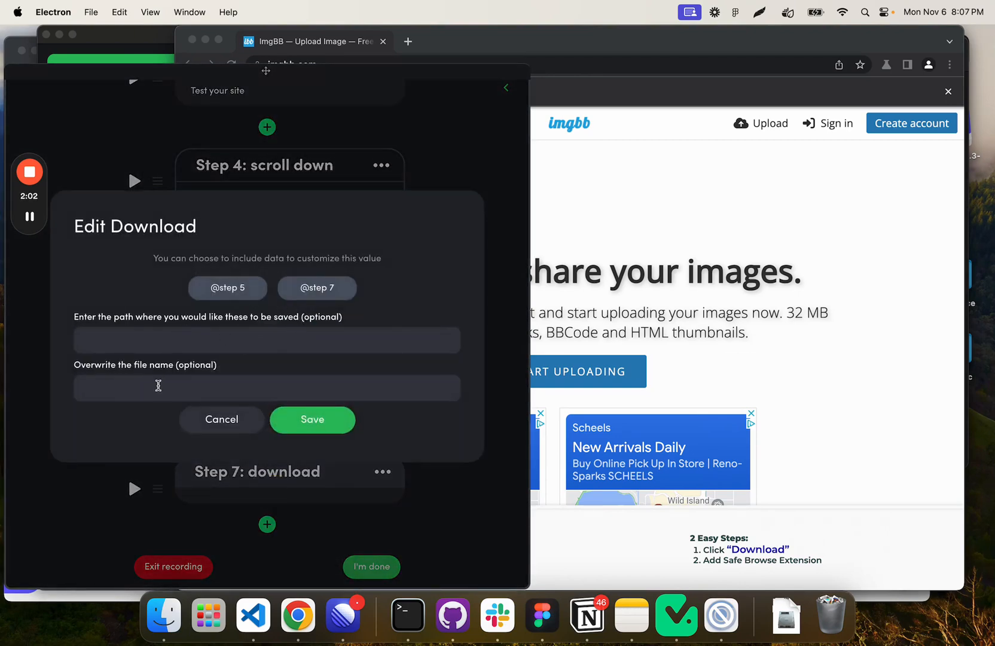
{"action": "mouse_move", "coordinate": [288, 373]}
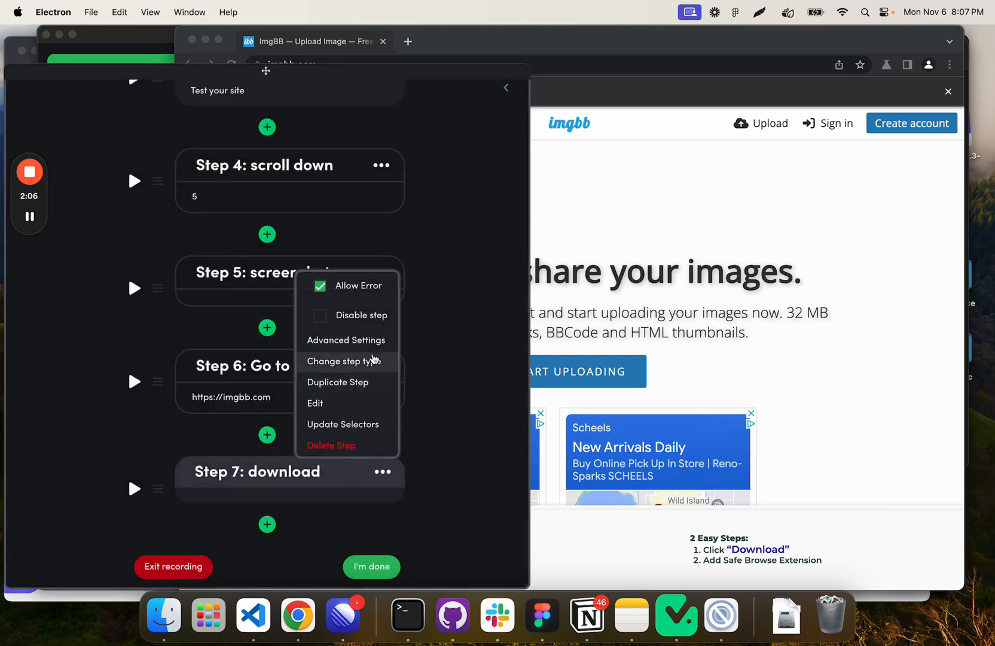
{"action": "left_click", "coordinate": [345, 361]}
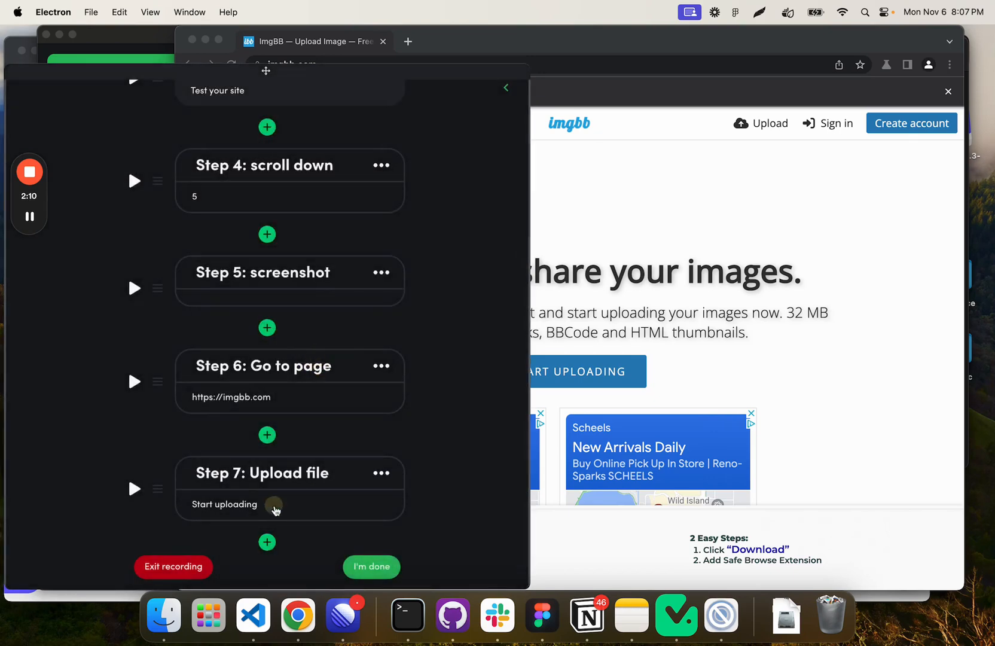
{"action": "left_click", "coordinate": [224, 504]}
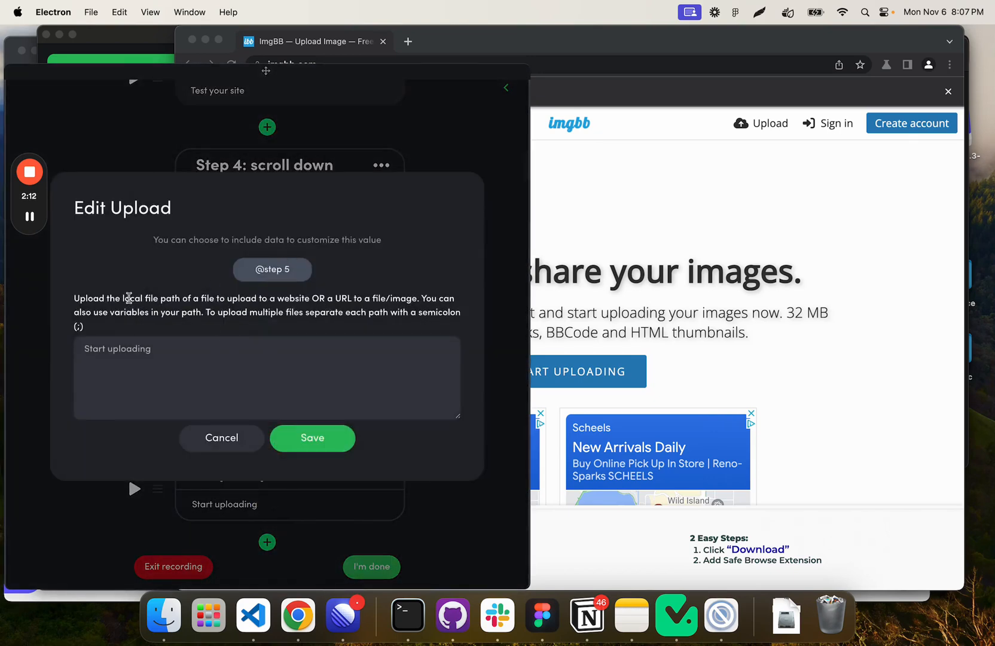
{"action": "left_click", "coordinate": [266, 377]}
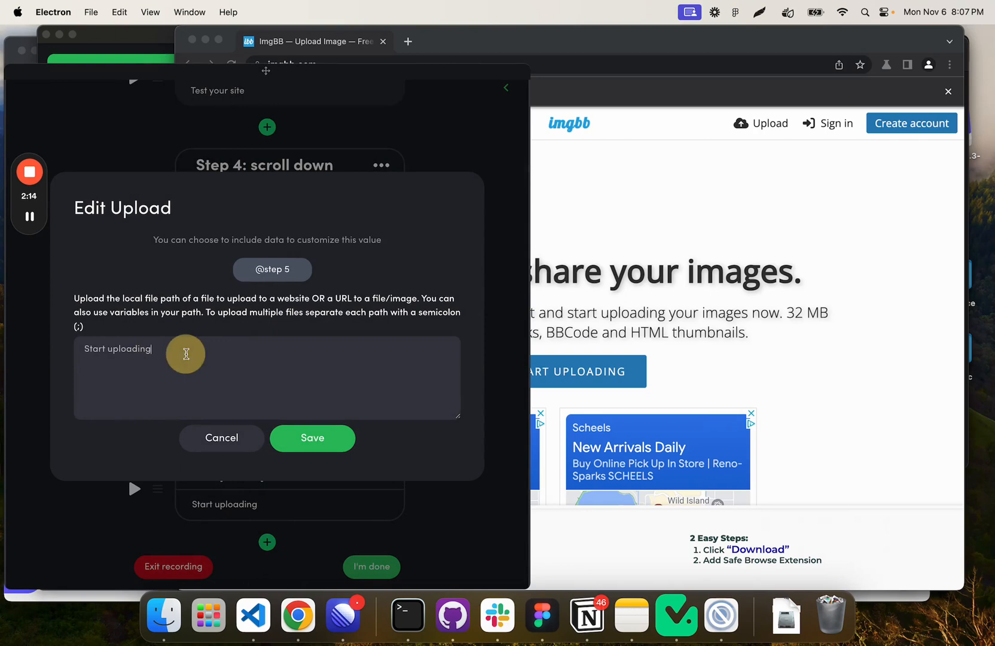
{"action": "left_click", "coordinate": [271, 269]}
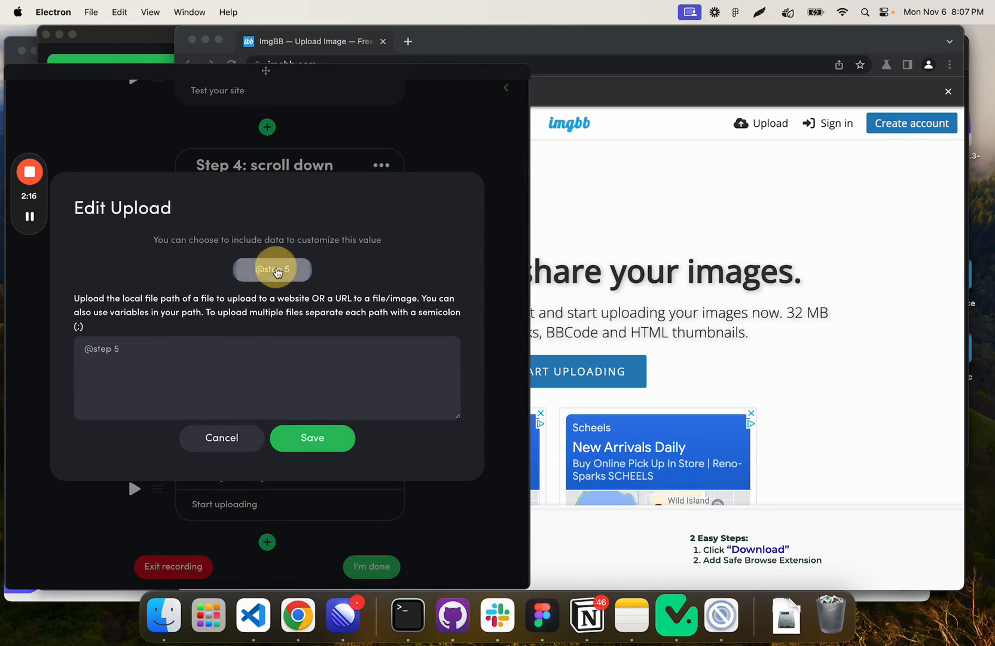
{"action": "left_click", "coordinate": [312, 437]}
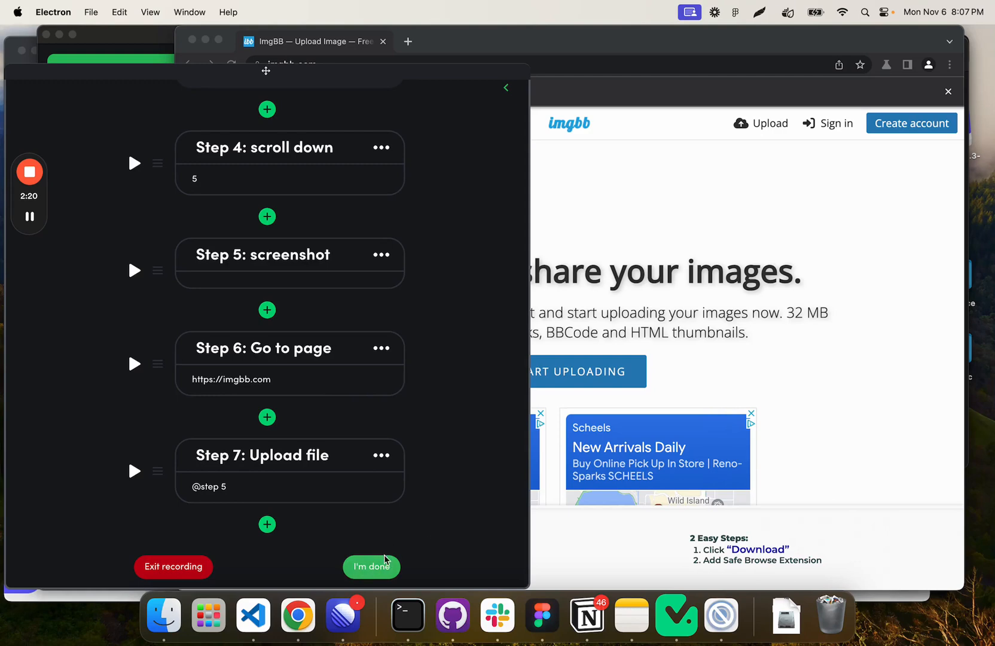
{"action": "mouse_move", "coordinate": [484, 443]}
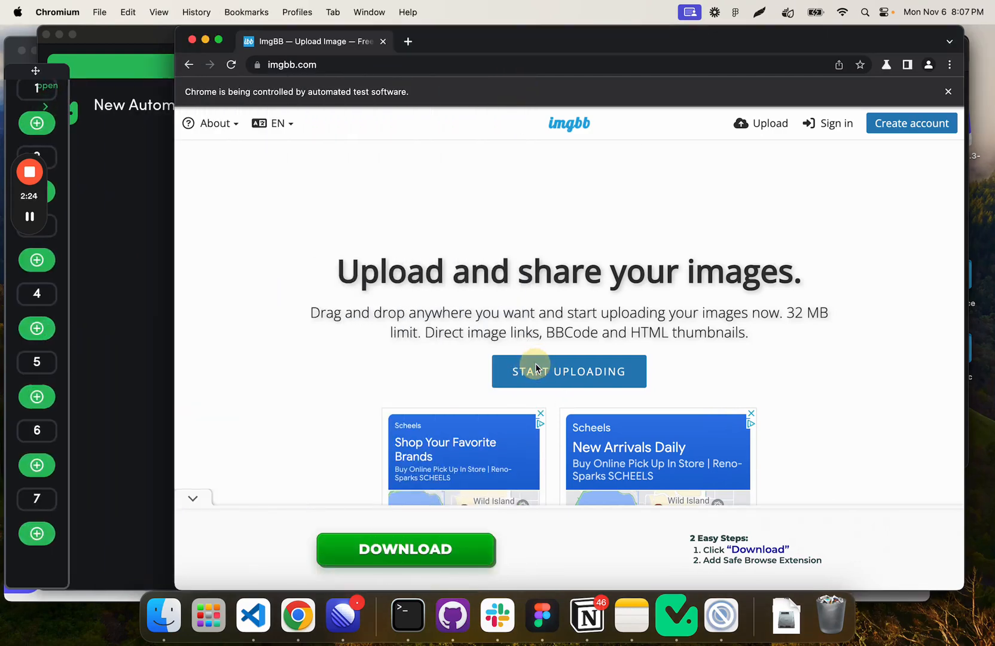
Select the TaskMagic logo PNG from Downloads into ImgBB's uploader.
{"action": "left_click", "coordinate": [569, 370]}
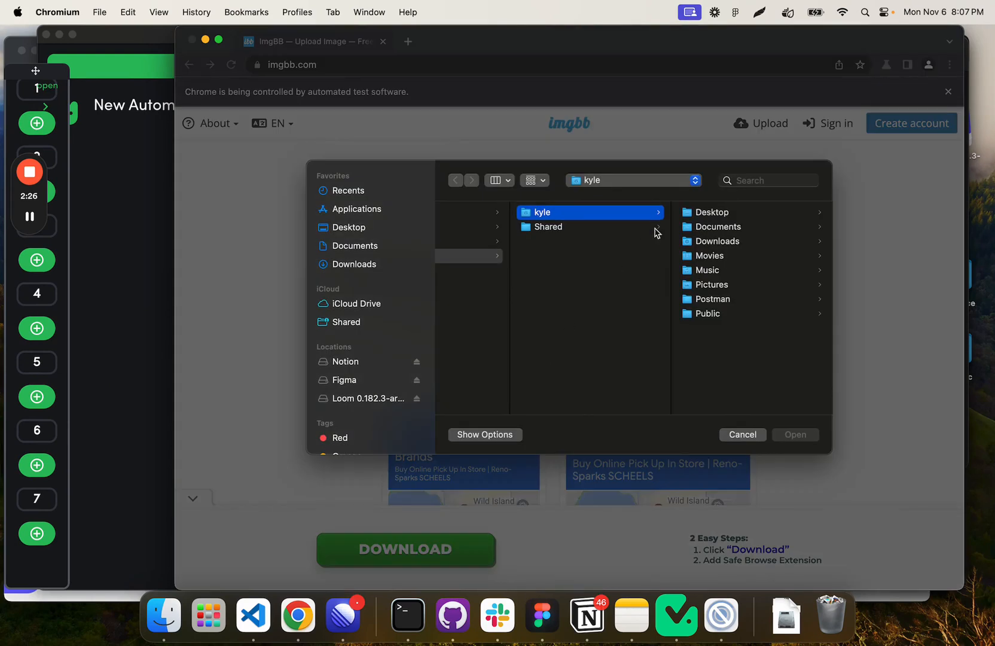
{"action": "mouse_move", "coordinate": [729, 238]}
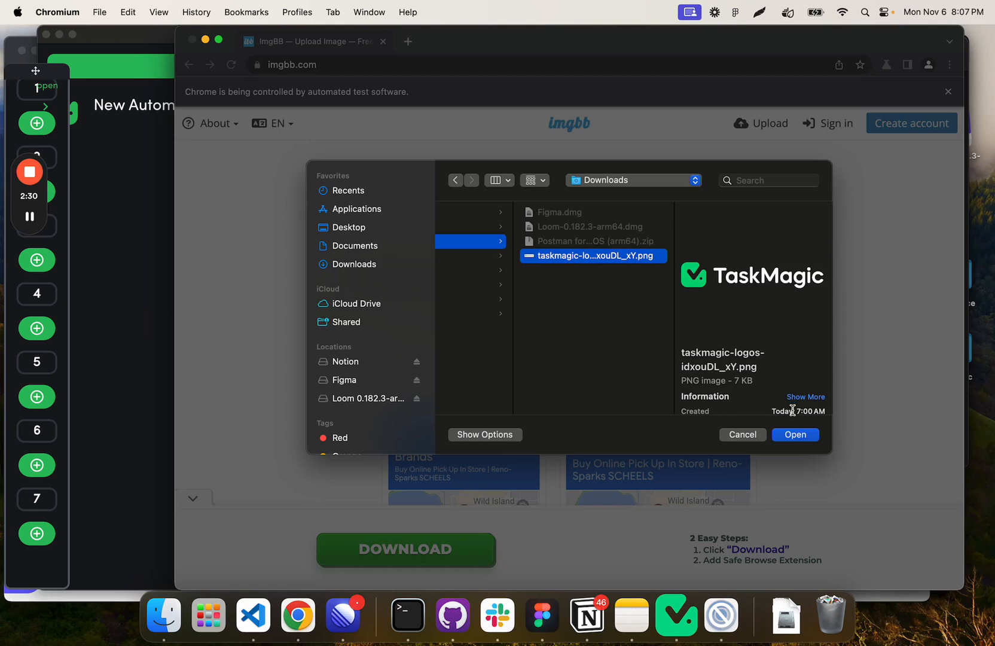
{"action": "left_click", "coordinate": [794, 434]}
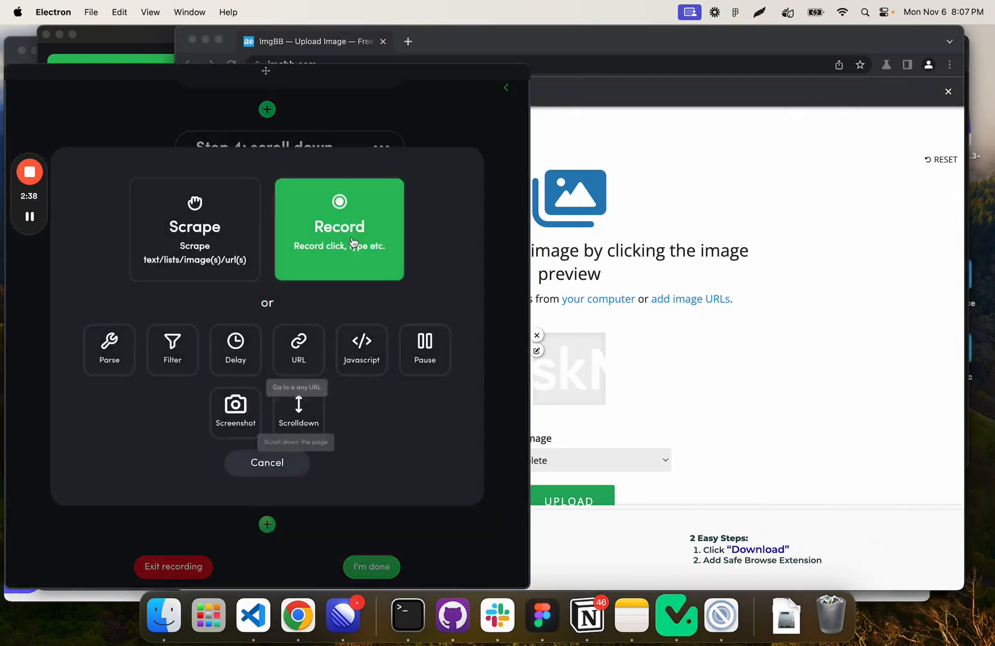
Record Step 8 as a click on ImgBB's Upload button so the upload completes.
{"action": "left_click", "coordinate": [339, 229]}
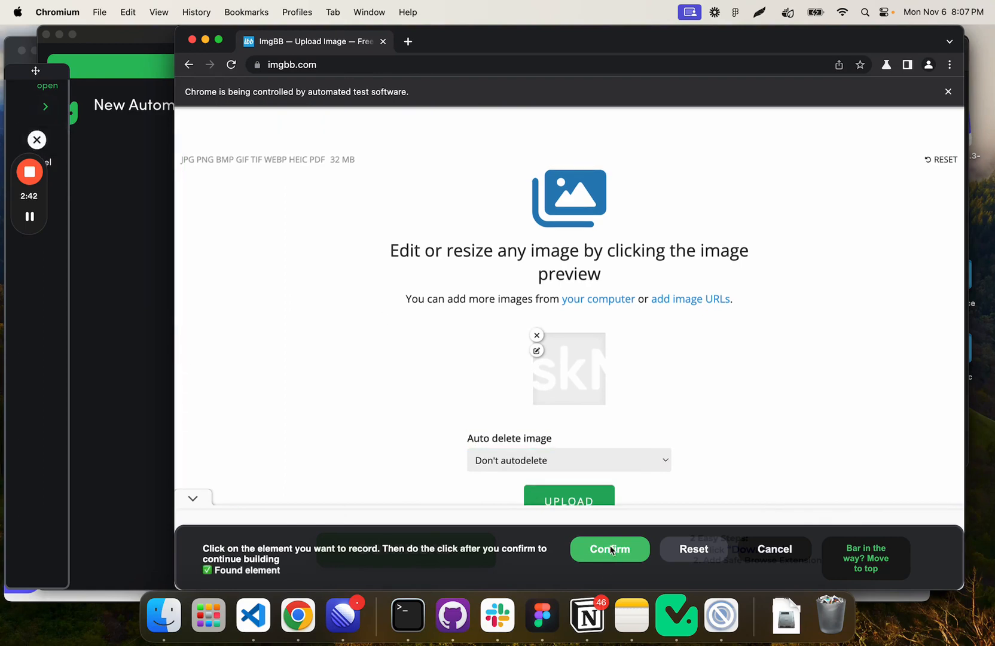
{"action": "left_click", "coordinate": [609, 549]}
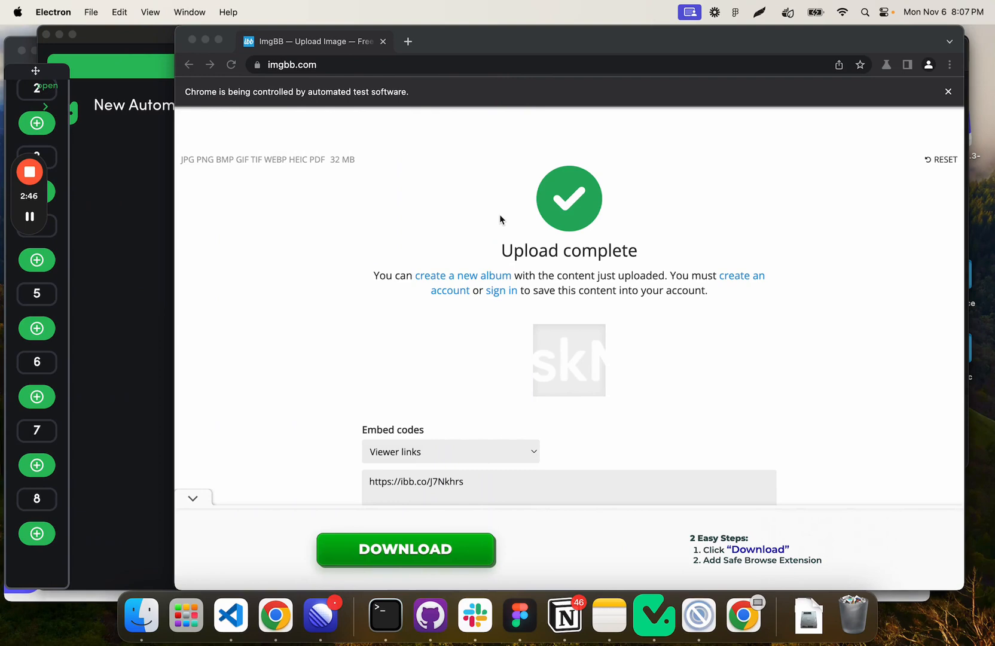
{"action": "mouse_move", "coordinate": [419, 475]}
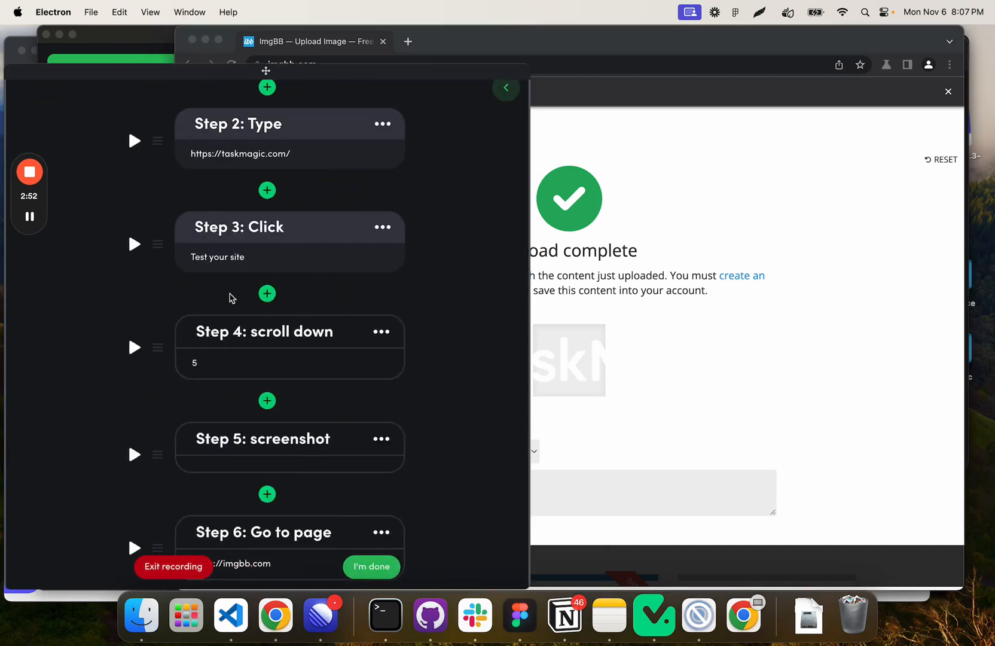
Add a ninth Scrape step capturing the imgbb viewer link and finish recording.
{"action": "left_click", "coordinate": [267, 293]}
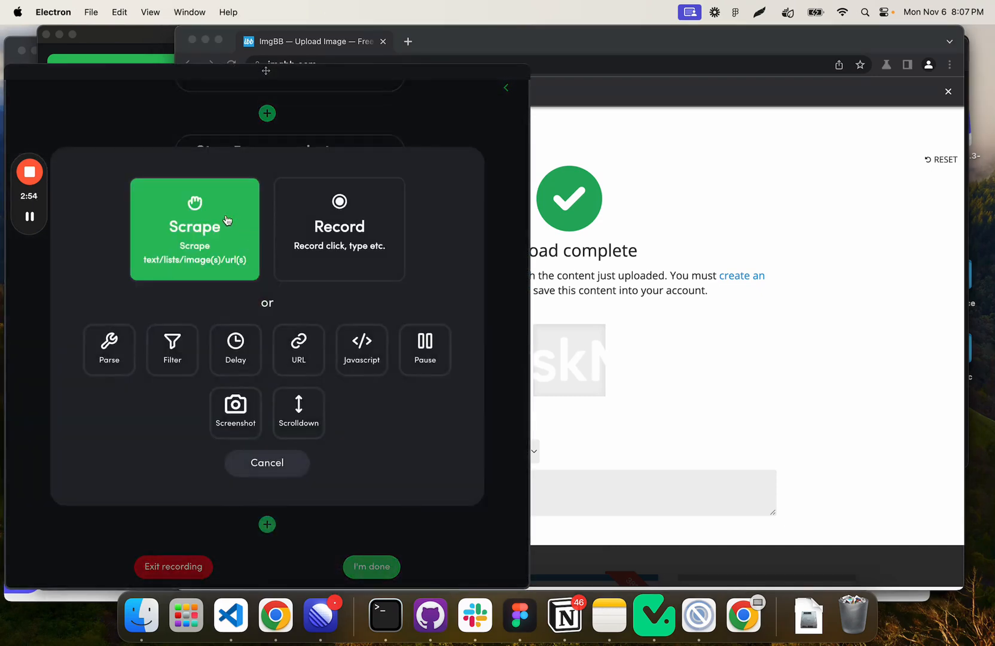
{"action": "left_click", "coordinate": [194, 229]}
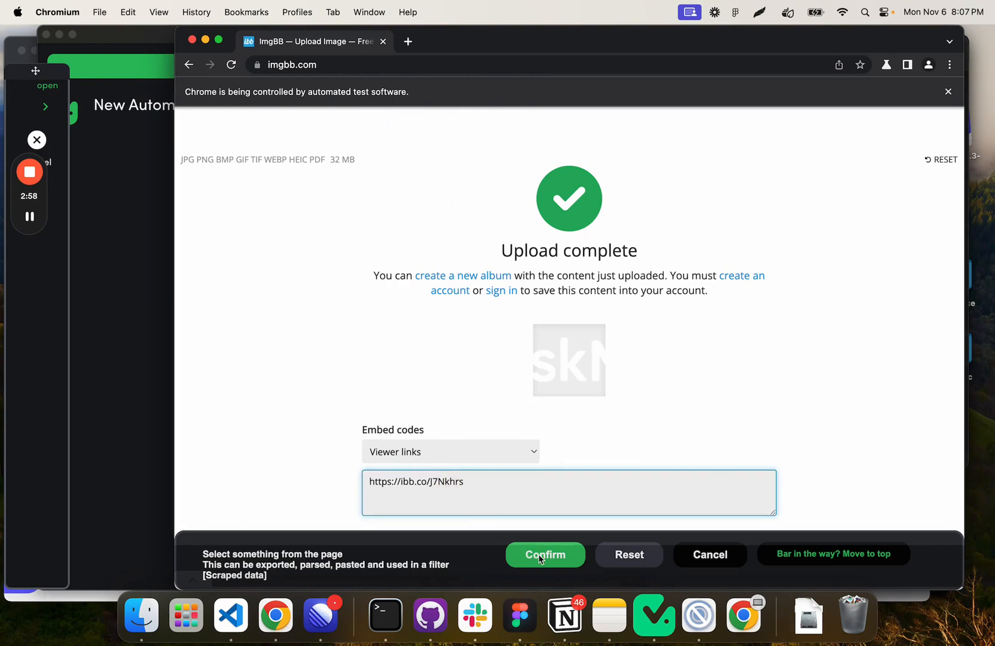
{"action": "left_click", "coordinate": [544, 554]}
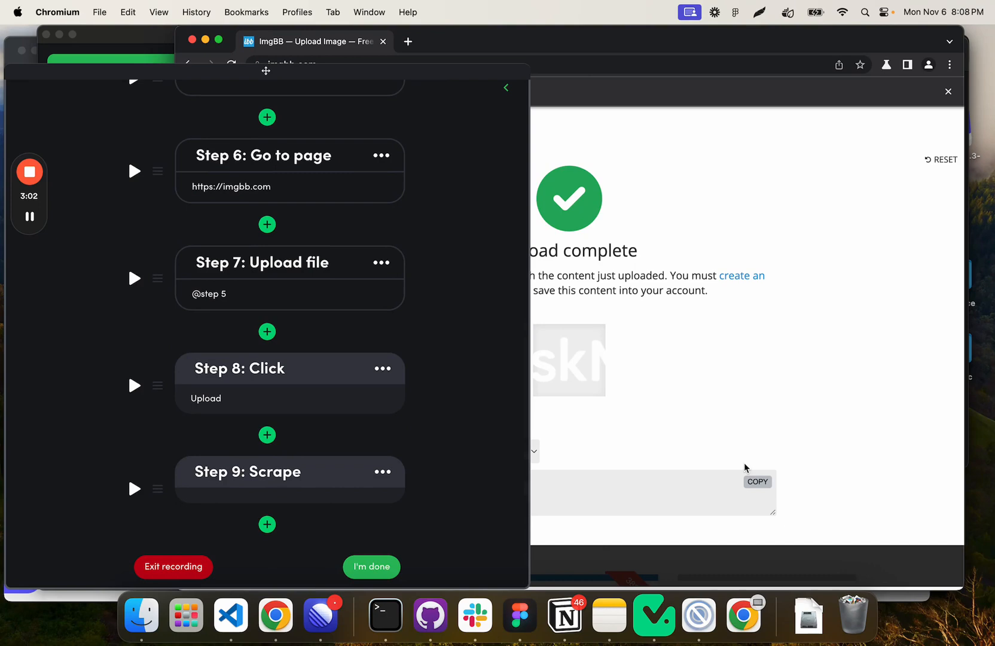
{"action": "mouse_move", "coordinate": [506, 87]}
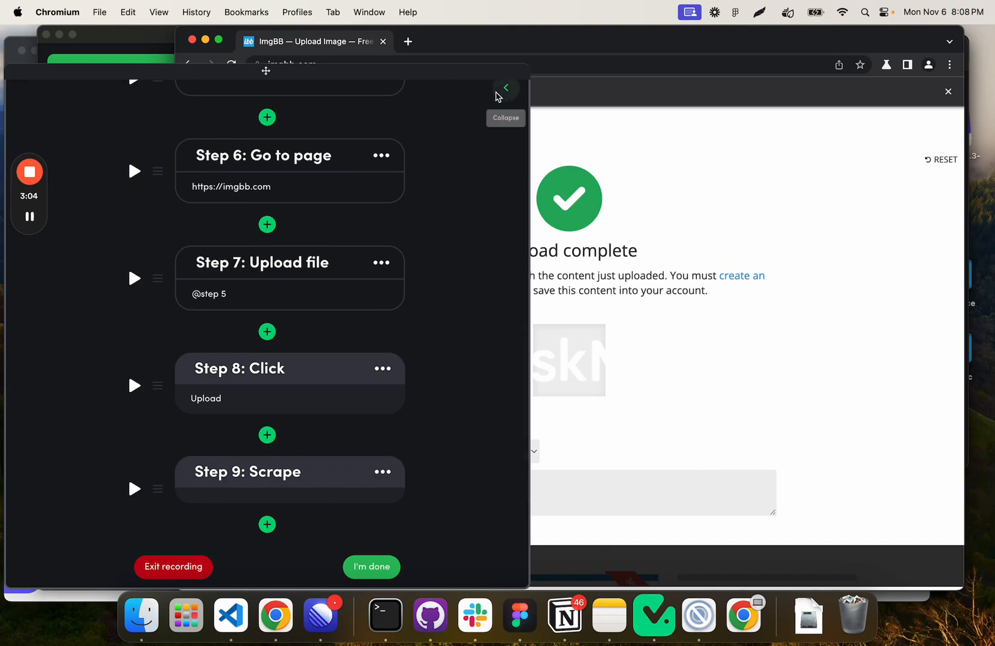
{"action": "left_click", "coordinate": [506, 87]}
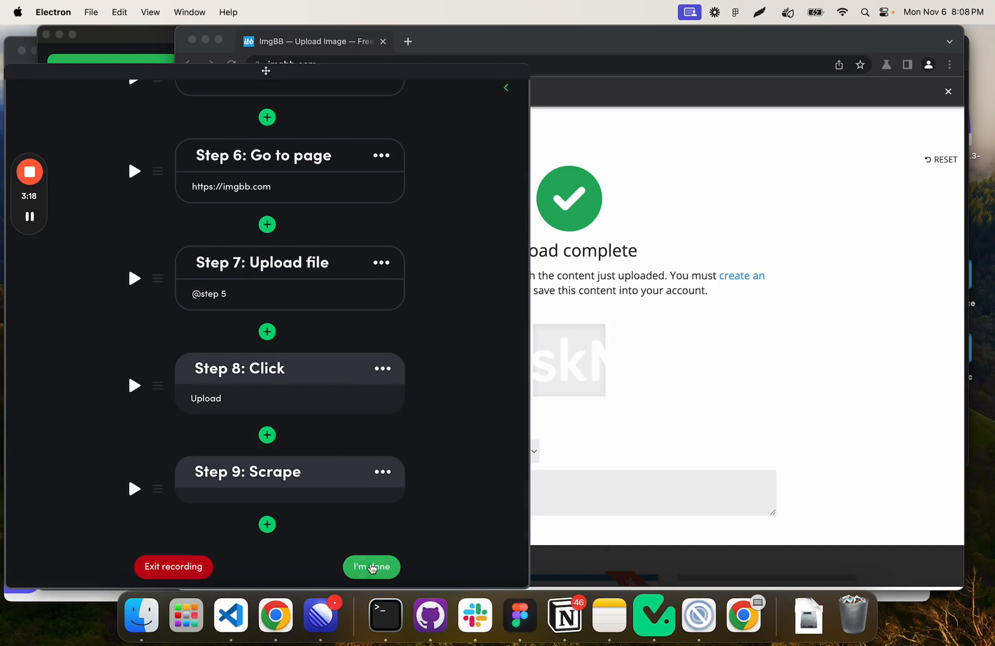
{"action": "left_click", "coordinate": [371, 567]}
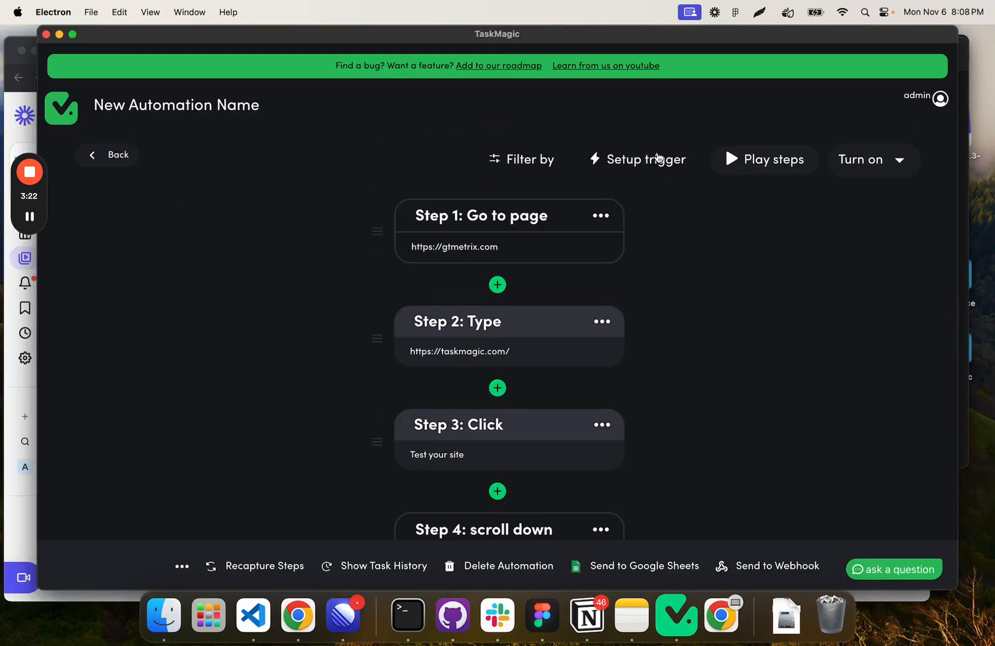
{"action": "mouse_move", "coordinate": [633, 155]}
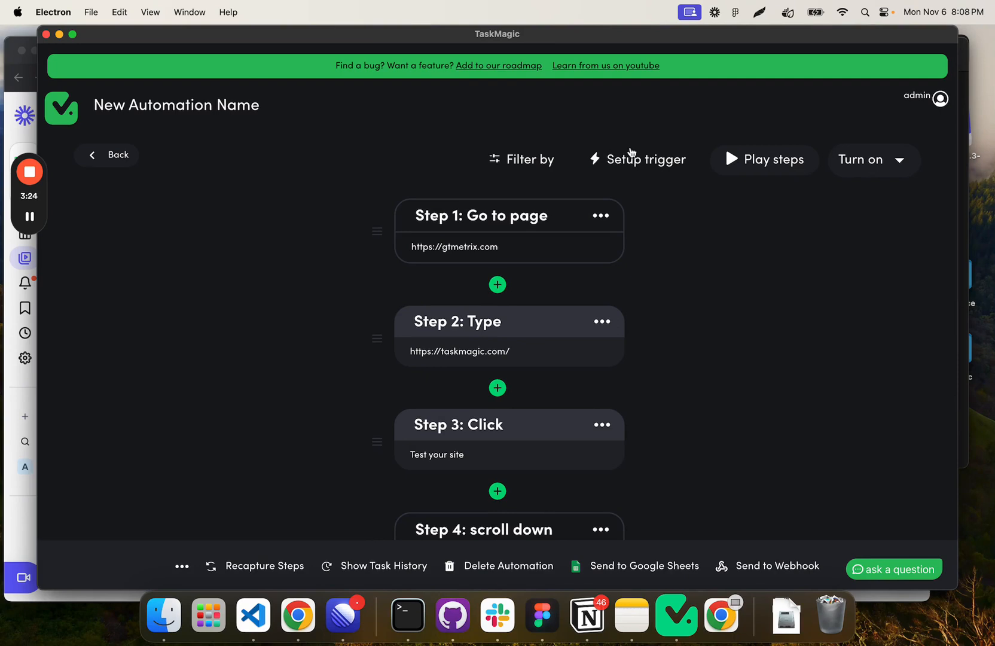
{"action": "mouse_move", "coordinate": [621, 148]}
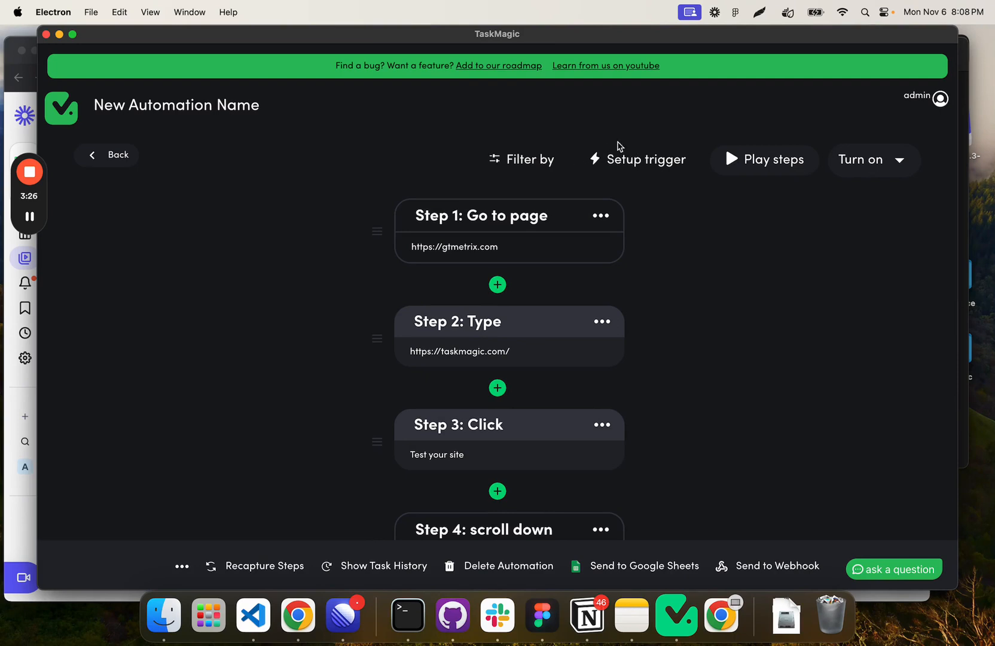
{"action": "mouse_move", "coordinate": [639, 164]}
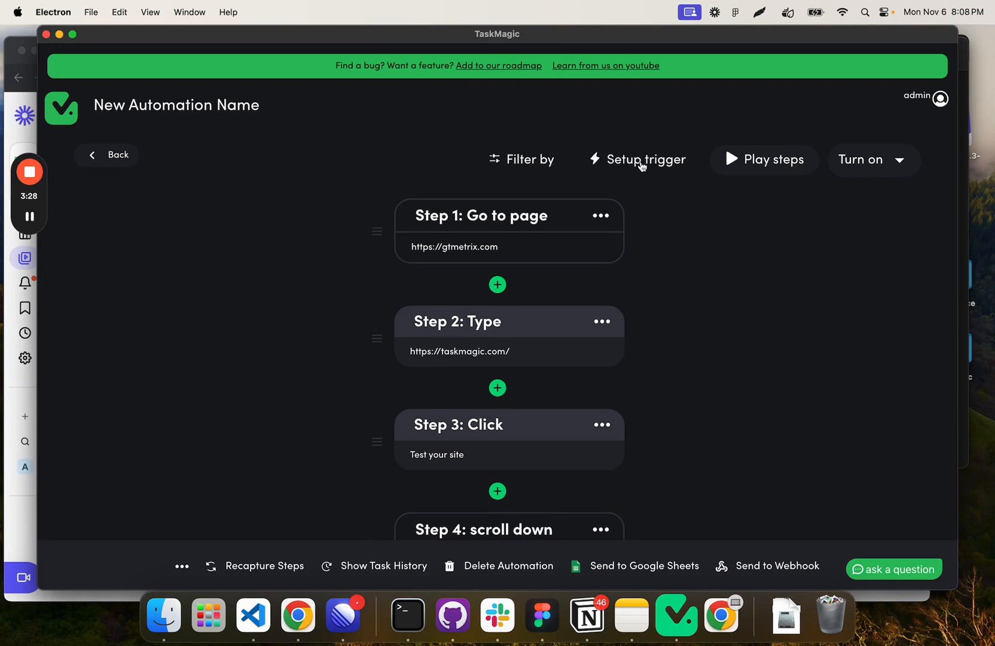
{"action": "mouse_move", "coordinate": [478, 338]}
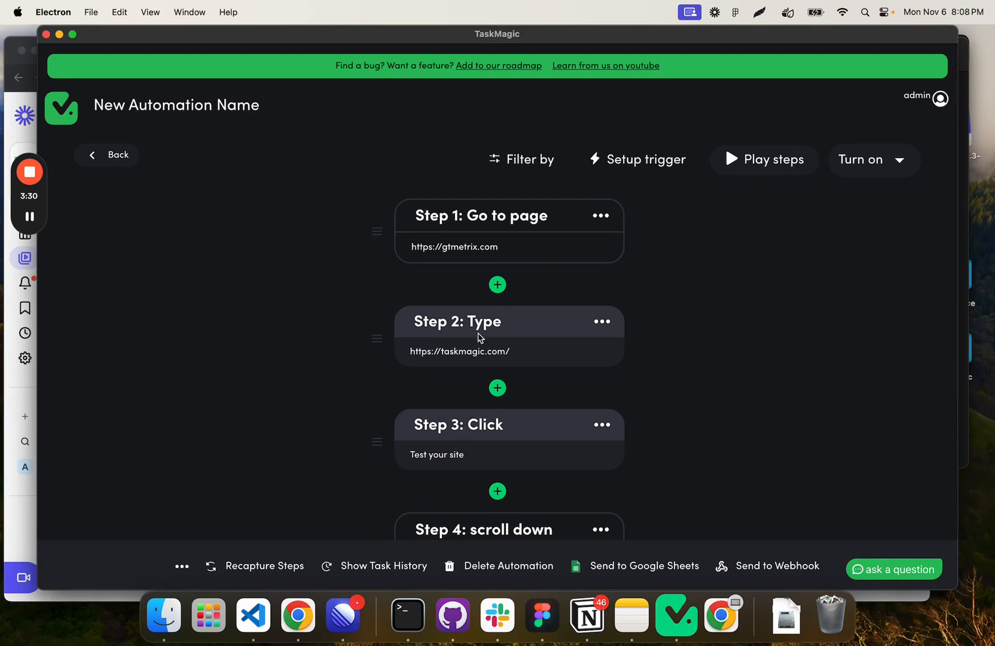
Give the Step 4 delay a length of .5 minutes and save it.
{"action": "scroll", "scroll_direction": "up", "scroll_amount": 3}
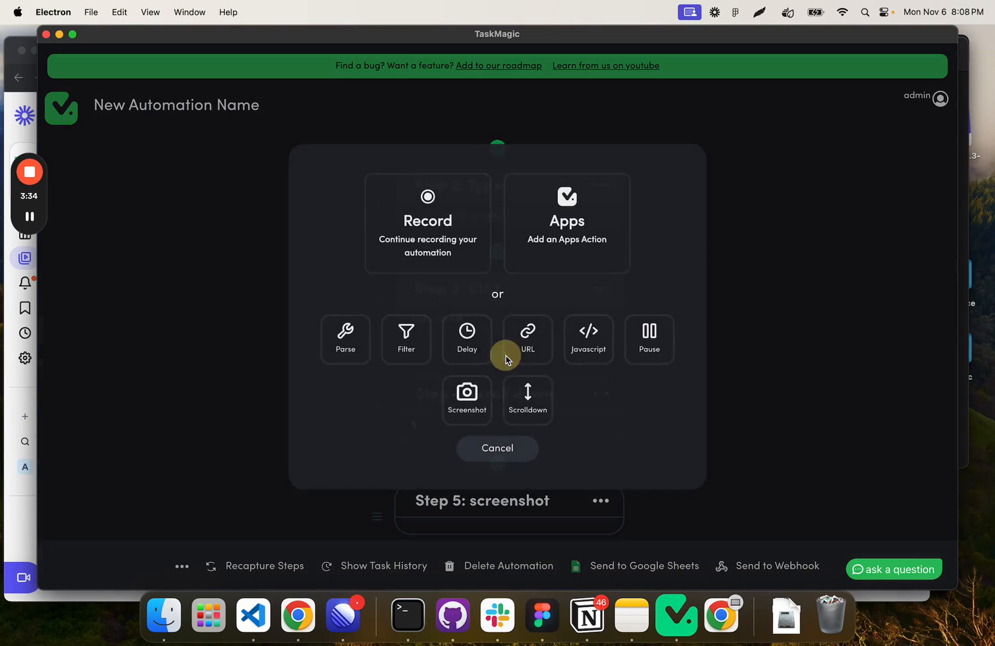
{"action": "left_click", "coordinate": [466, 339]}
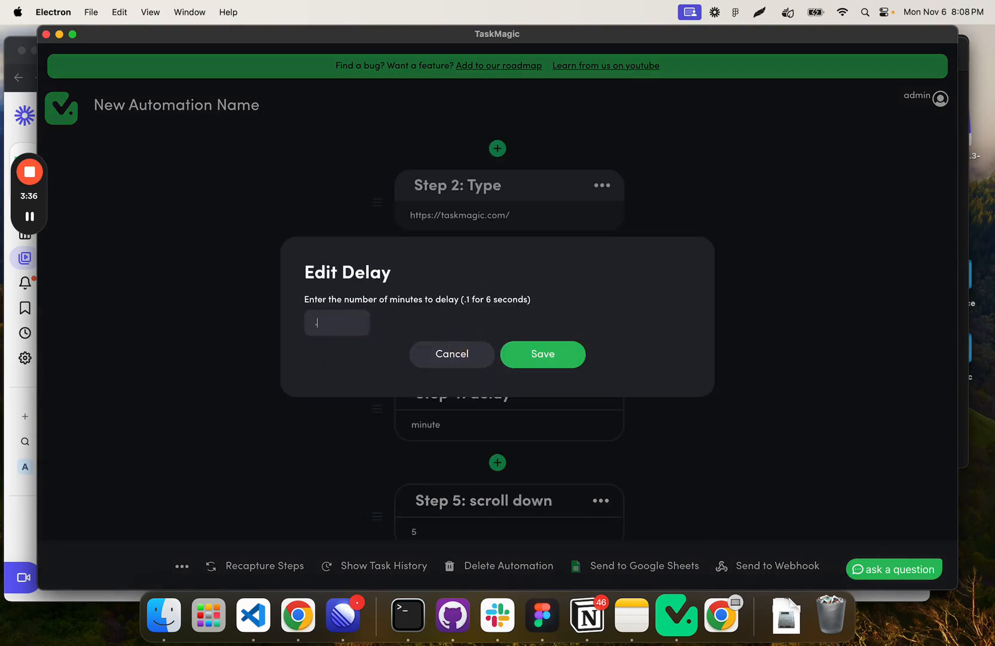
{"action": "left_click", "coordinate": [541, 354]}
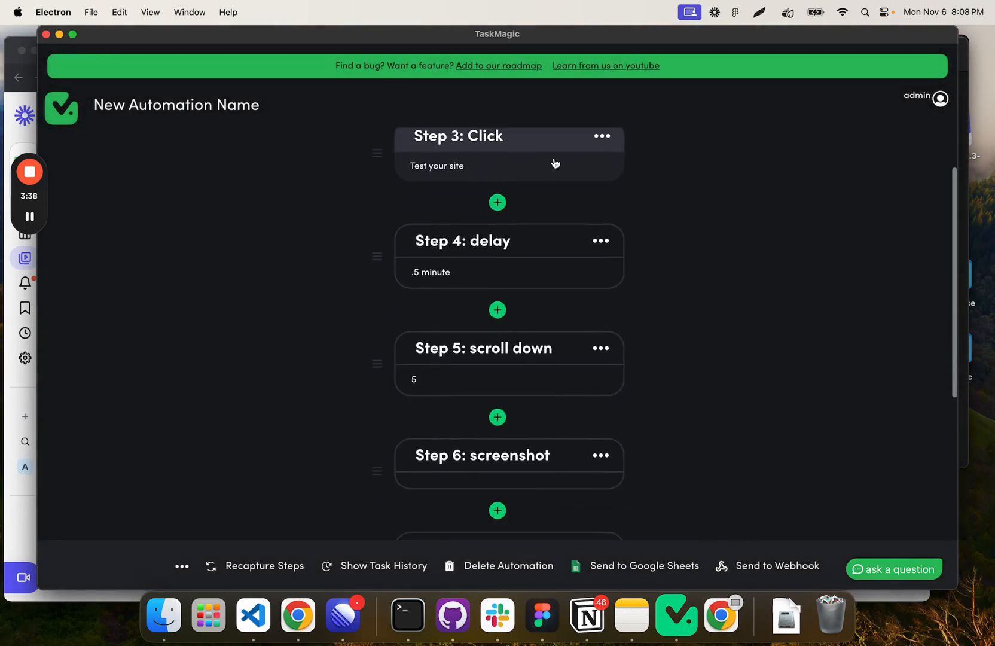
{"action": "scroll", "scroll_direction": "down", "scroll_amount": 3}
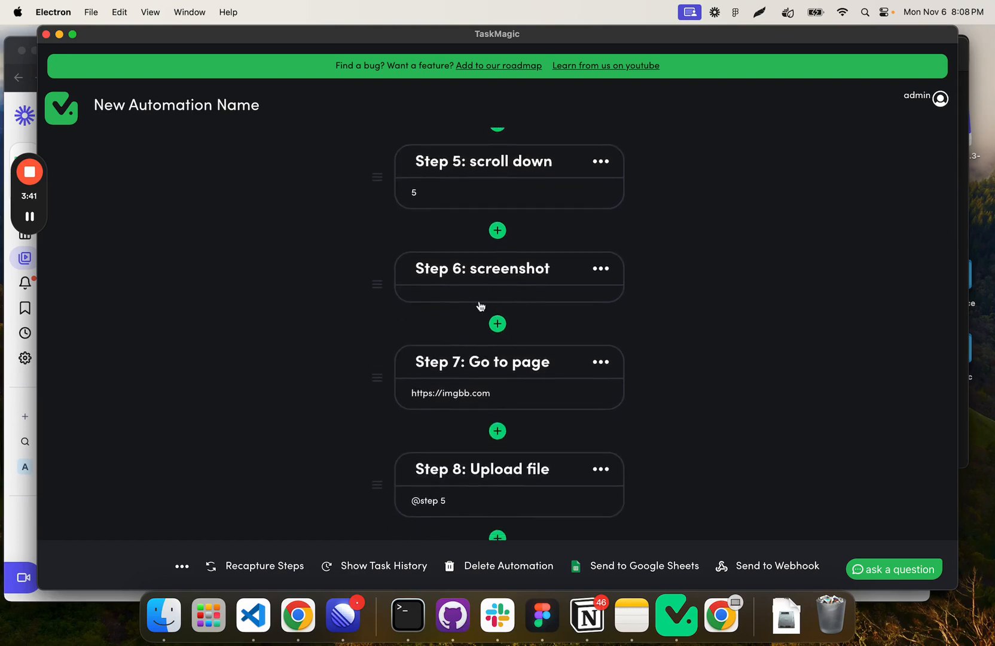
{"action": "mouse_move", "coordinate": [453, 518]}
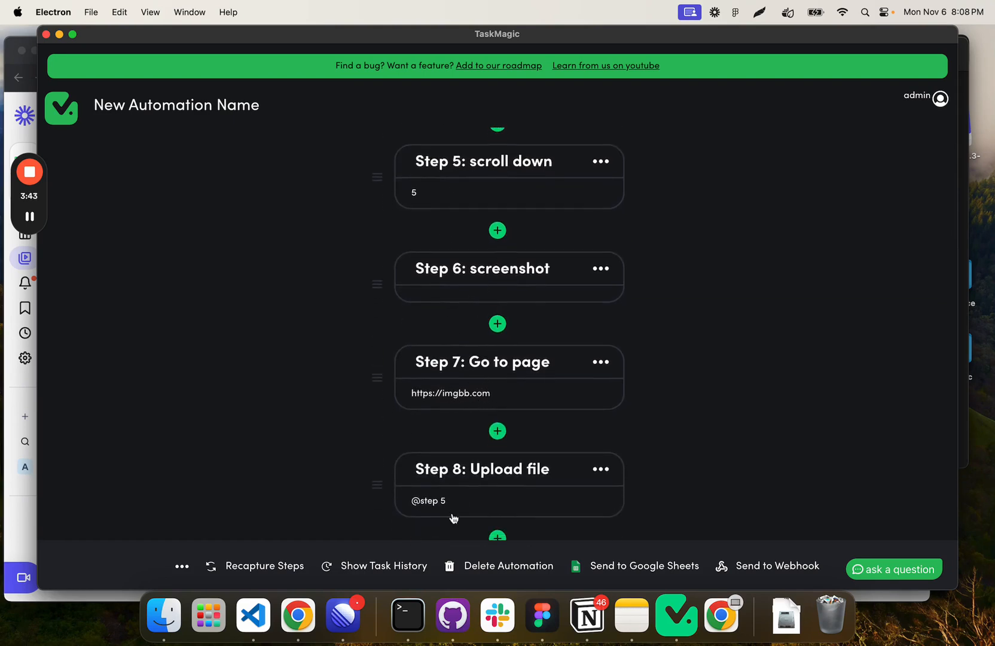
{"action": "left_click", "coordinate": [481, 484]}
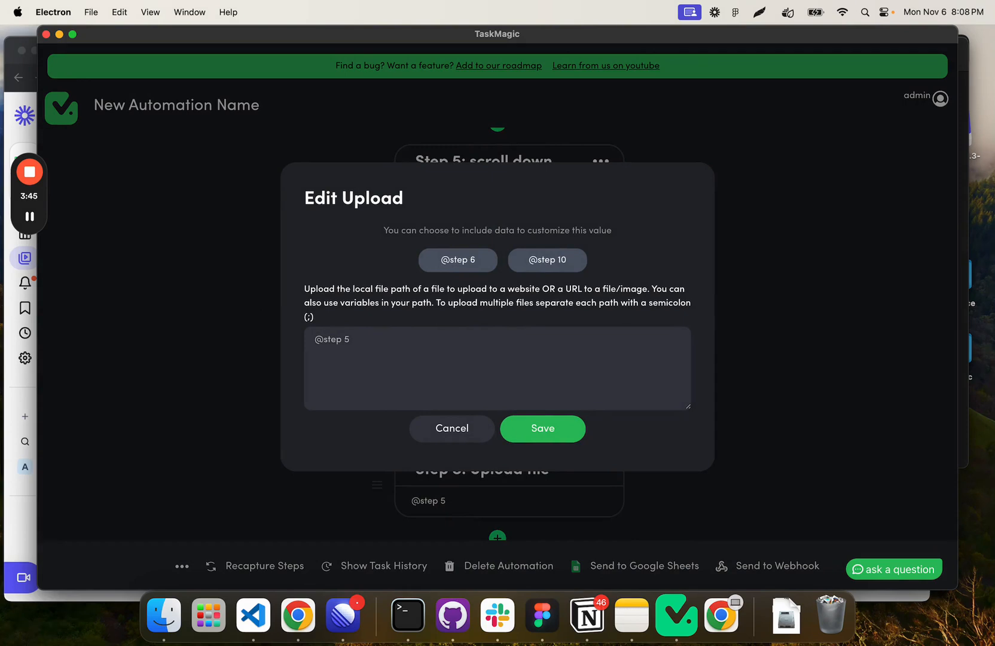
{"action": "left_click", "coordinate": [459, 260]}
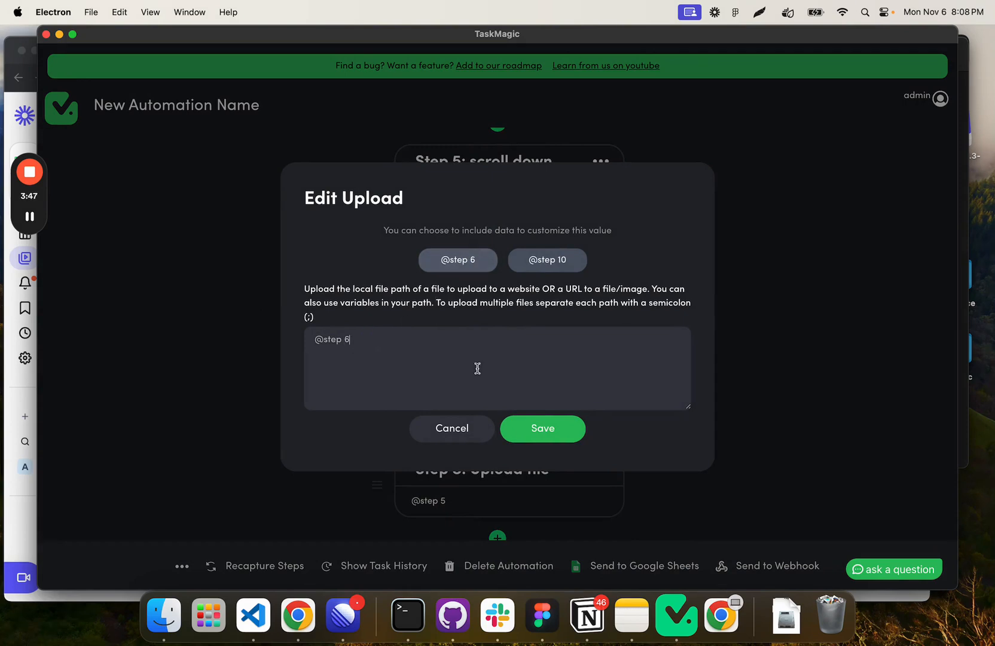
{"action": "left_click", "coordinate": [542, 428]}
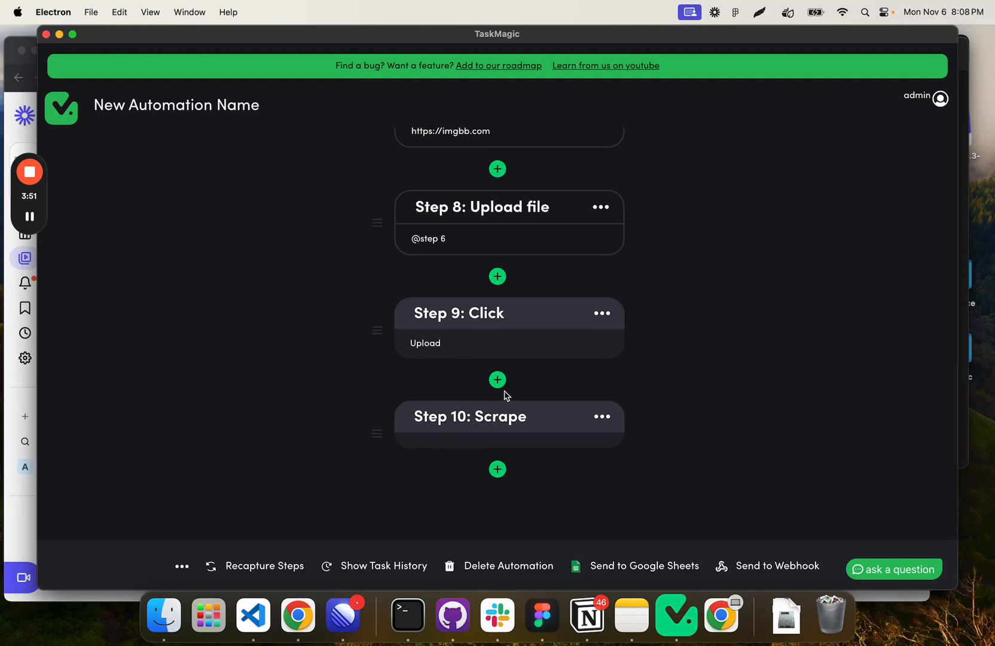
{"action": "mouse_move", "coordinate": [489, 332]}
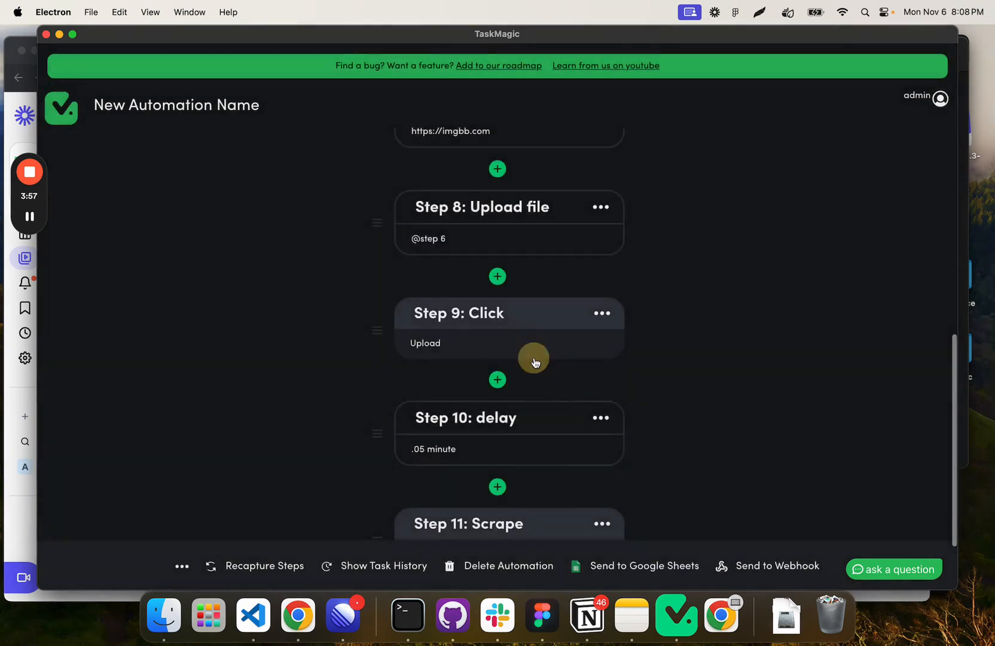
{"action": "scroll", "scroll_direction": "down", "scroll_amount": 3}
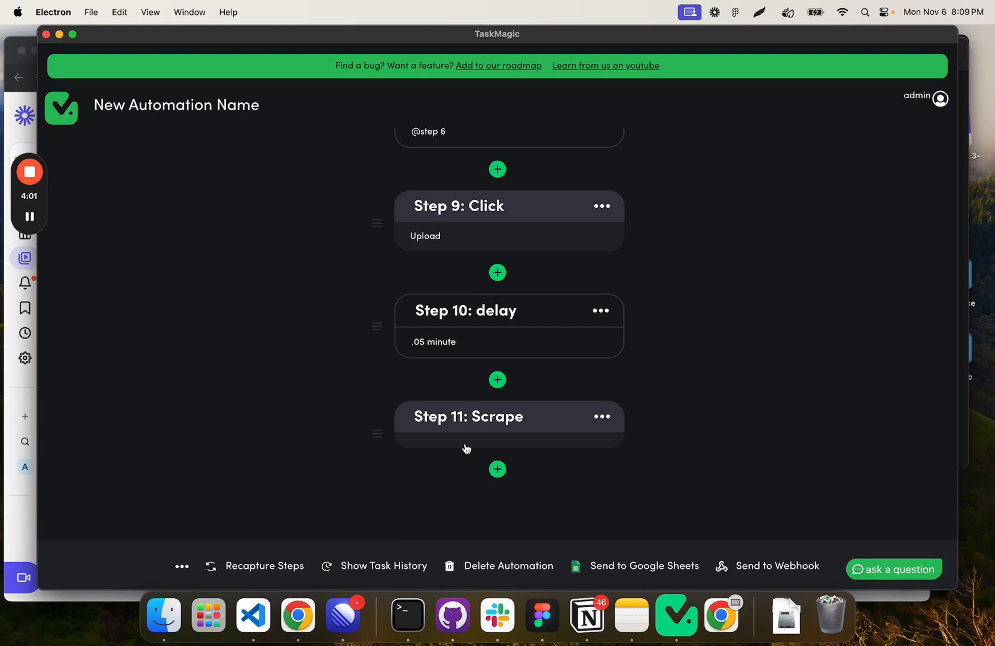
{"action": "mouse_move", "coordinate": [222, 42]}
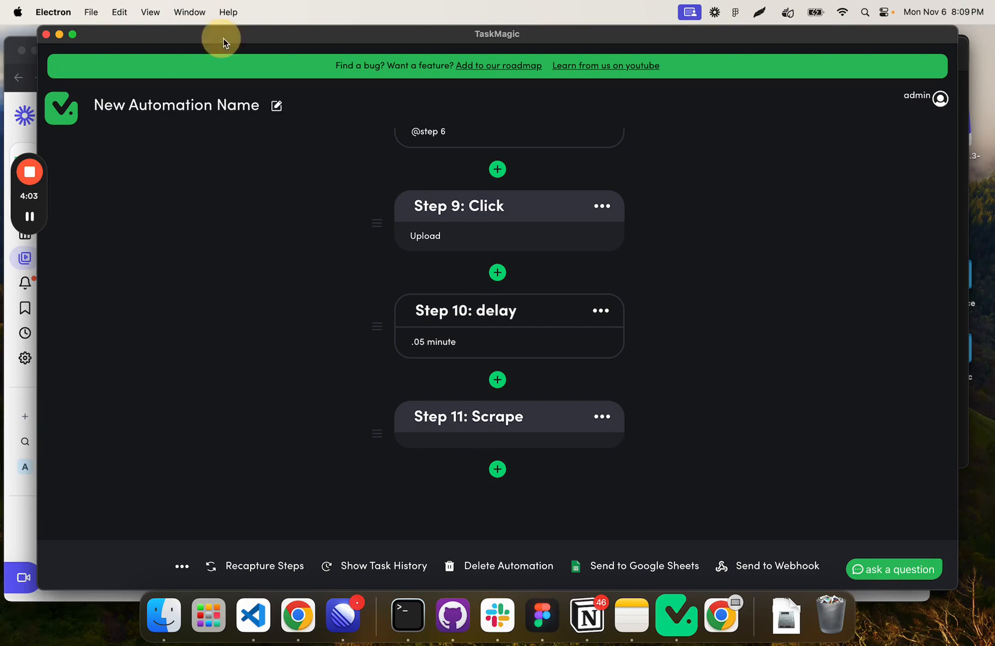
{"action": "scroll", "scroll_direction": "up", "scroll_amount": 3}
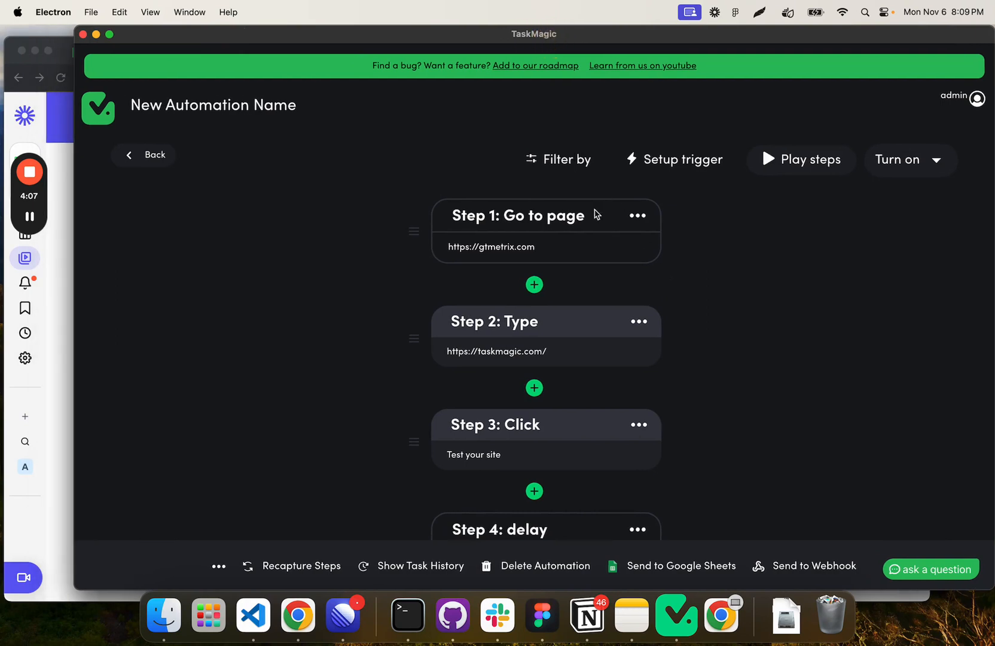
{"action": "mouse_move", "coordinate": [261, 348]}
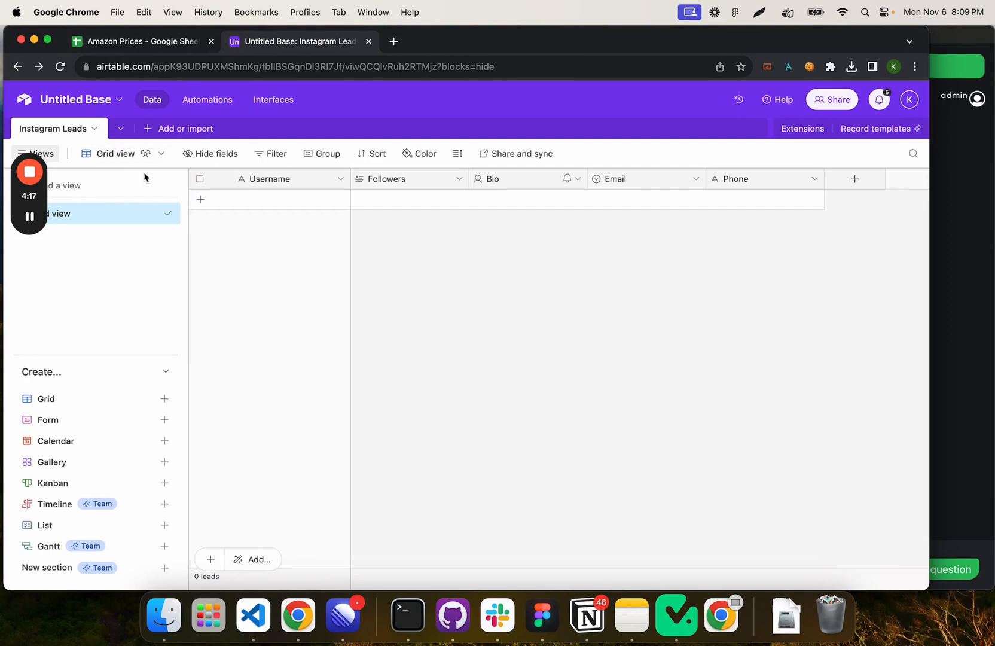
{"action": "mouse_move", "coordinate": [254, 216]}
{"action": "type", "text": "URL"}
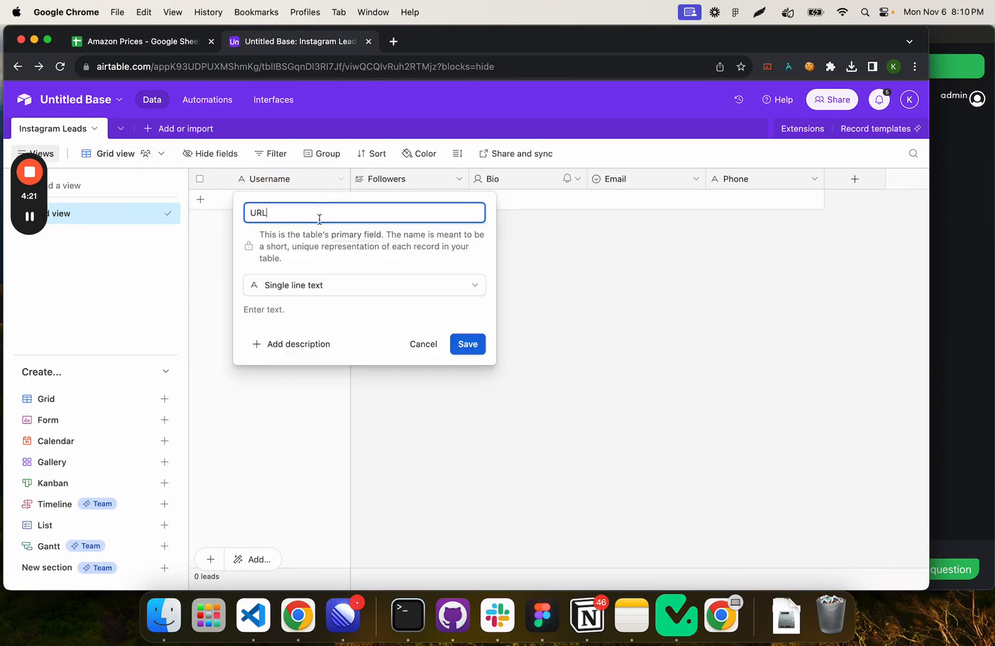
Rename the Username primary field to URL and delete the Email field.
{"action": "left_click", "coordinate": [468, 344]}
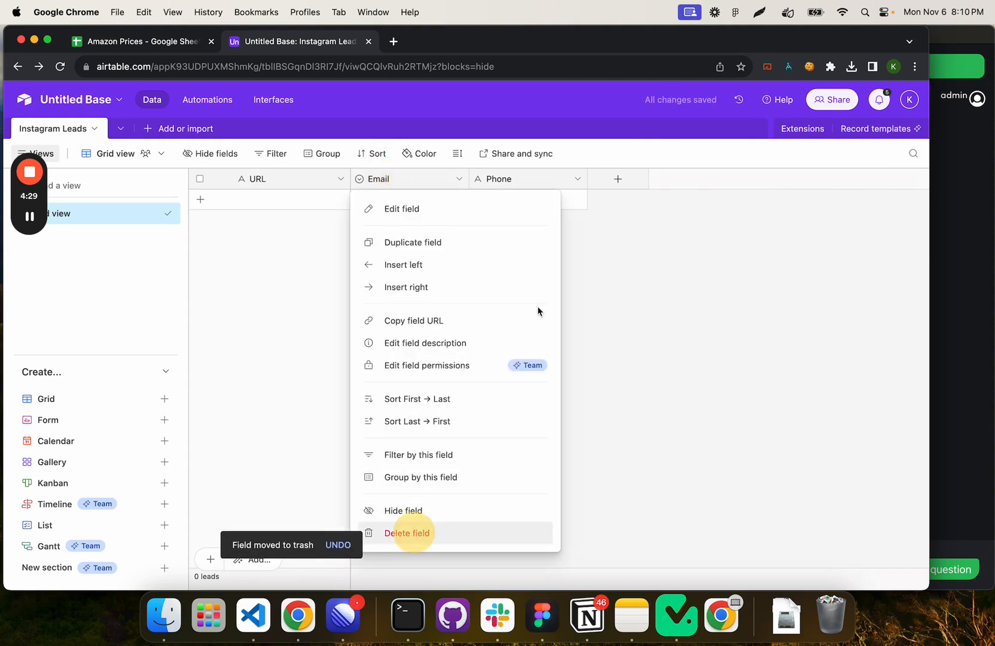
{"action": "left_click", "coordinate": [407, 532]}
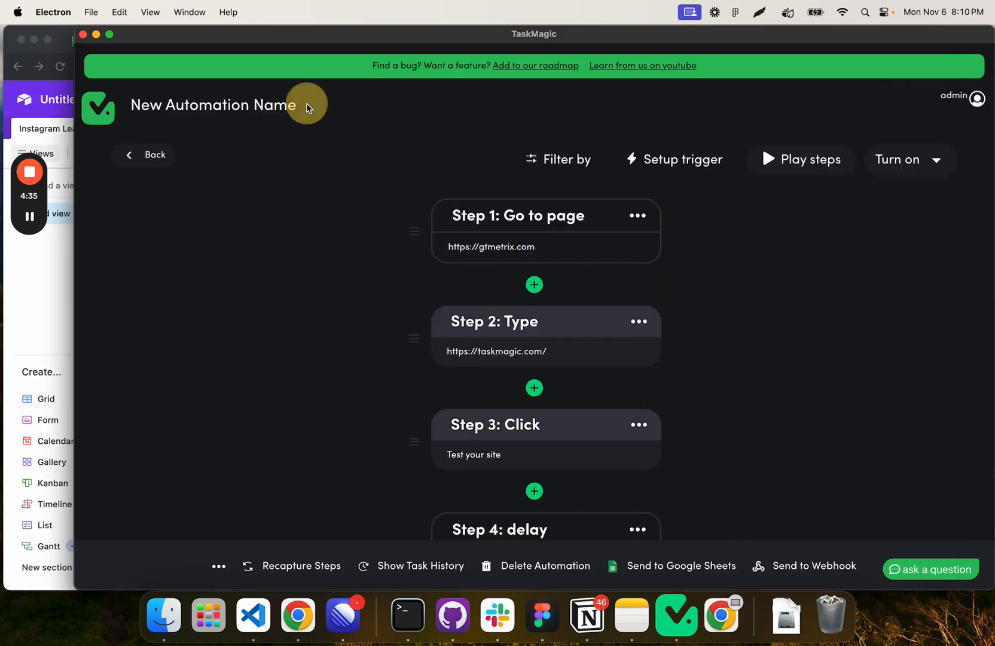
Name the automation 'gtmetrix upload'.
{"action": "left_click", "coordinate": [213, 106]}
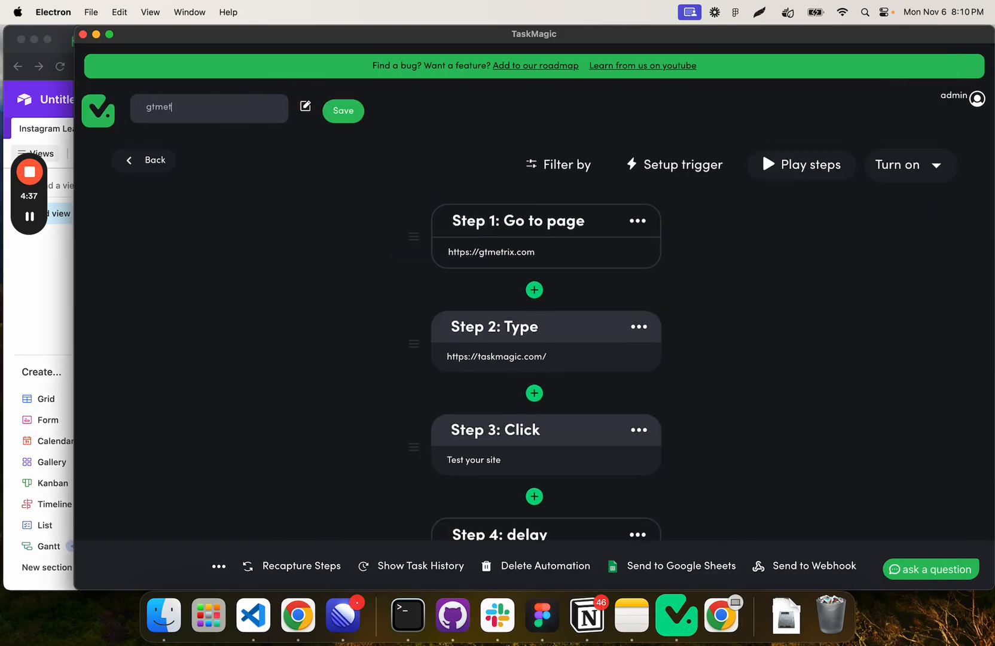
{"action": "type", "text": "rix upload"}
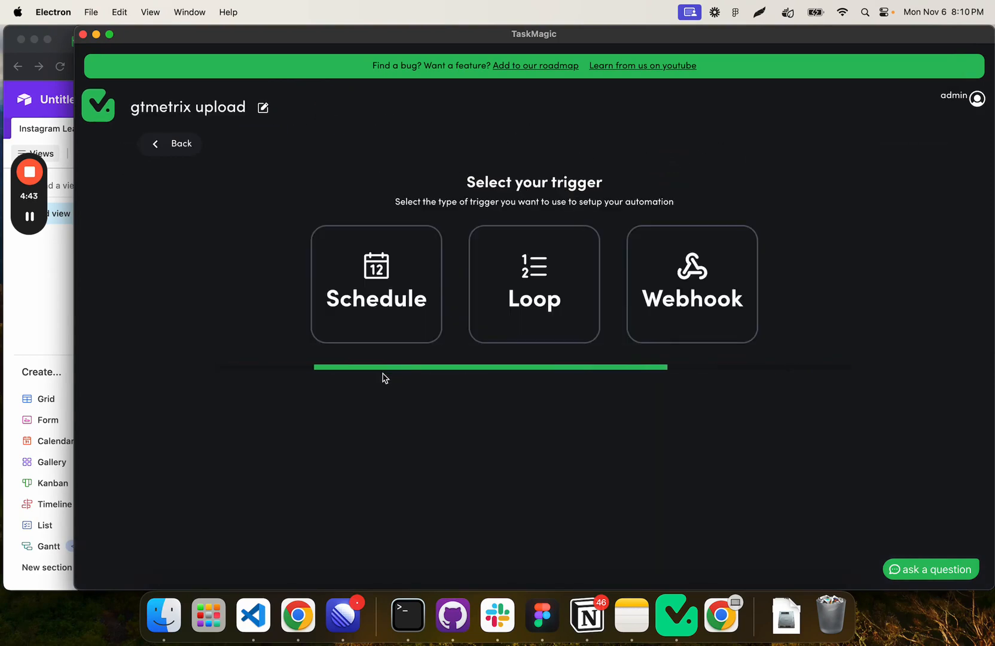
Use an Airtable New Record trigger on Untitled Base's Instagram Leads table.
{"action": "scroll", "scroll_direction": "down", "scroll_amount": 3}
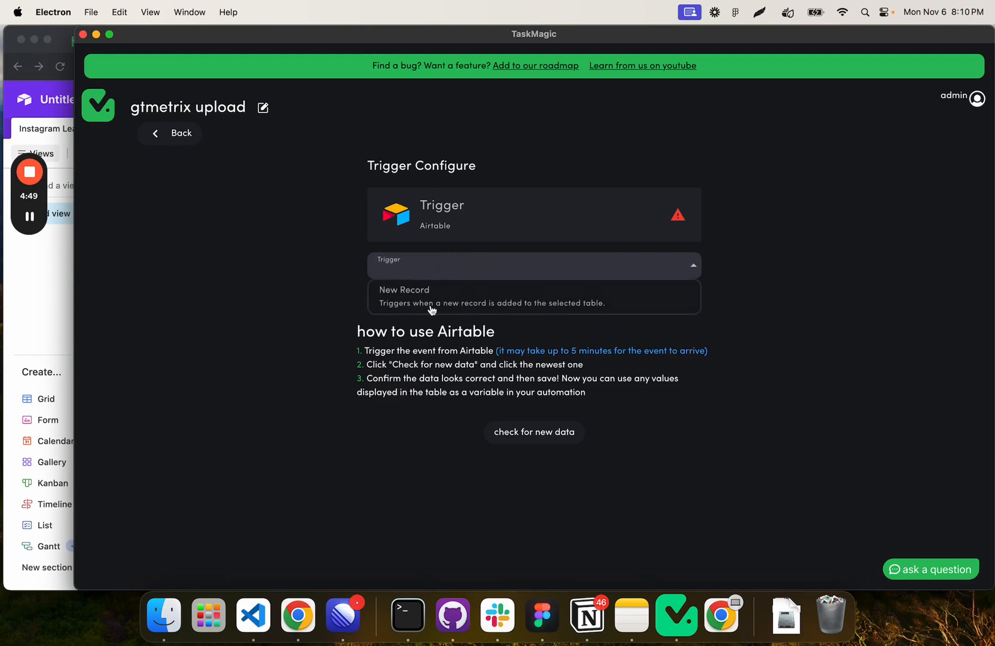
{"action": "left_click", "coordinate": [404, 297]}
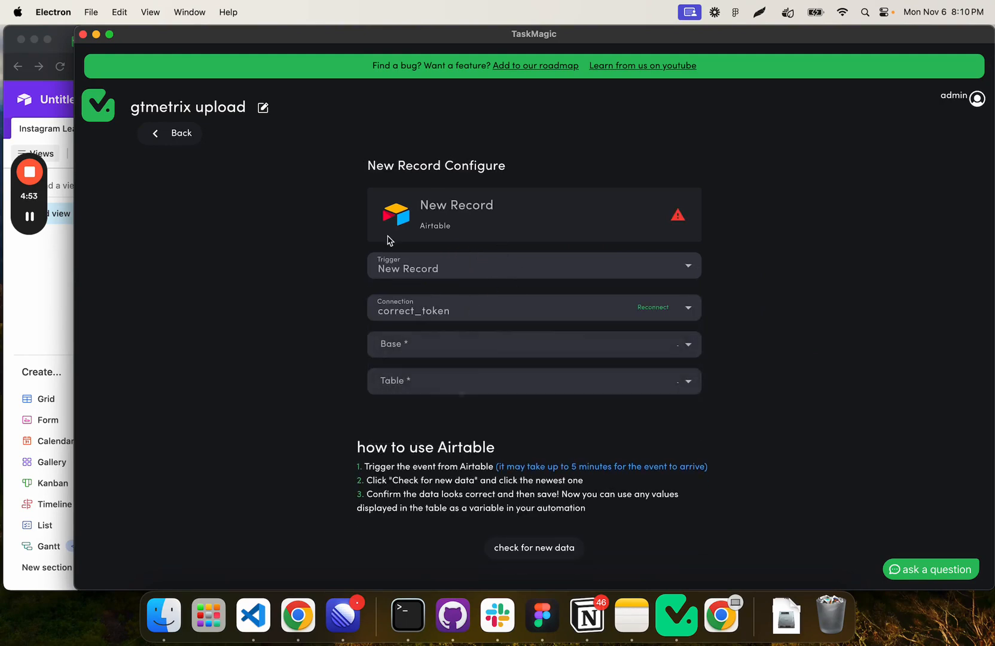
{"action": "mouse_move", "coordinate": [475, 350]}
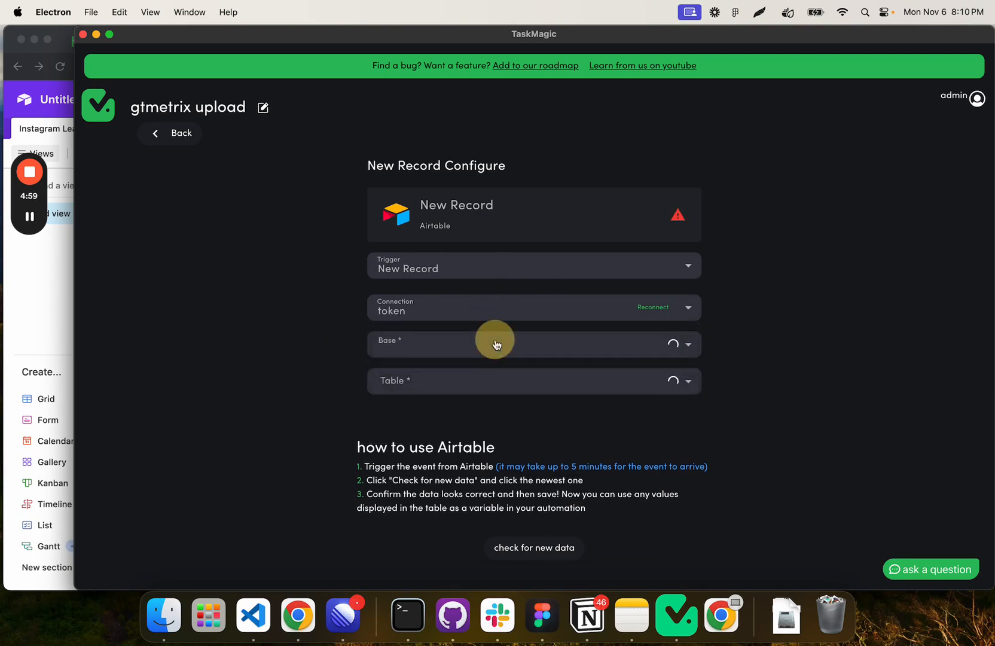
{"action": "left_click", "coordinate": [533, 344]}
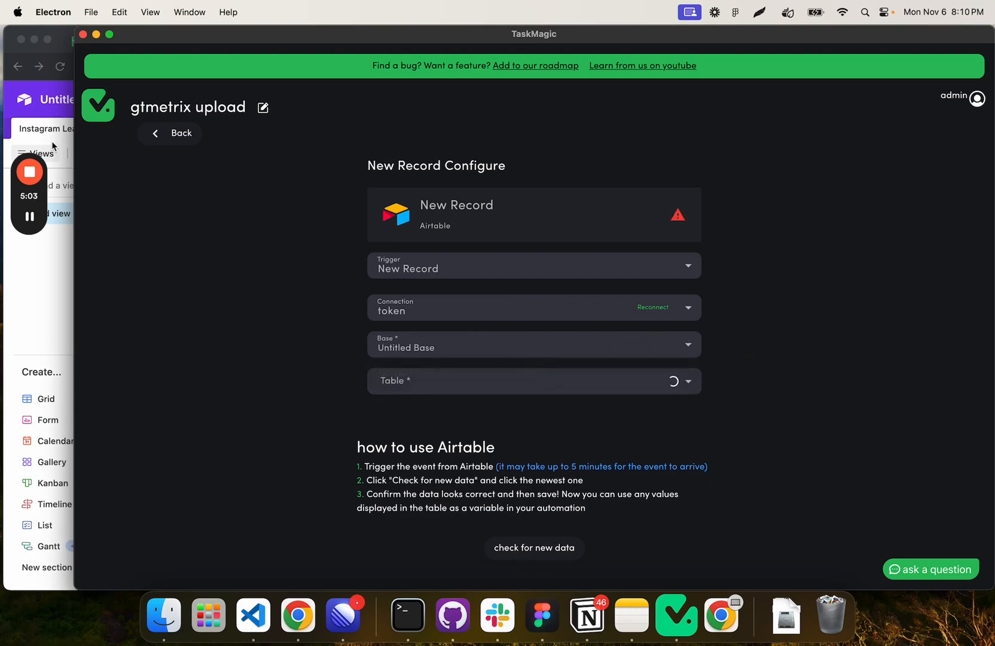
{"action": "left_click", "coordinate": [533, 381]}
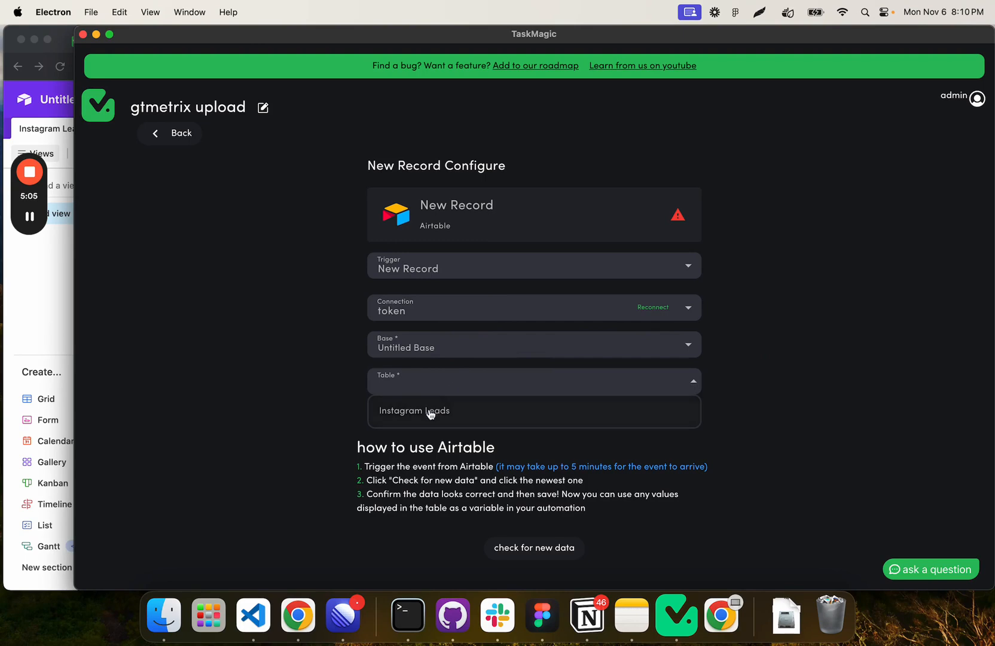
{"action": "left_click", "coordinate": [413, 410]}
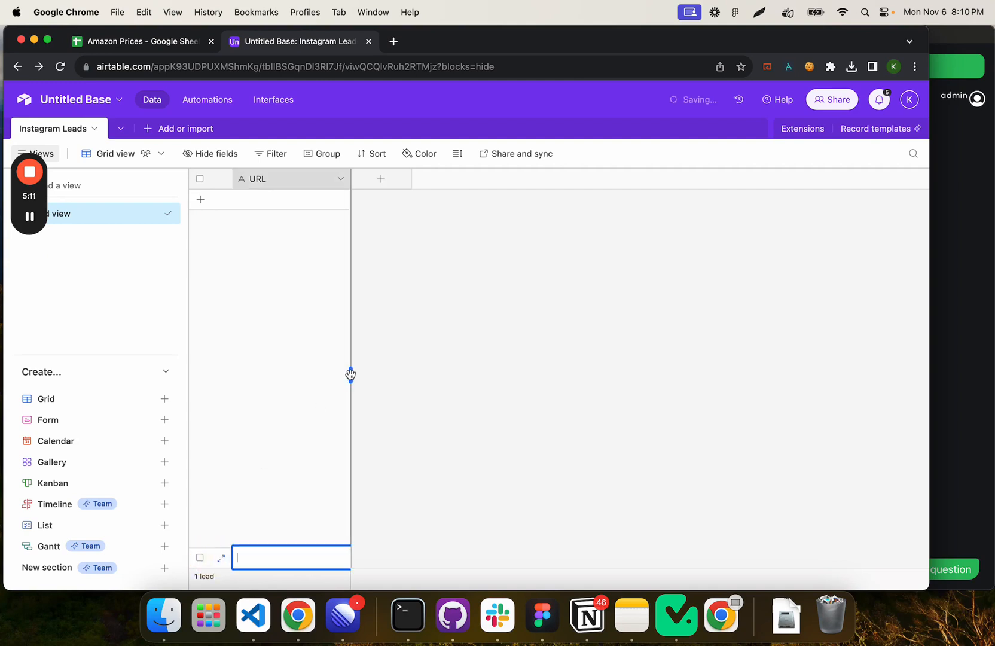
{"action": "mouse_move", "coordinate": [258, 289]}
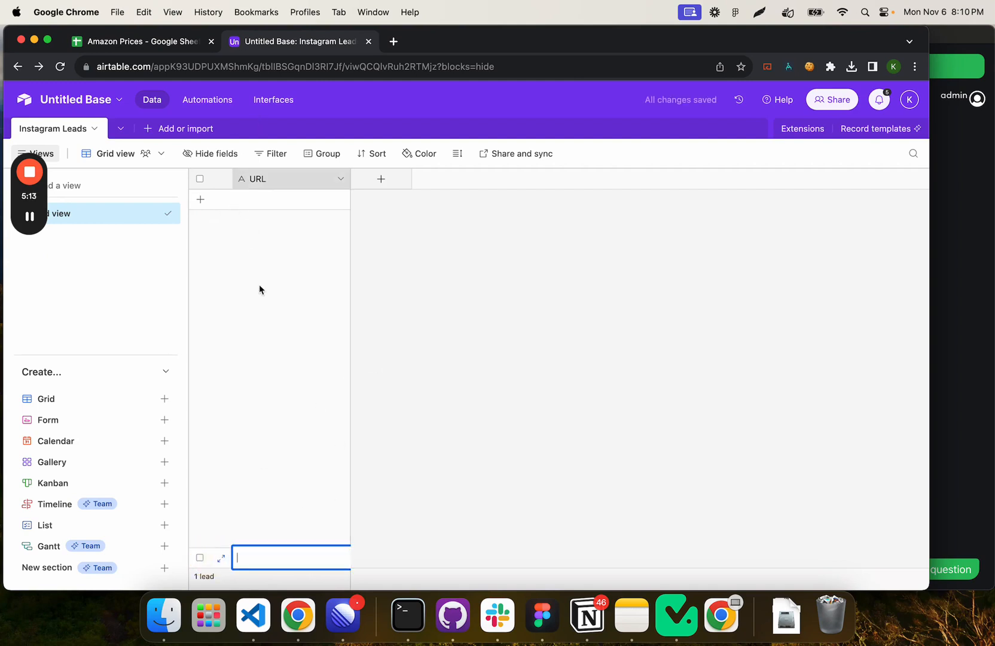
{"action": "type", "text": "https://app"}
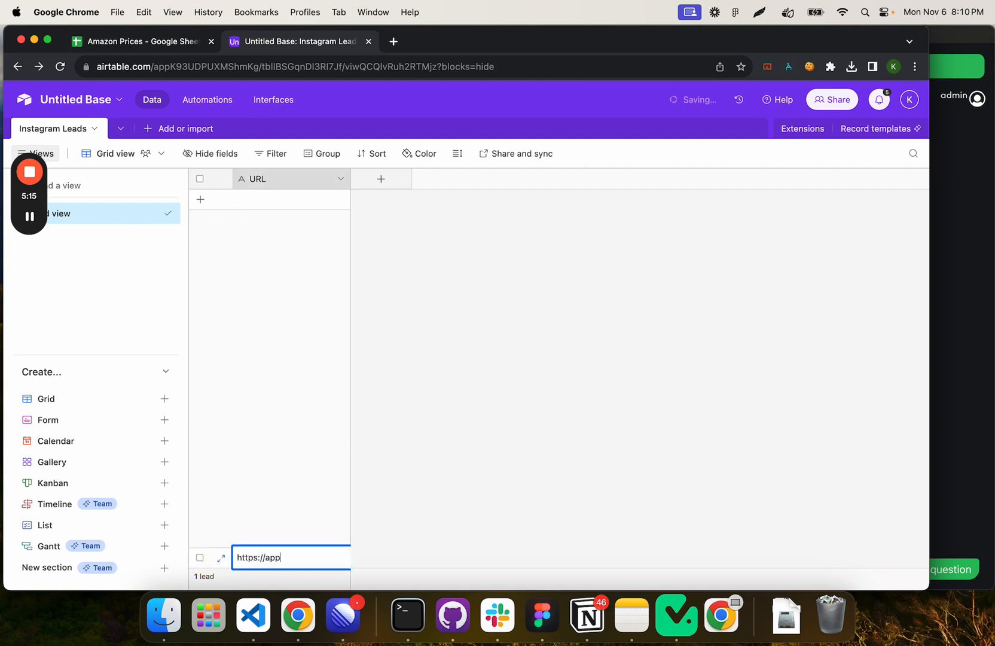
{"action": "type", "text": "sumo.com"}
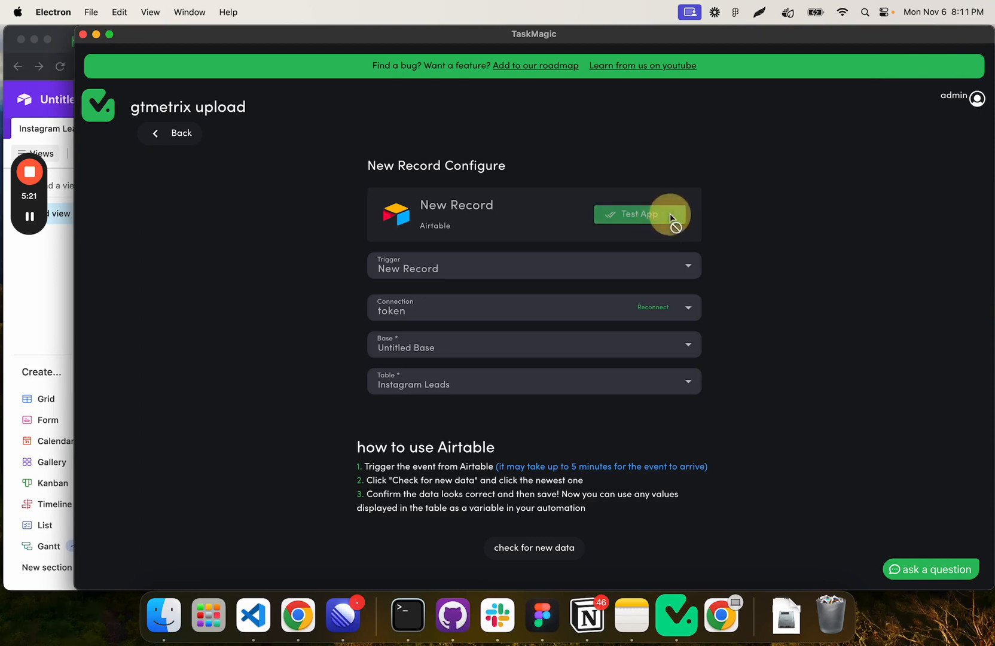
{"action": "left_click", "coordinate": [640, 214]}
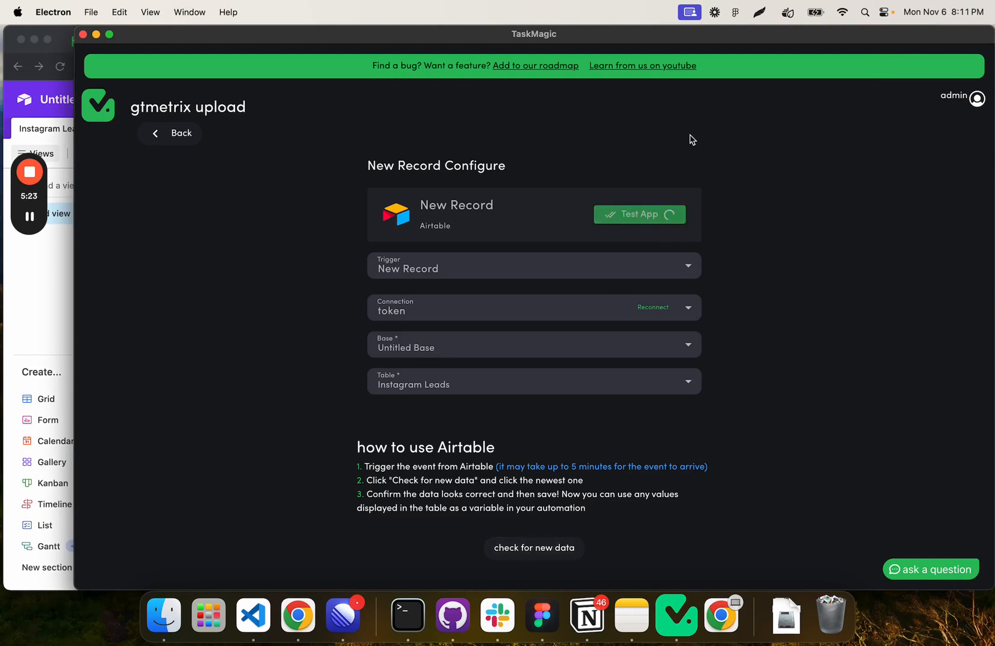
{"action": "left_click", "coordinate": [639, 214]}
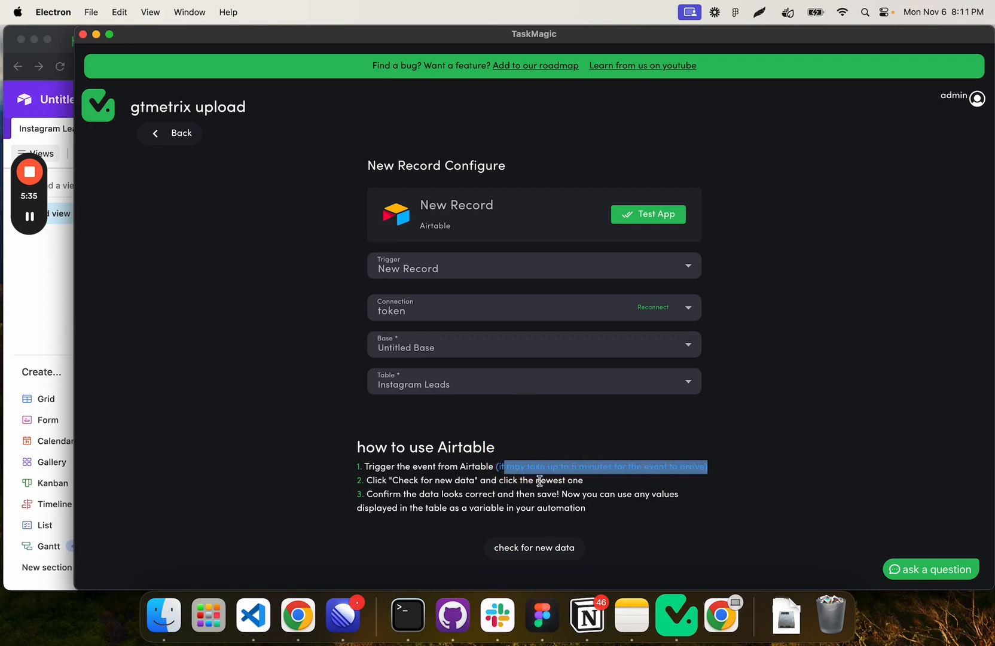
{"action": "mouse_move", "coordinate": [567, 408]}
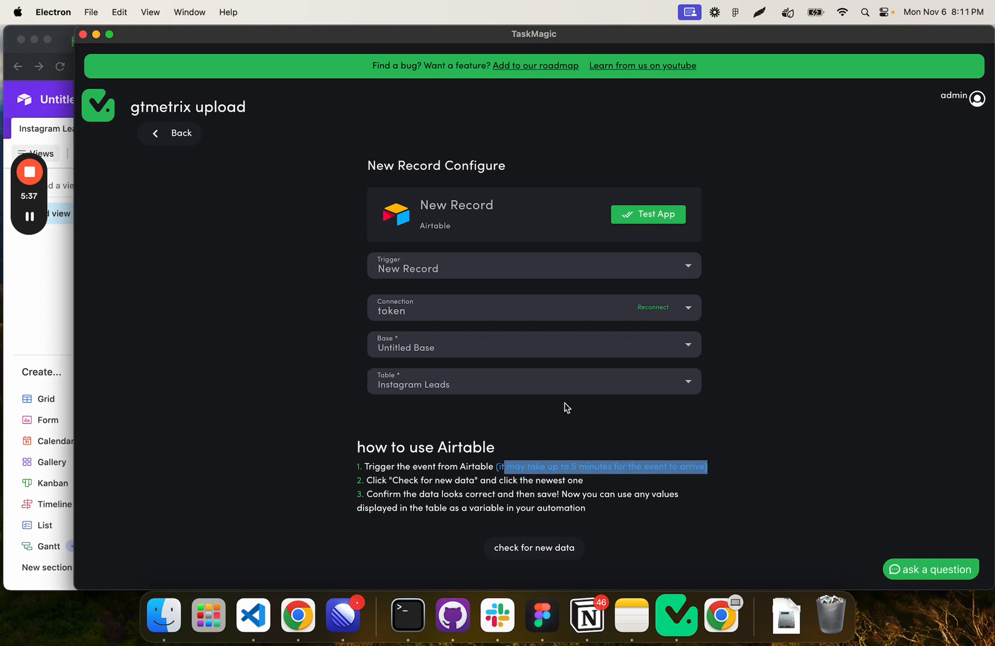
{"action": "mouse_move", "coordinate": [533, 455]}
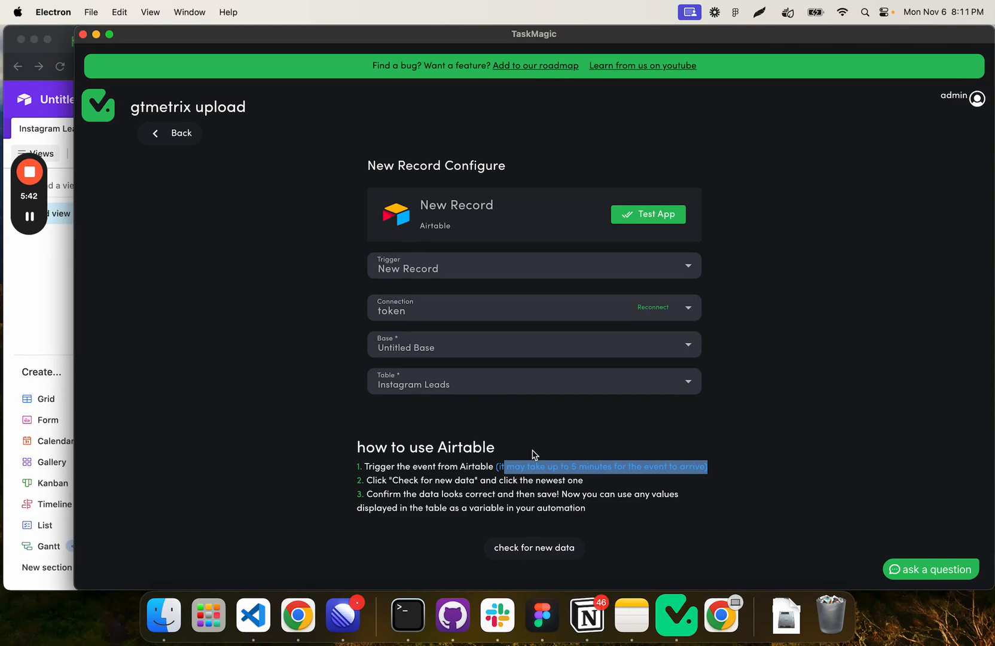
{"action": "mouse_move", "coordinate": [354, 414]}
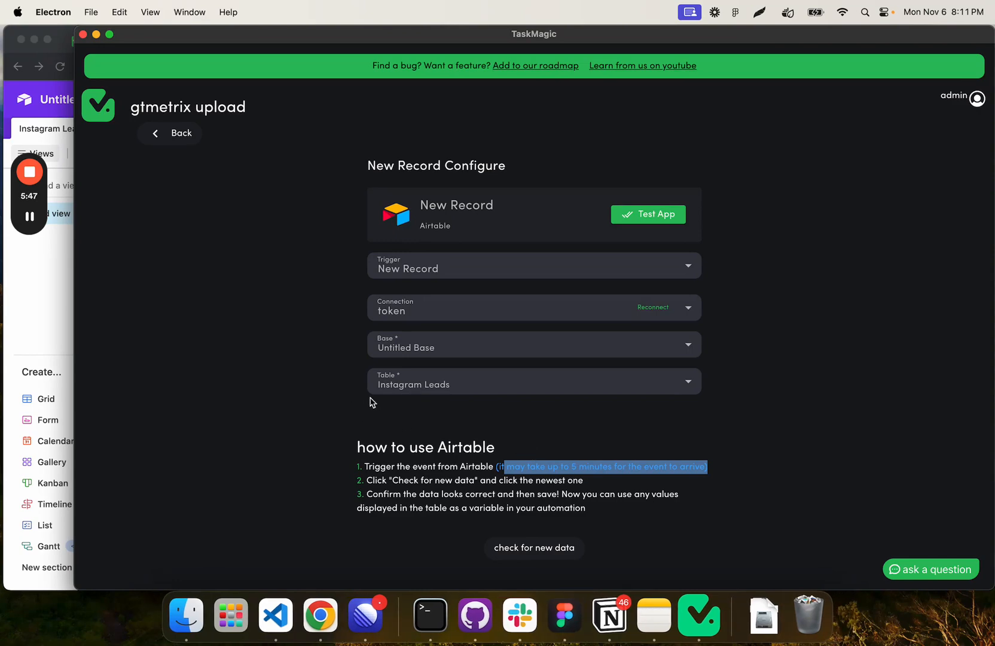
{"action": "mouse_move", "coordinate": [134, 289]}
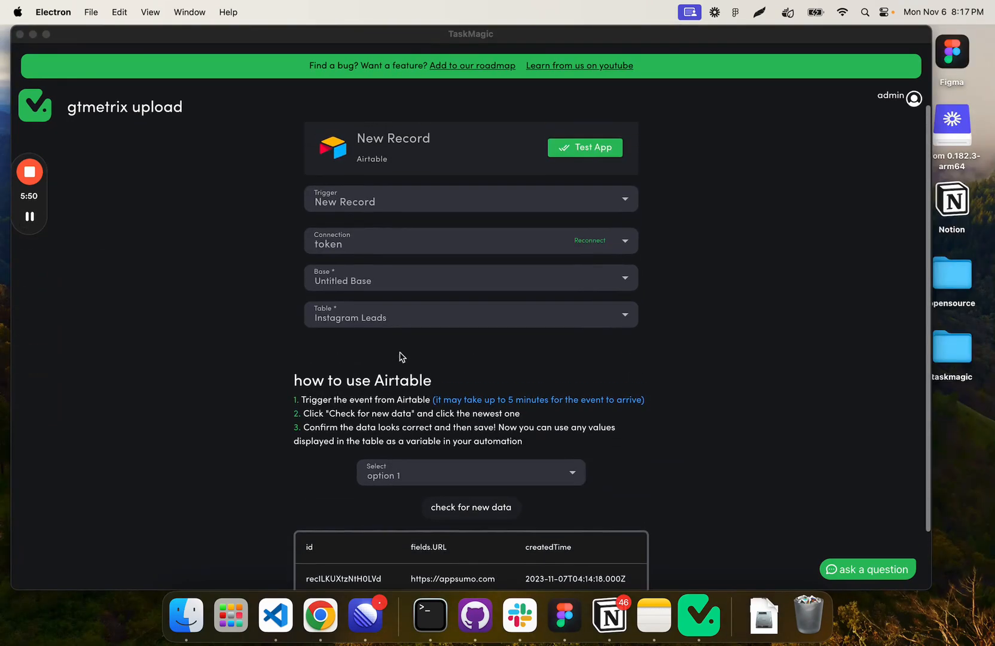
{"action": "scroll", "scroll_direction": "down", "scroll_amount": 3}
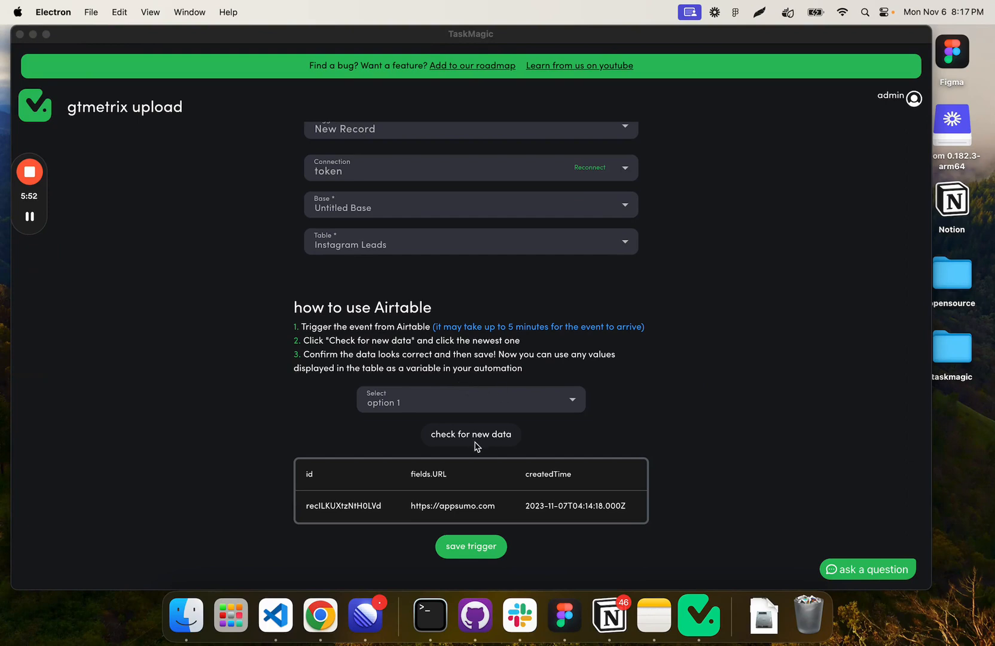
{"action": "mouse_move", "coordinate": [453, 409]}
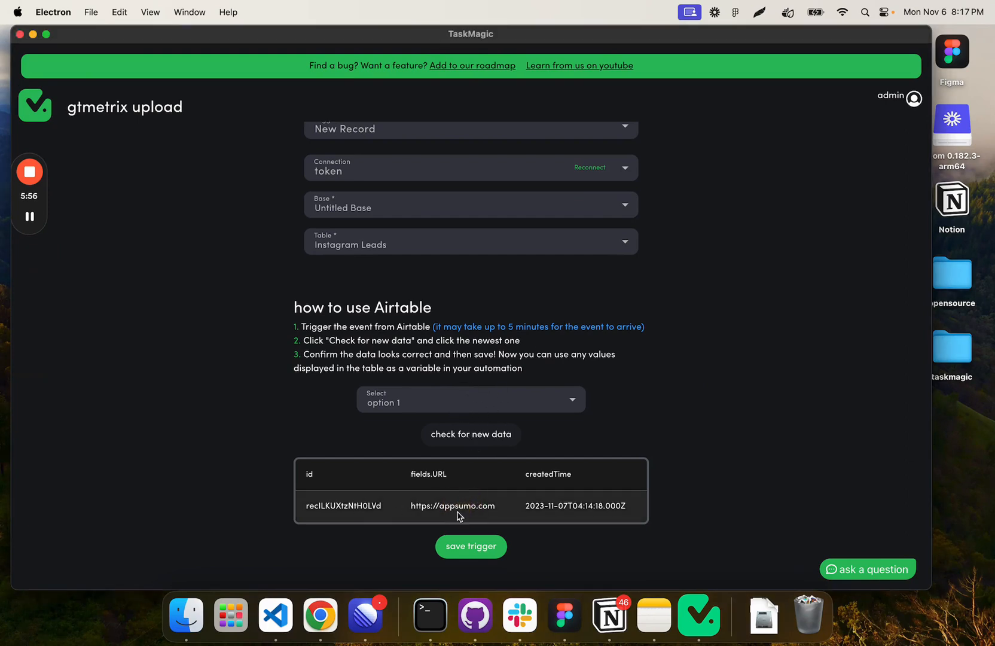
{"action": "mouse_move", "coordinate": [471, 547]}
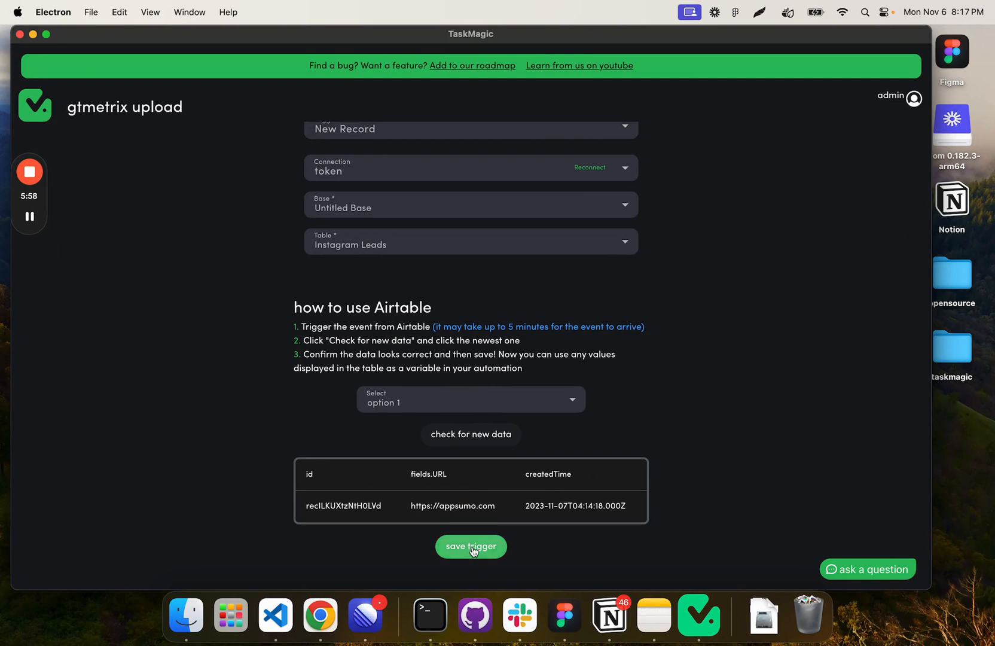
{"action": "left_click", "coordinate": [470, 546]}
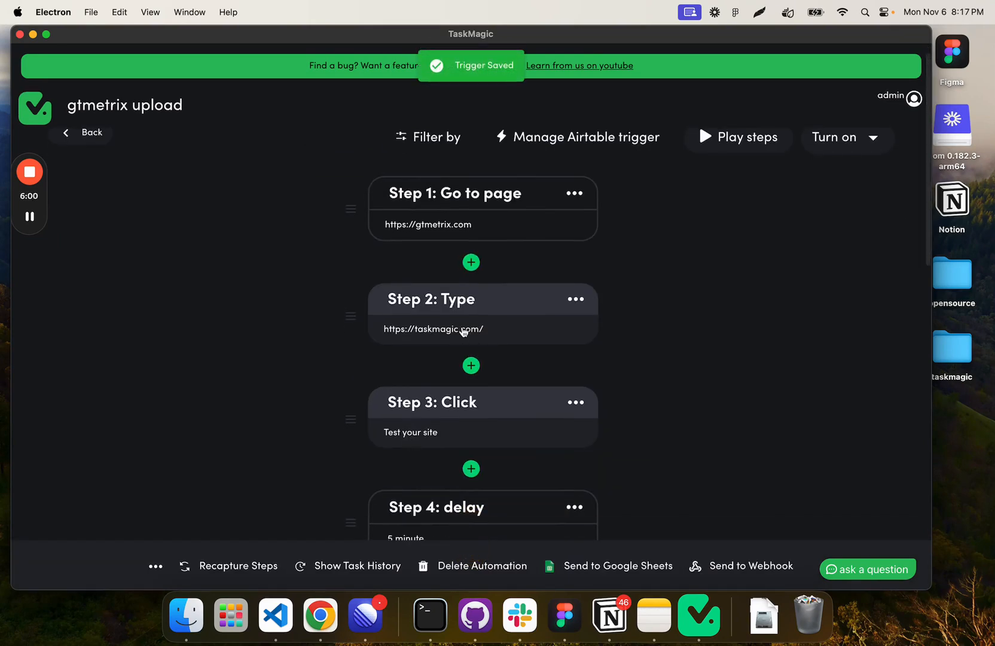
{"action": "left_click", "coordinate": [462, 329]}
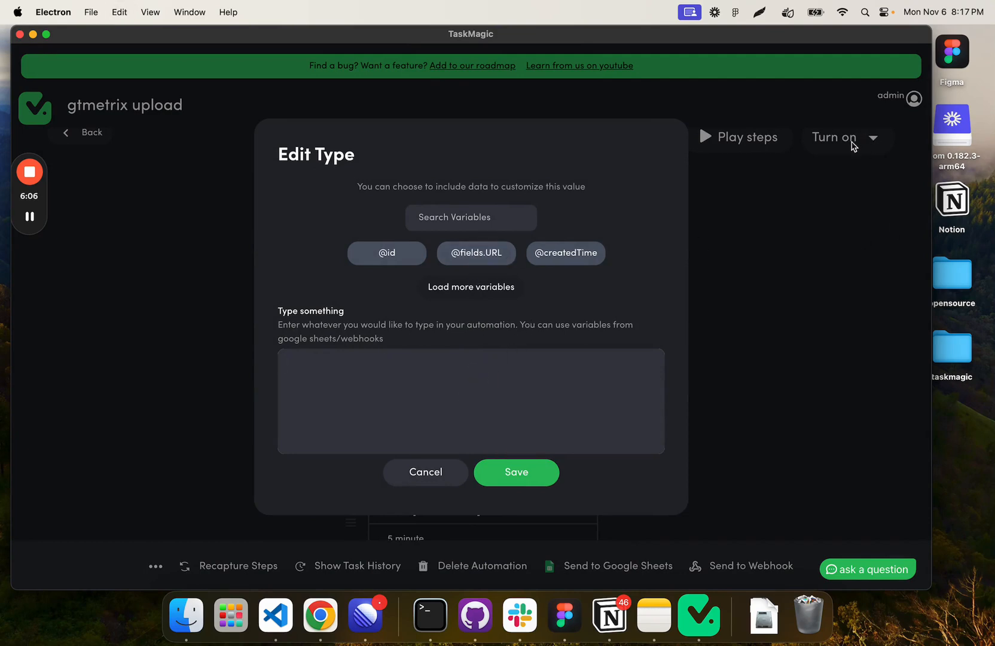
{"action": "left_click", "coordinate": [470, 400]}
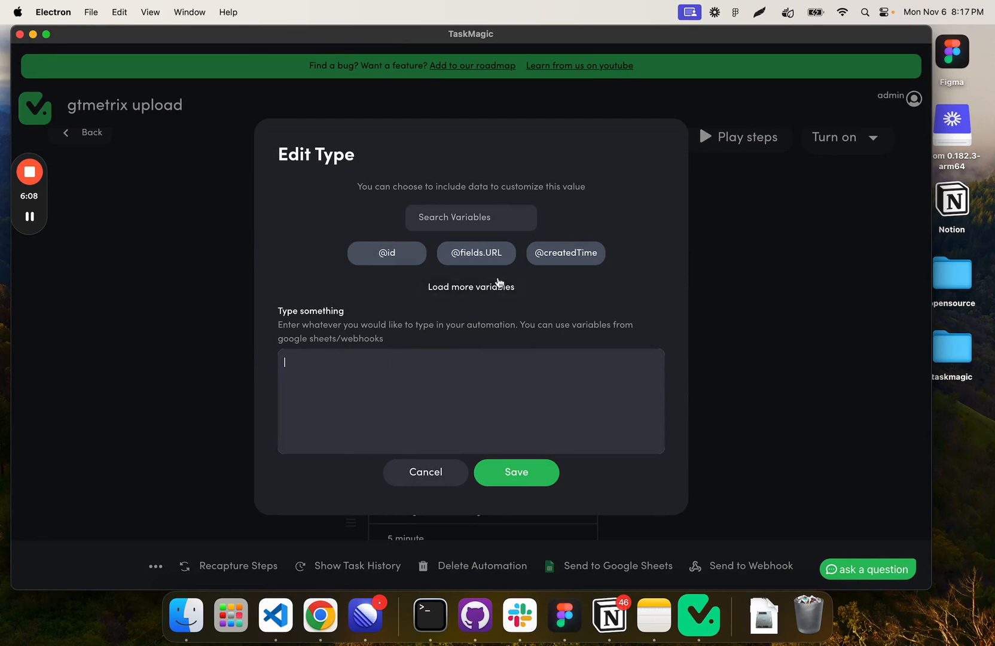
{"action": "left_click", "coordinate": [424, 472]}
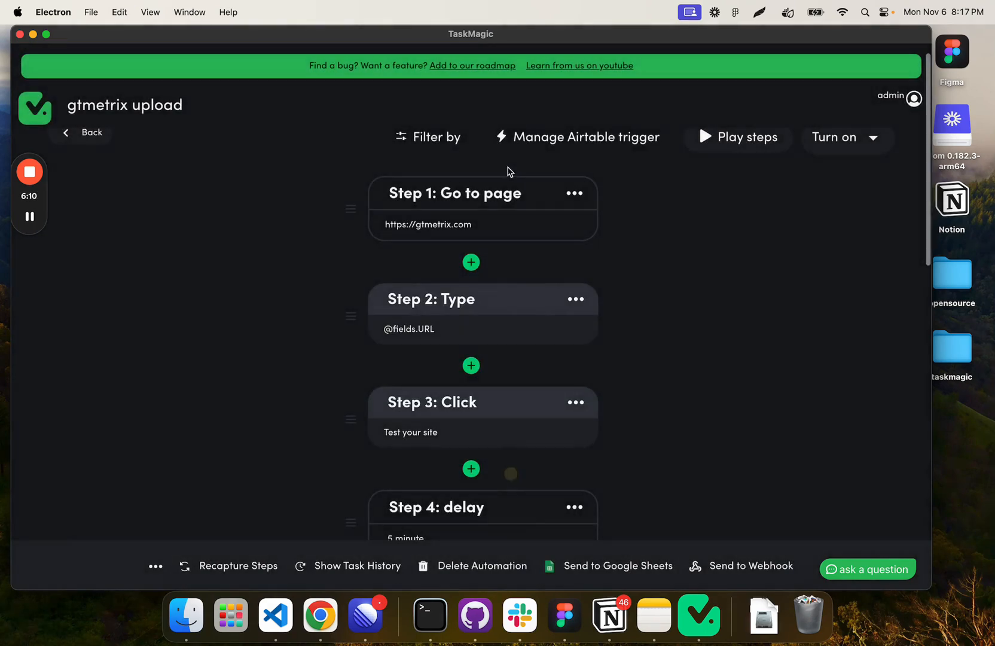
{"action": "mouse_move", "coordinate": [555, 138]}
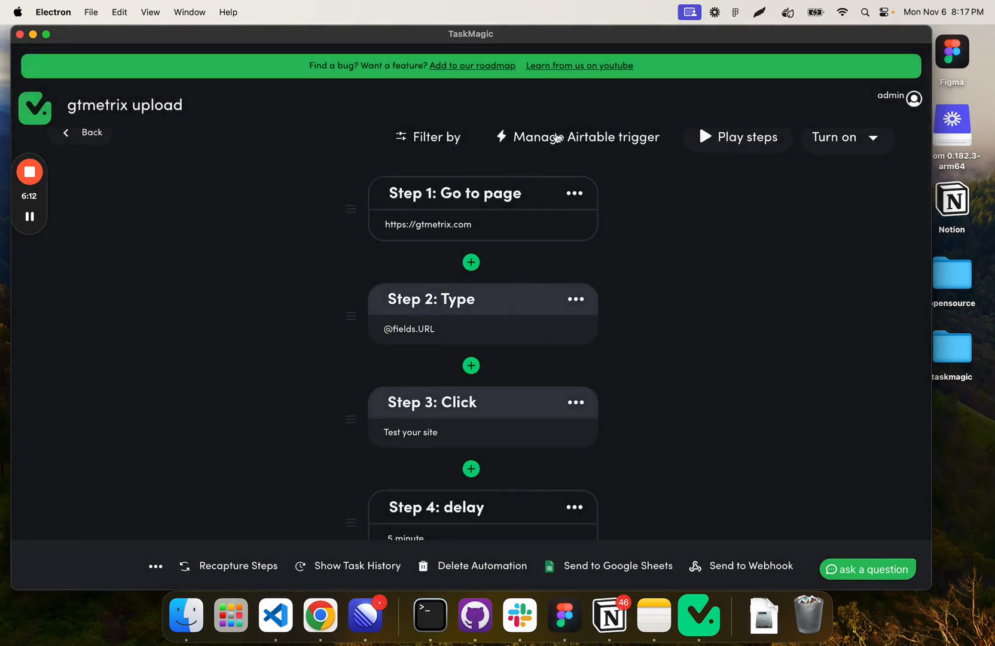
{"action": "left_click", "coordinate": [586, 137]}
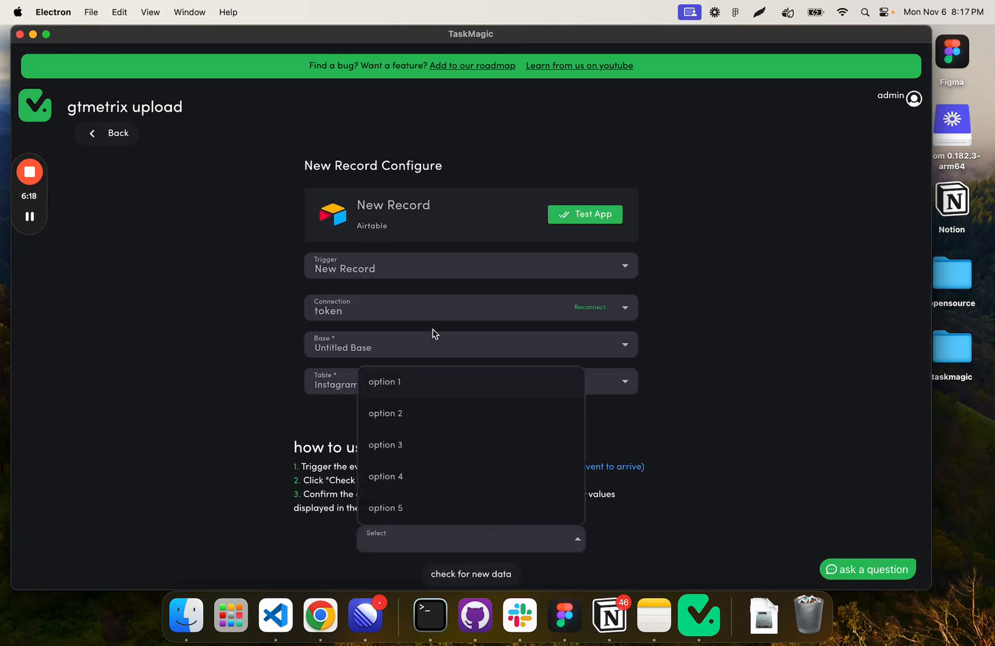
Choose 'option 1' as the Airtable sample record and save the trigger.
{"action": "left_click", "coordinate": [385, 382]}
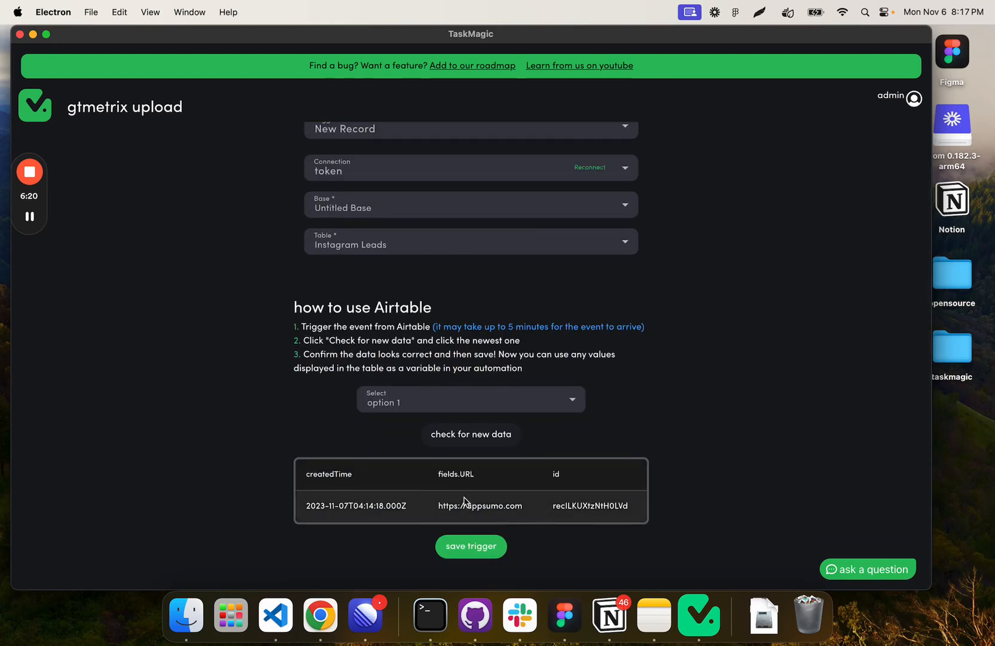
{"action": "left_click", "coordinate": [470, 546]}
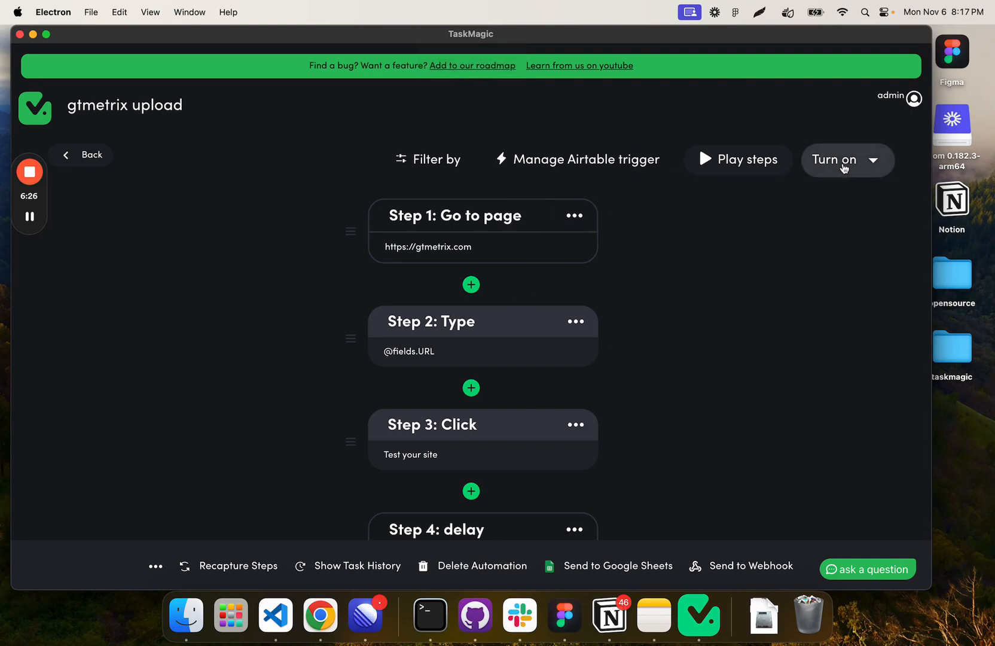
{"action": "mouse_move", "coordinate": [578, 159]}
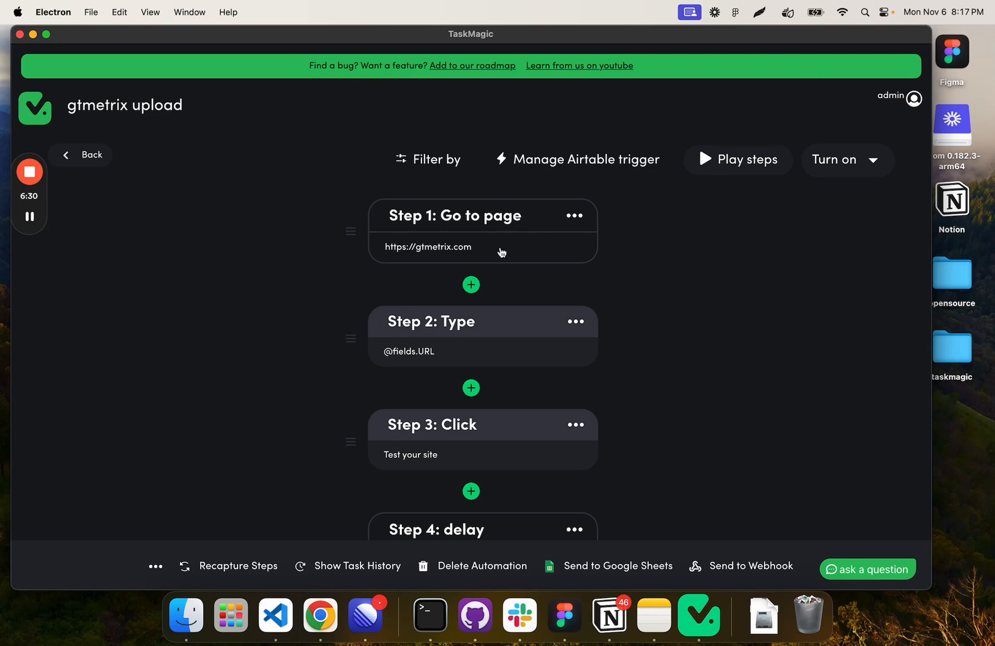
{"action": "scroll", "scroll_direction": "up", "scroll_amount": 3}
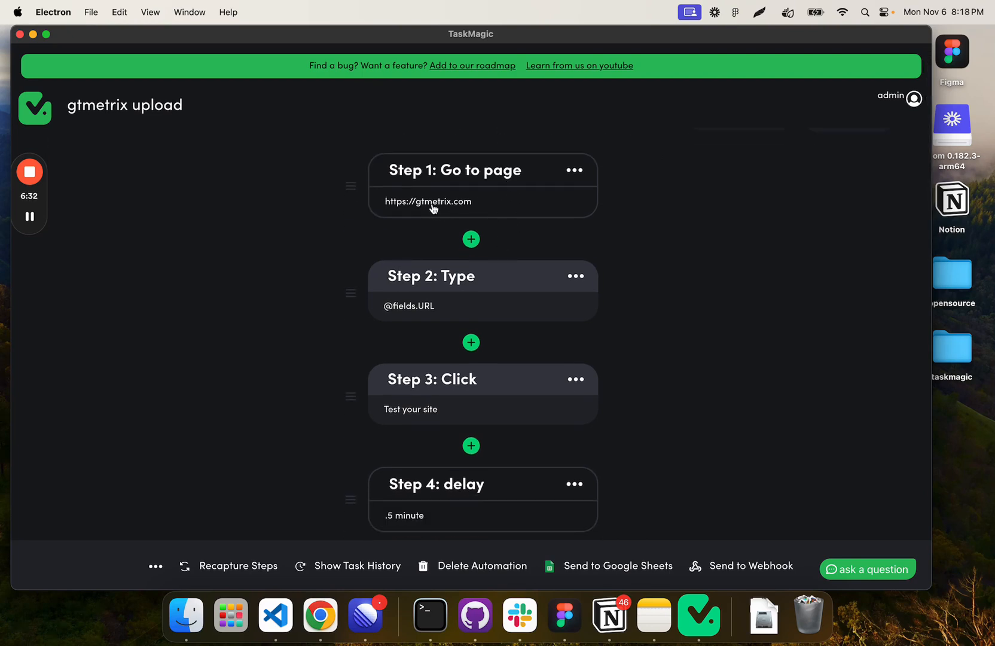
{"action": "scroll", "scroll_direction": "down", "scroll_amount": 3}
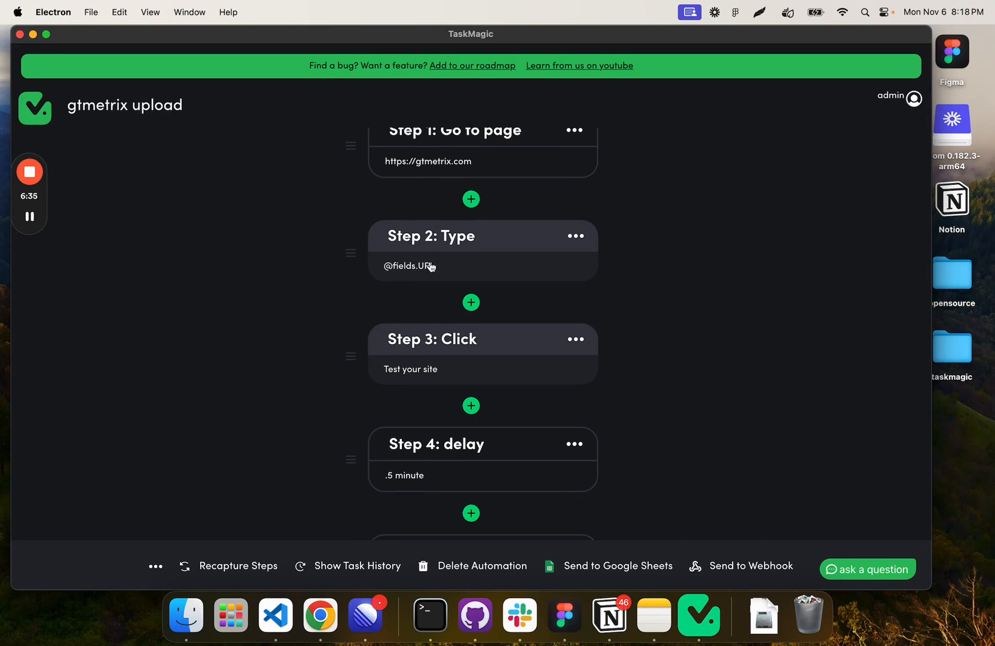
{"action": "scroll", "scroll_direction": "down", "scroll_amount": 3}
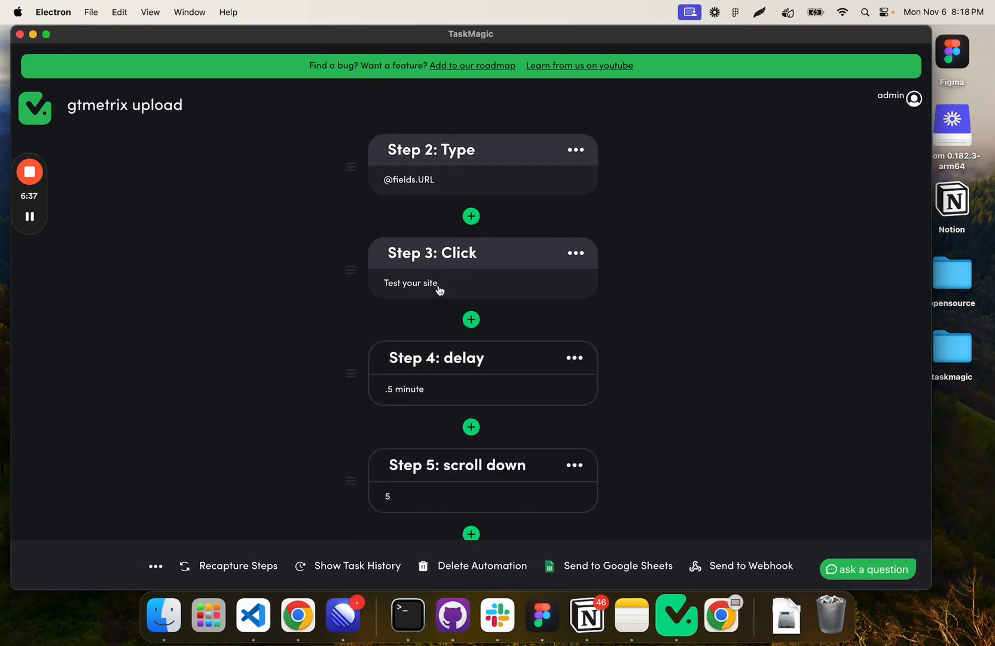
{"action": "scroll", "scroll_direction": "down", "scroll_amount": 3}
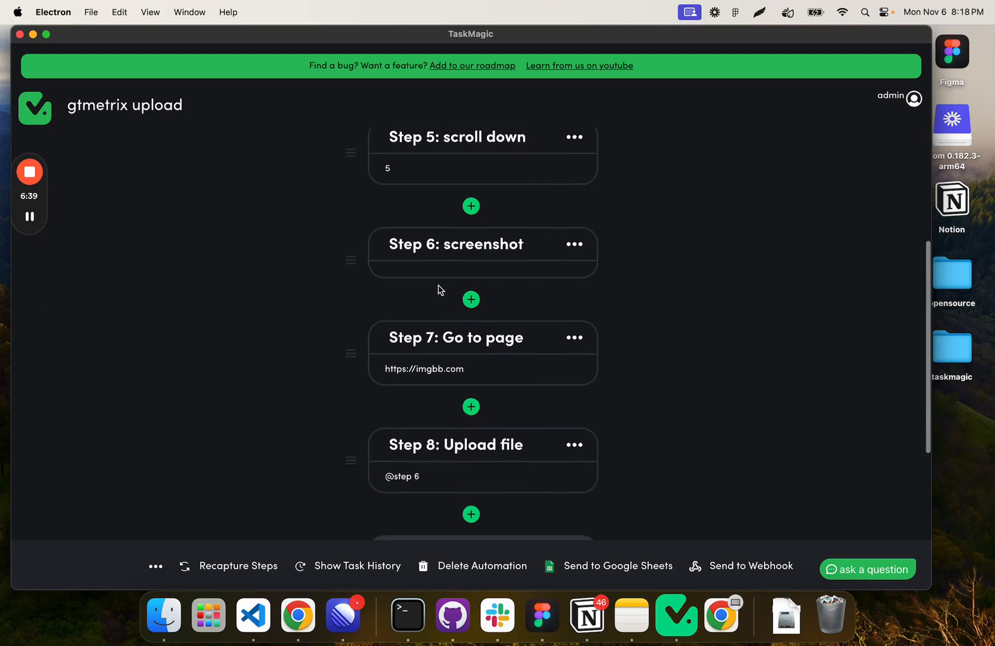
{"action": "scroll", "scroll_direction": "down", "scroll_amount": 3}
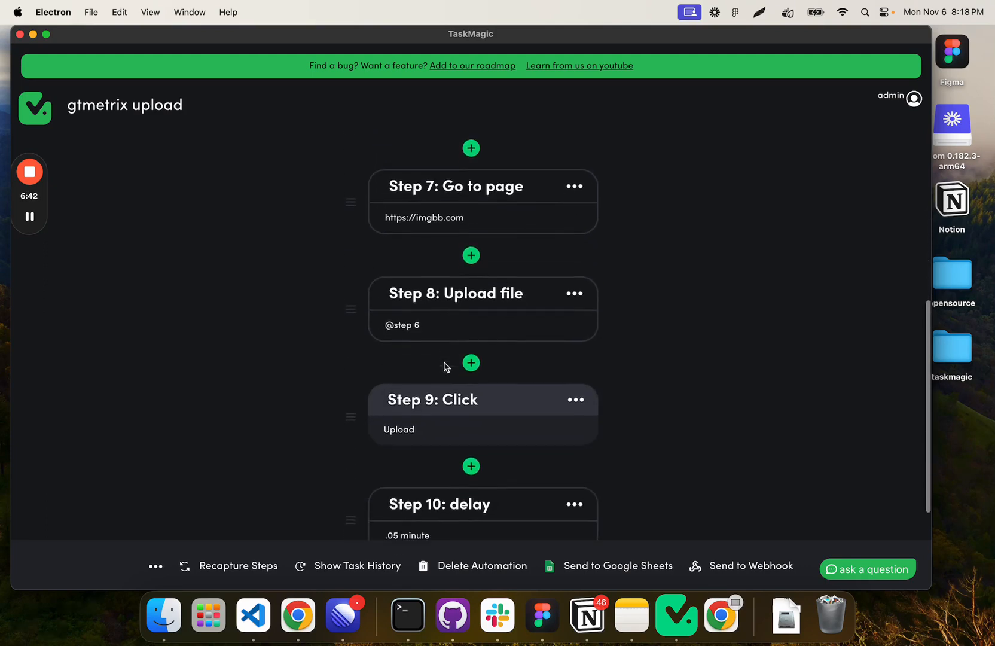
{"action": "scroll", "scroll_direction": "down", "scroll_amount": 3}
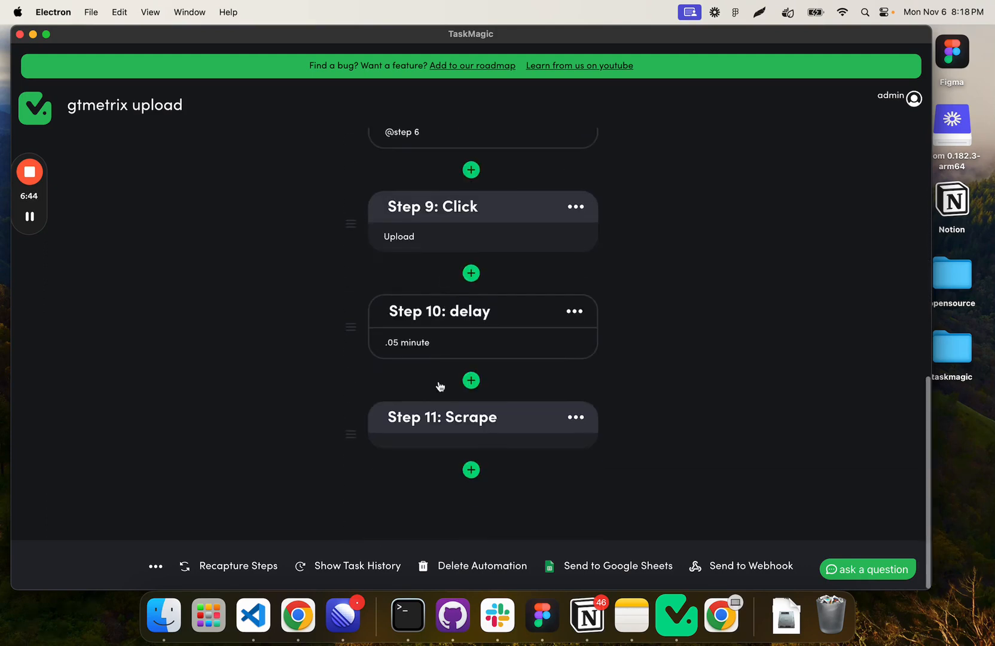
{"action": "mouse_move", "coordinate": [444, 454]}
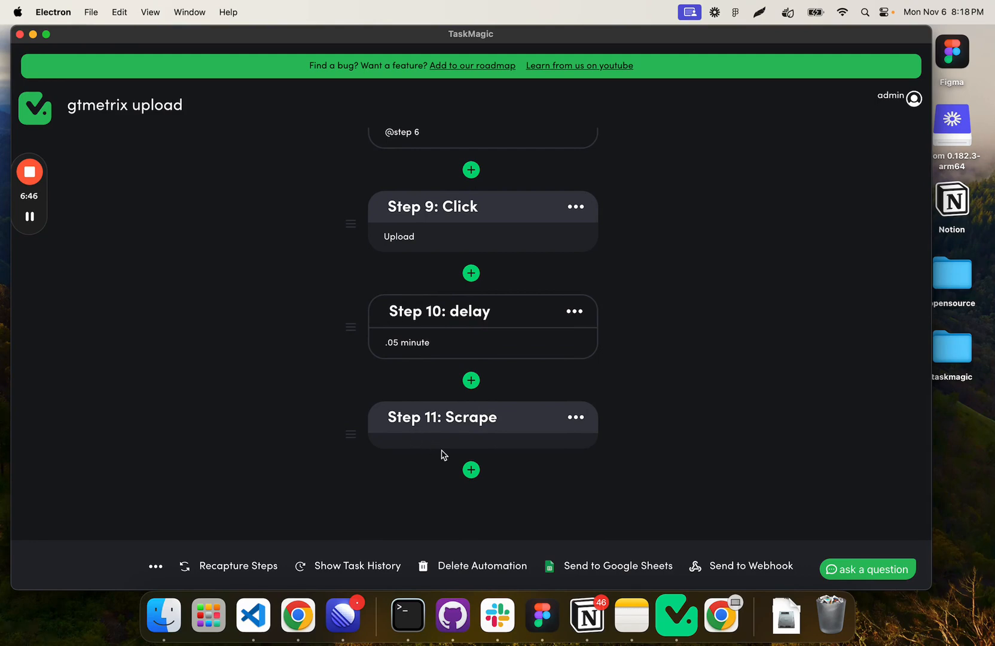
Add an app-action step as Step 12 after the Scrape step, leaving no app chosen.
{"action": "left_click", "coordinate": [471, 470]}
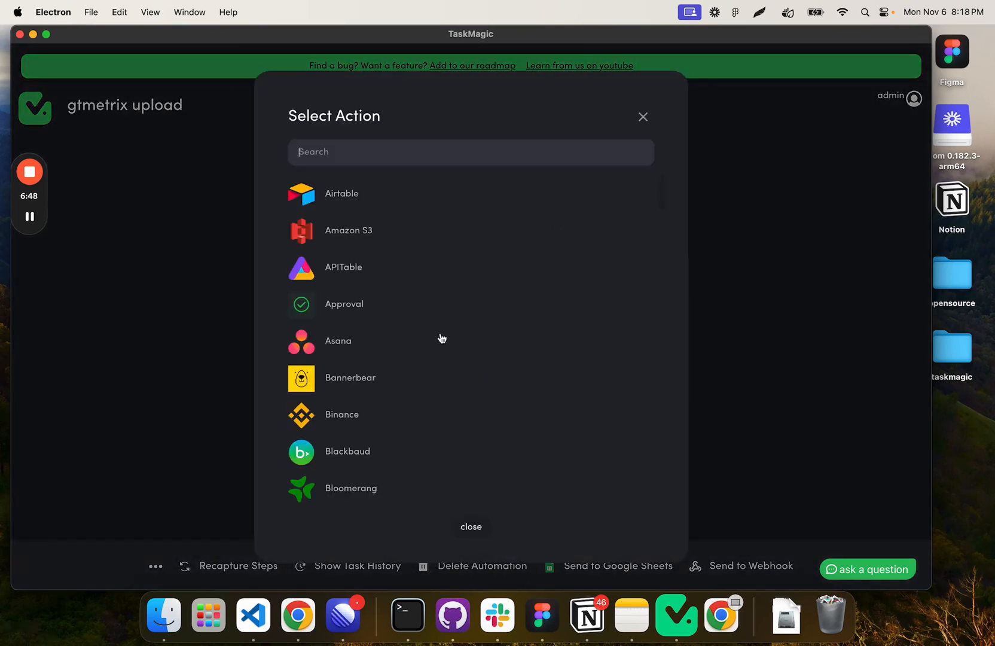
{"action": "scroll", "scroll_direction": "down", "scroll_amount": 3}
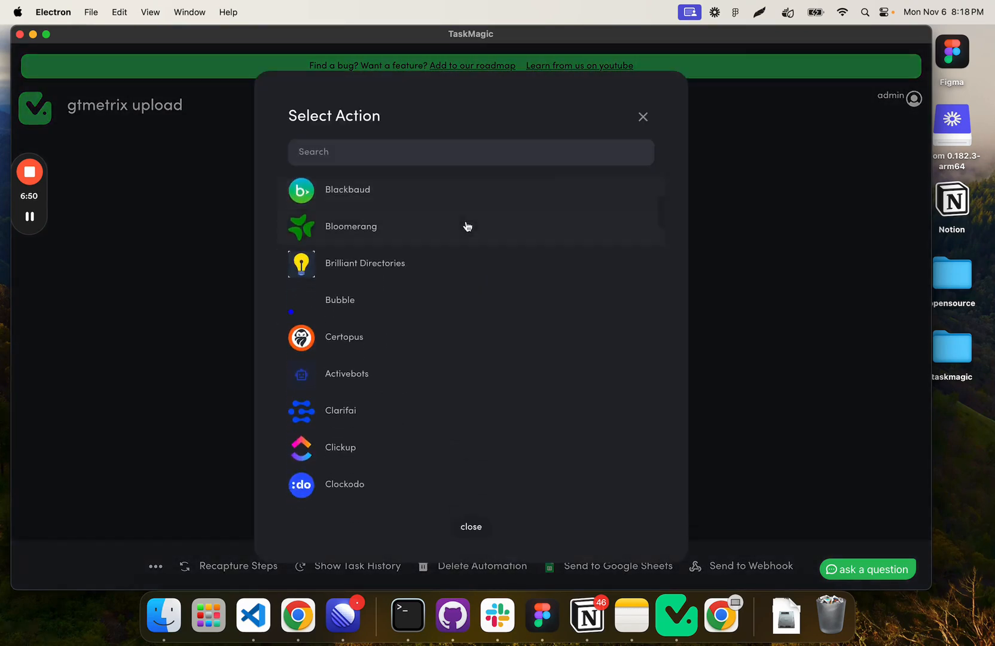
{"action": "scroll", "scroll_direction": "down", "scroll_amount": 3}
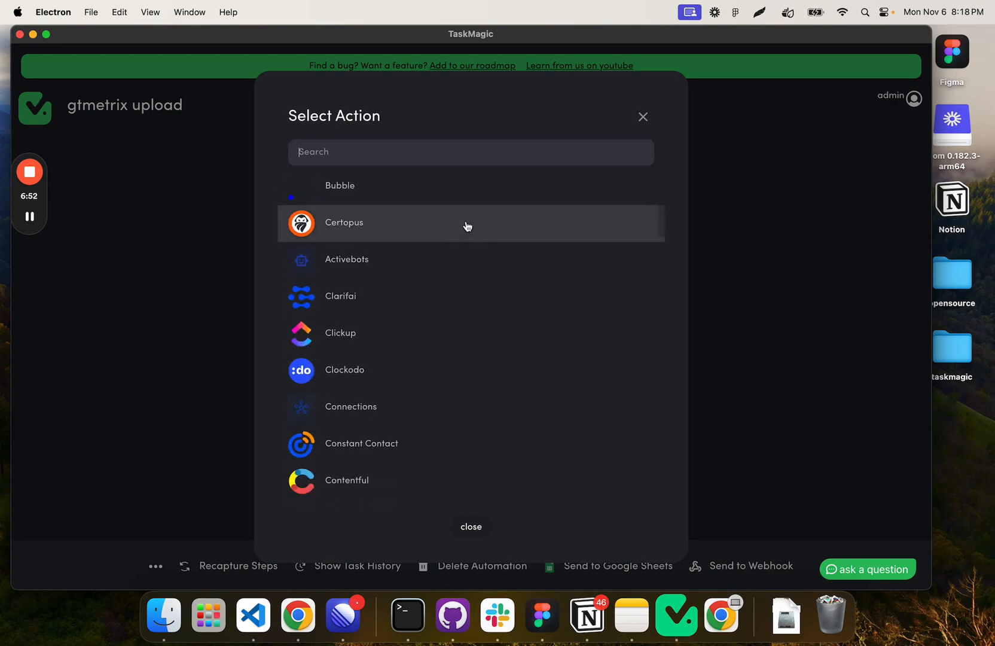
{"action": "mouse_move", "coordinate": [644, 117]}
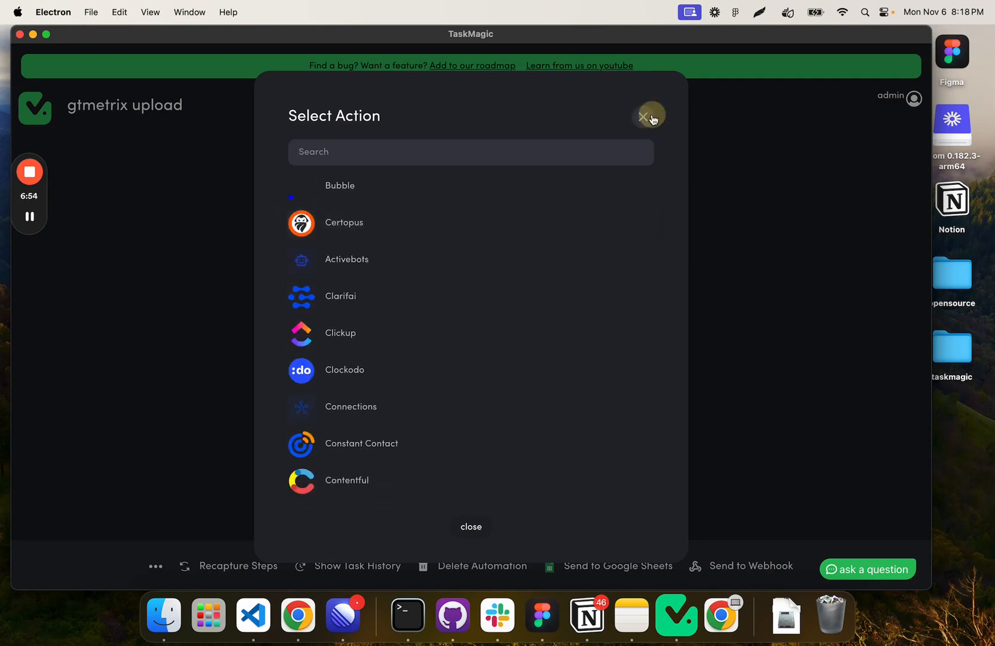
{"action": "left_click", "coordinate": [650, 117]}
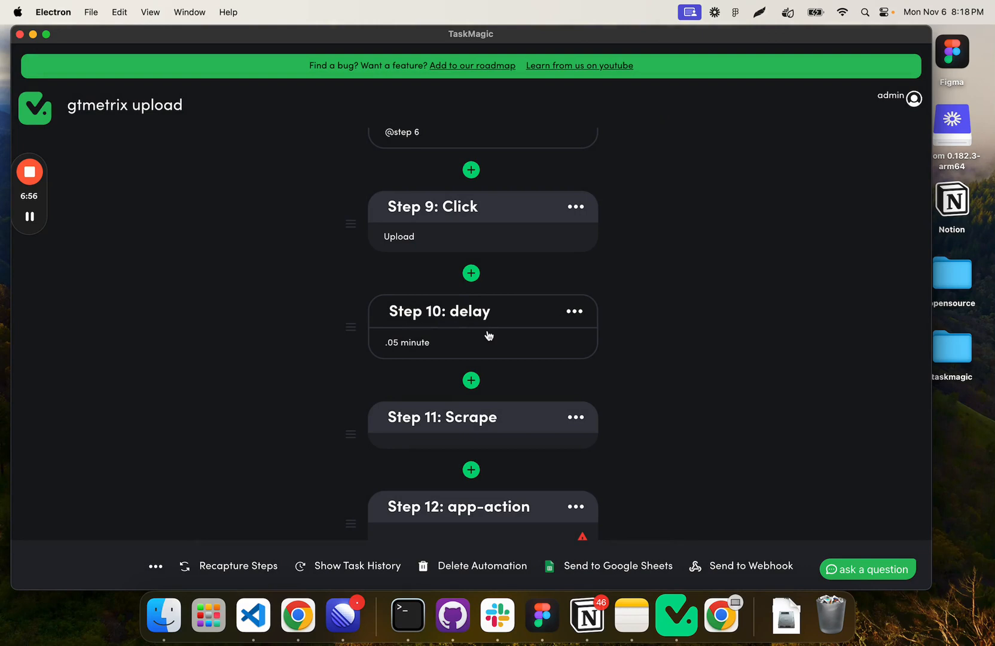
{"action": "scroll", "scroll_direction": "up", "scroll_amount": 3}
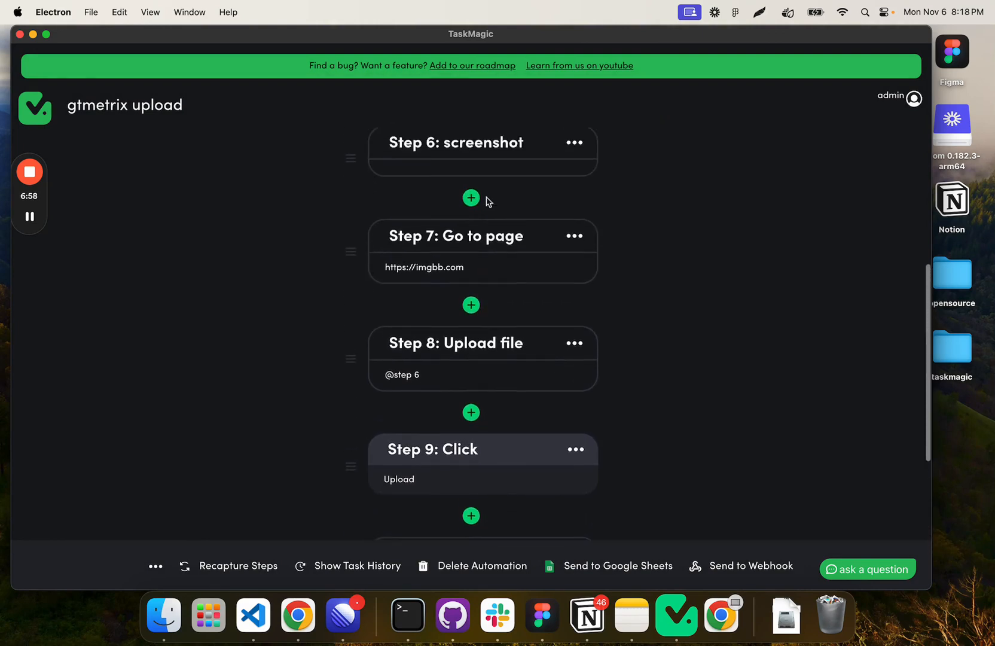